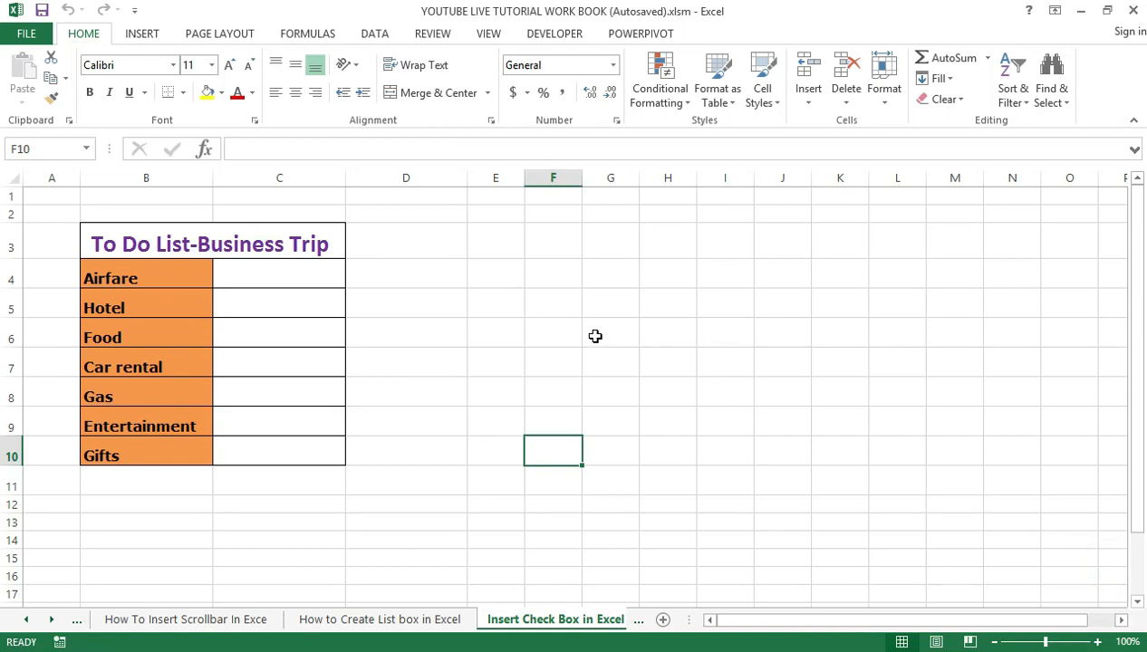
{"action": "mouse_move", "coordinate": [593, 335]}
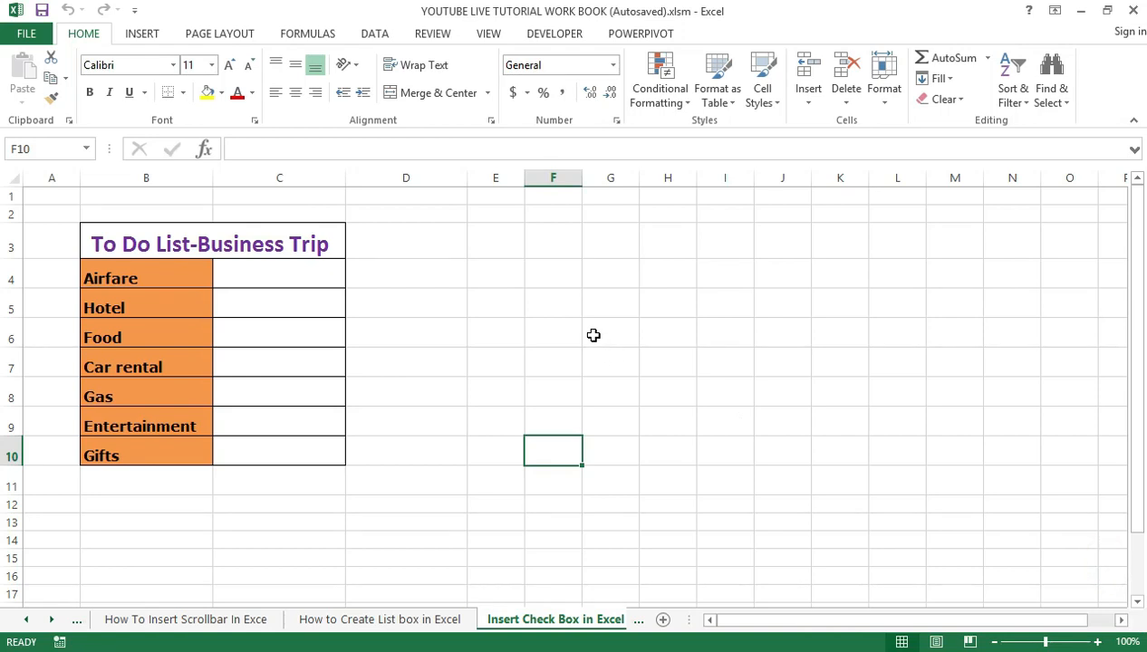
{"action": "mouse_move", "coordinate": [384, 433]}
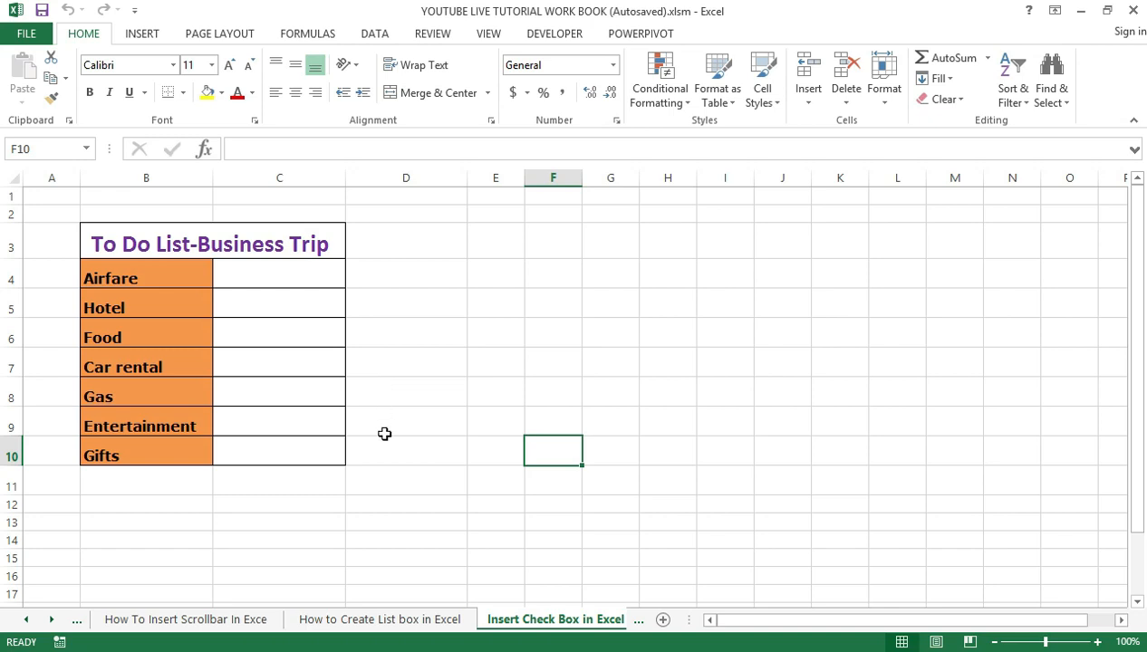
Step: Review the list box example sheet, then verify Developer is ticked in Customize the Ribbon
{"action": "left_click", "coordinate": [379, 618]}
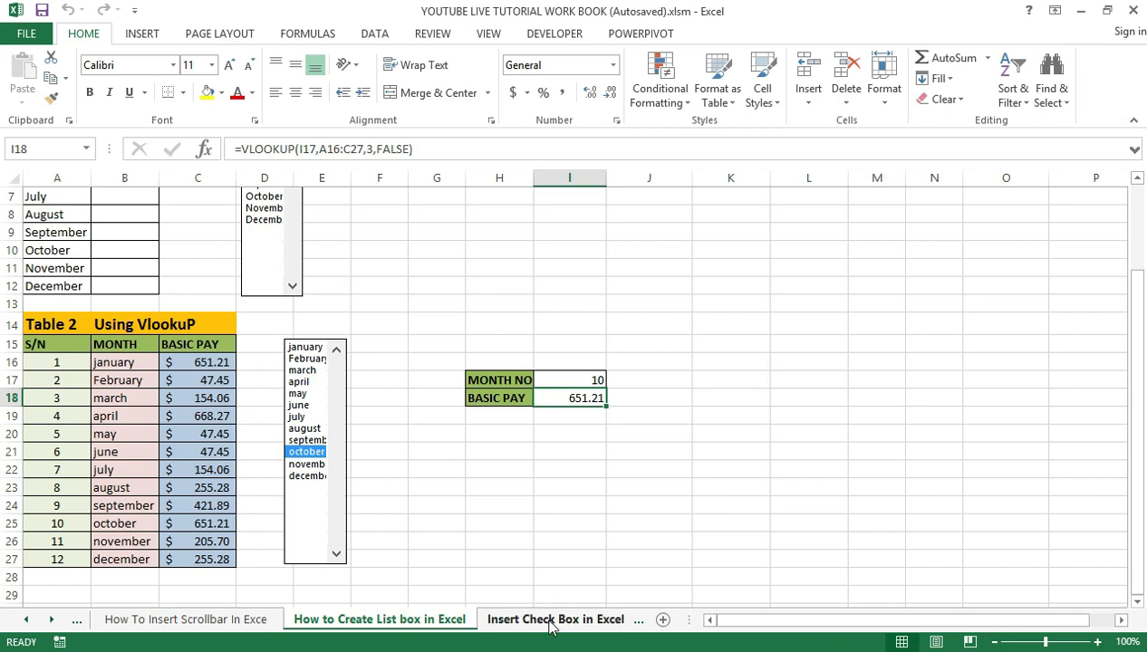
{"action": "left_click", "coordinate": [556, 619]}
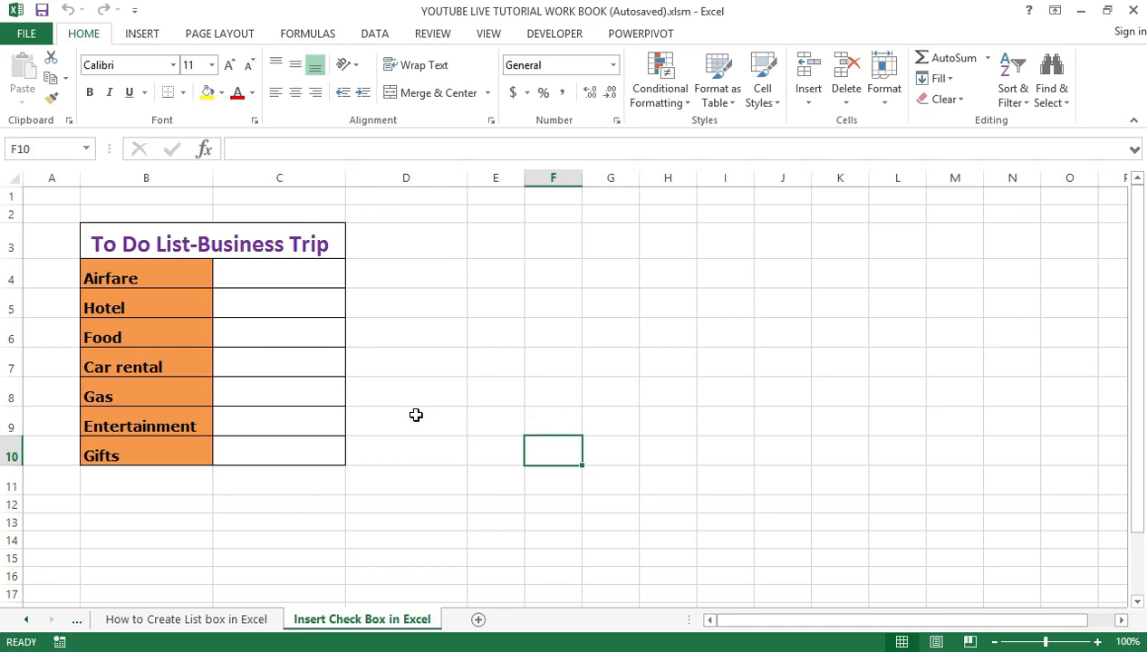
{"action": "mouse_move", "coordinate": [285, 327]}
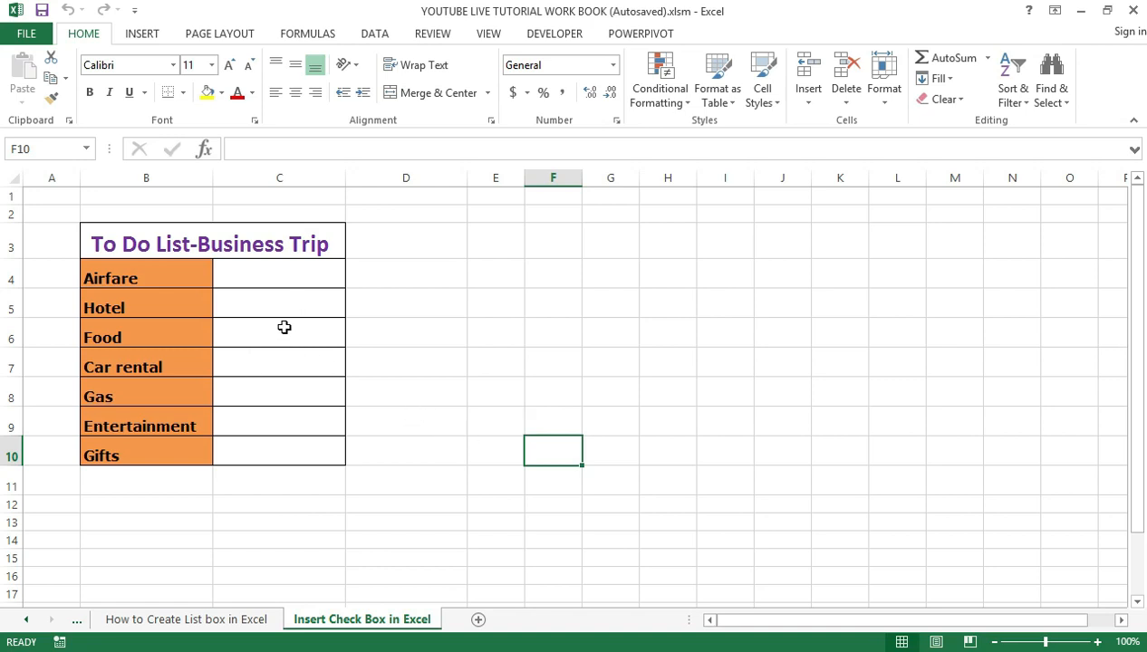
{"action": "mouse_move", "coordinate": [383, 332]}
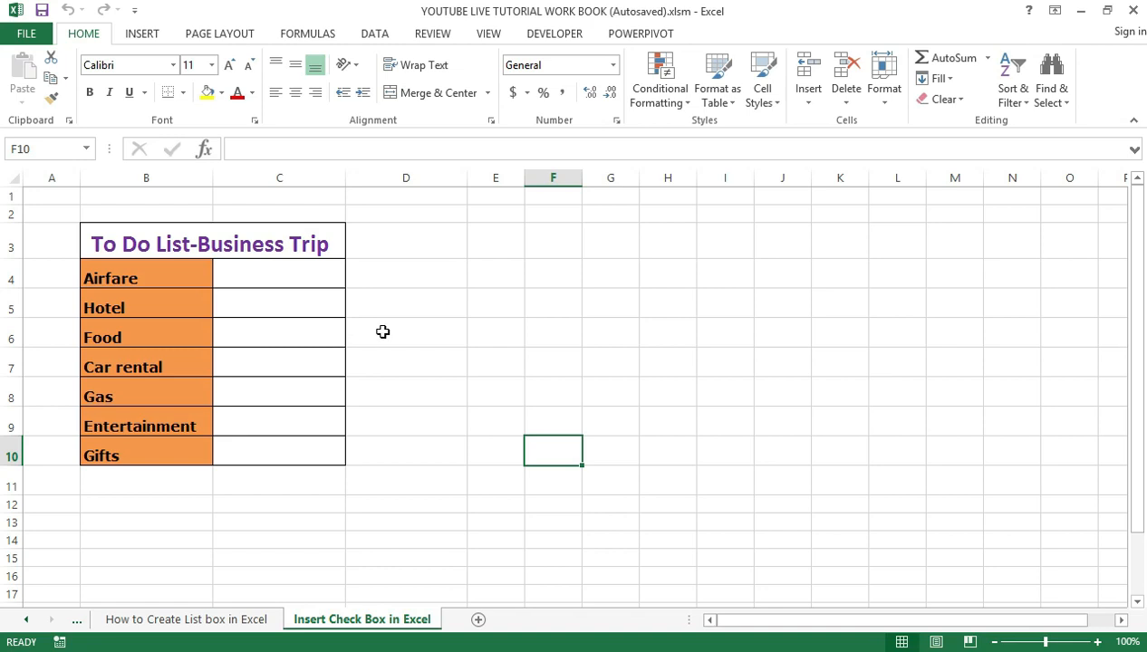
{"action": "mouse_move", "coordinate": [351, 303]}
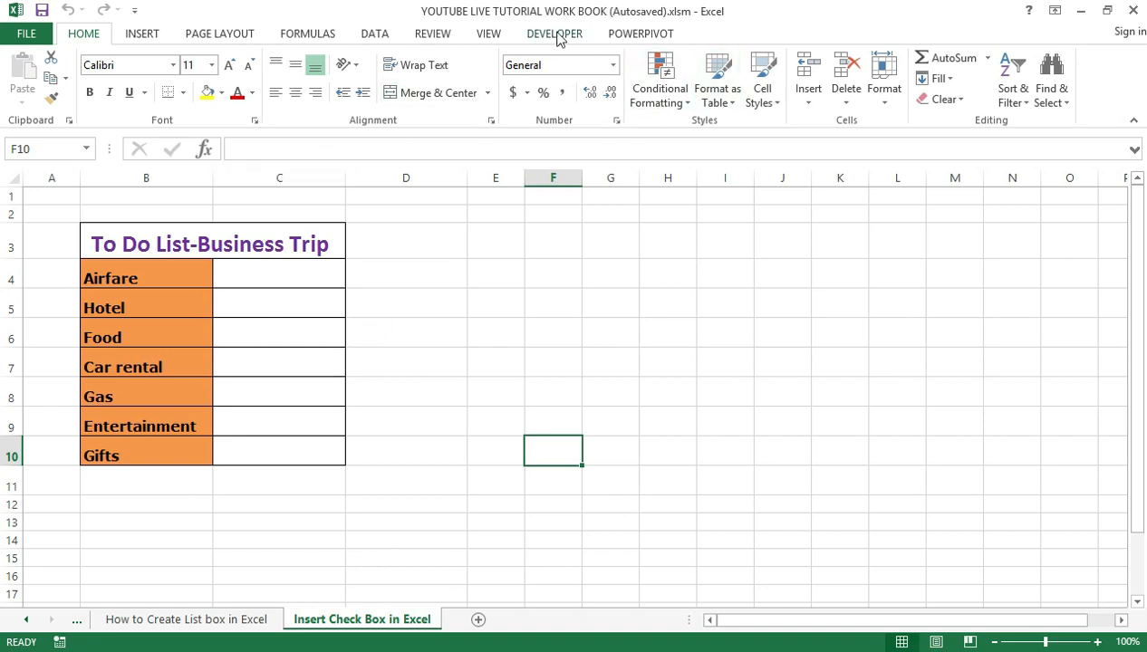
{"action": "mouse_move", "coordinate": [565, 64]}
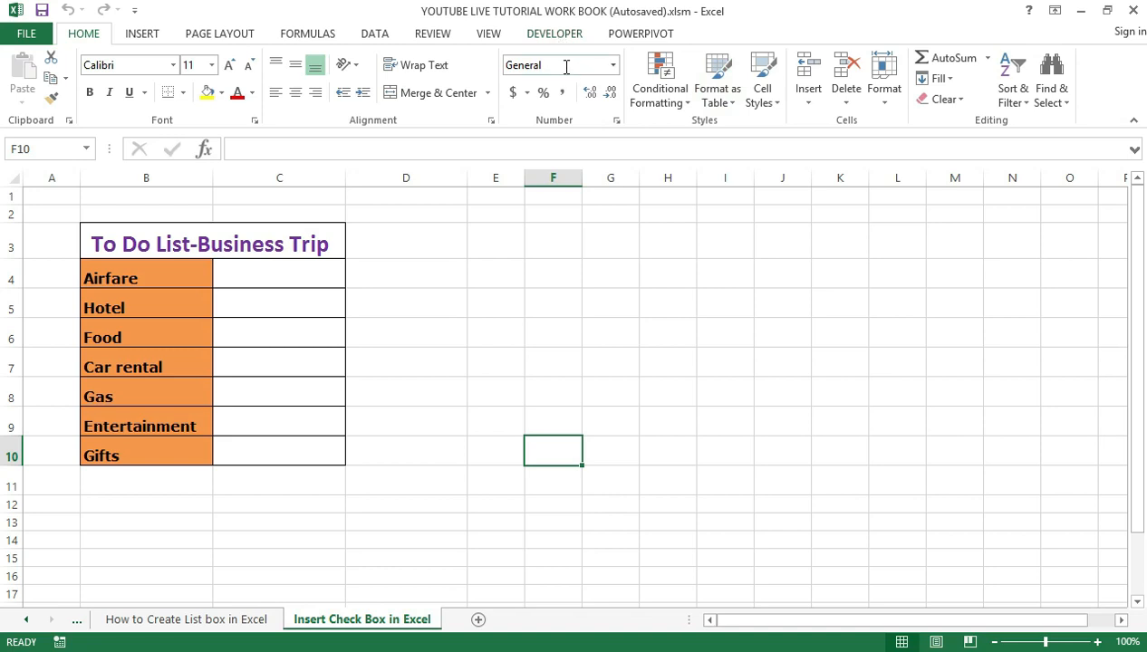
{"action": "mouse_move", "coordinate": [611, 72]}
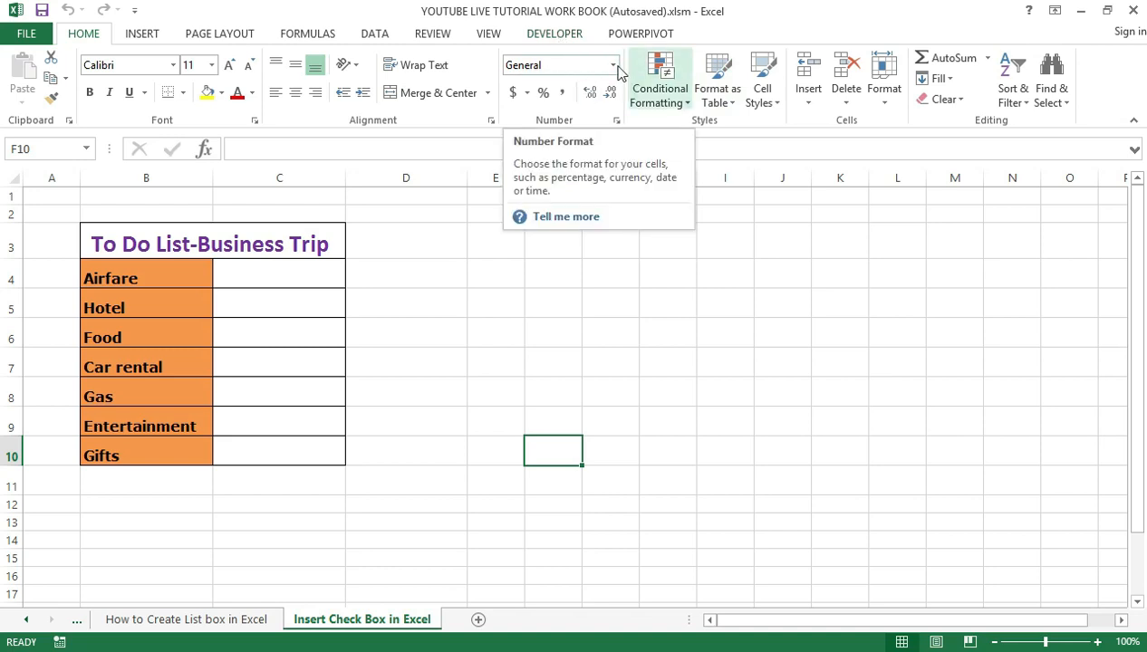
{"action": "mouse_move", "coordinate": [481, 338]}
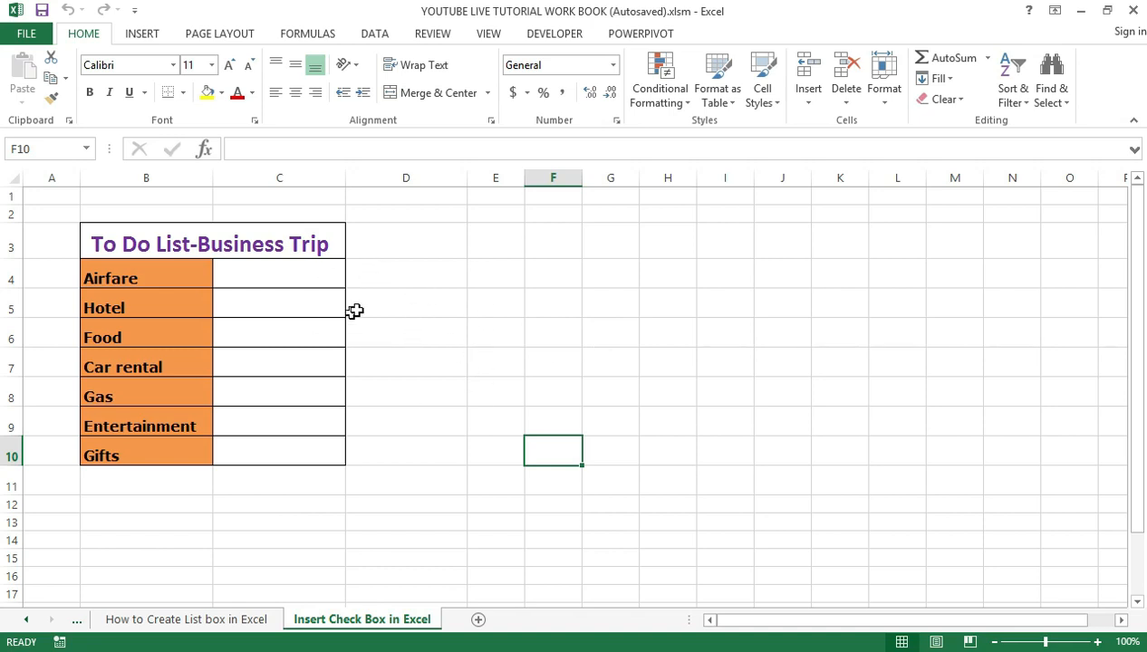
{"action": "mouse_move", "coordinate": [364, 348]}
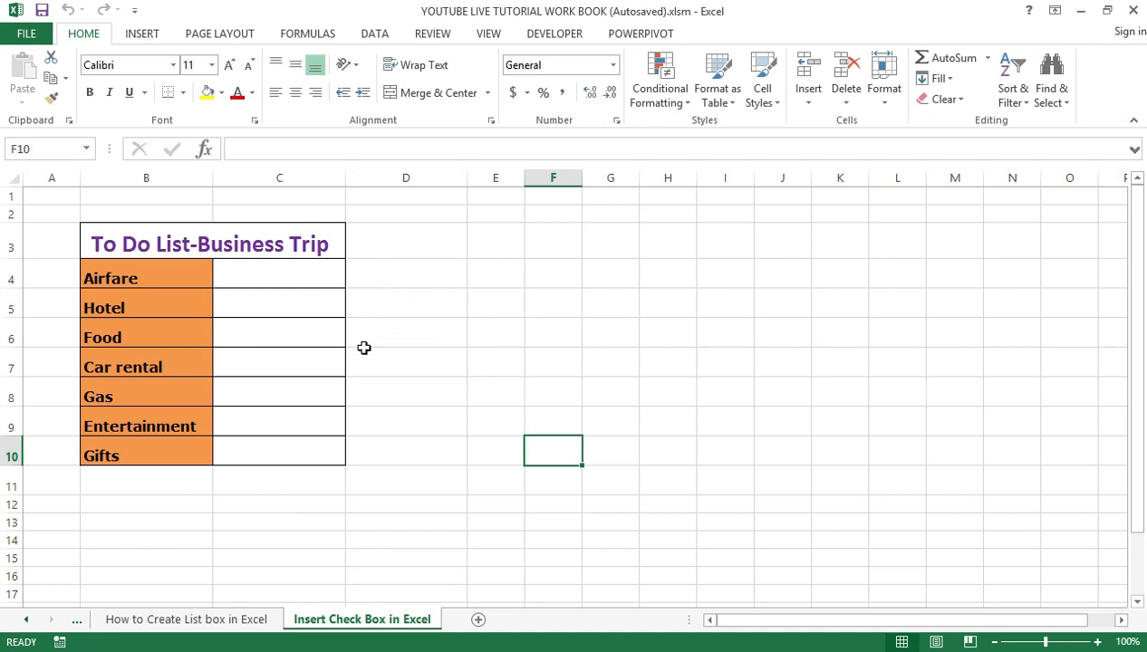
{"action": "mouse_move", "coordinate": [362, 387]}
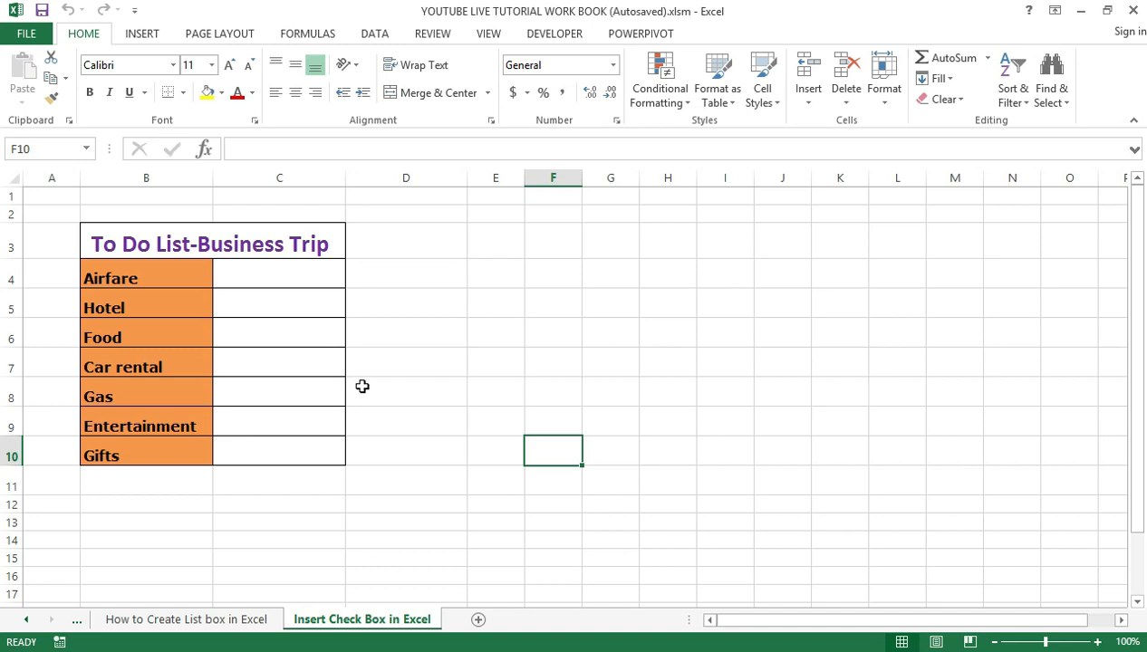
{"action": "mouse_move", "coordinate": [359, 434]}
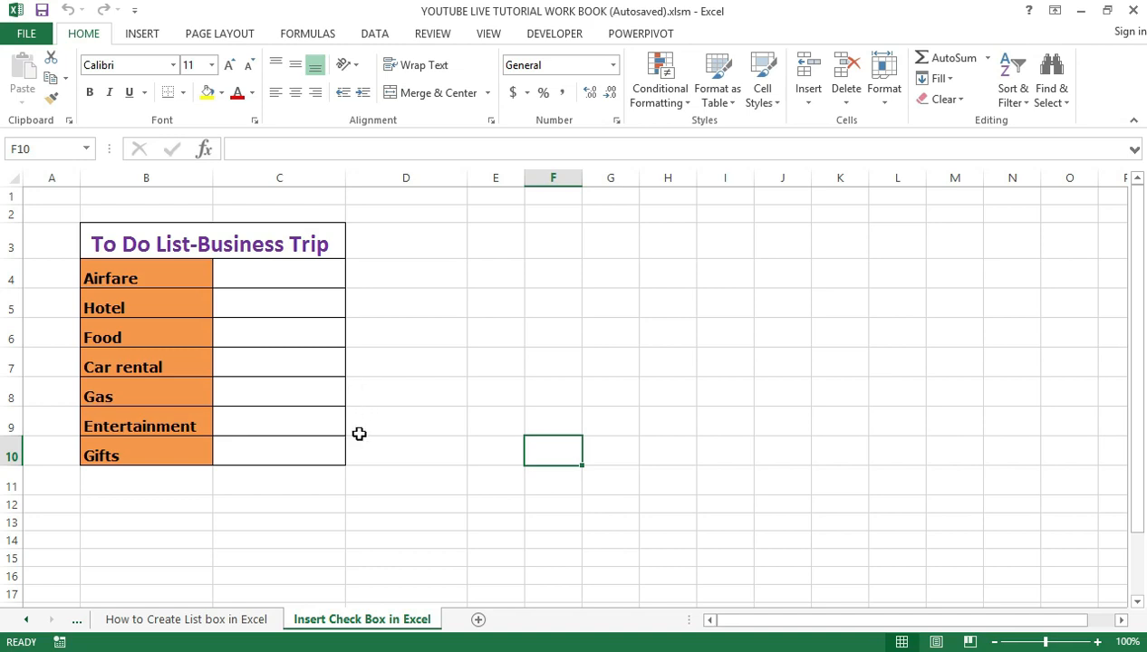
{"action": "mouse_move", "coordinate": [320, 420]}
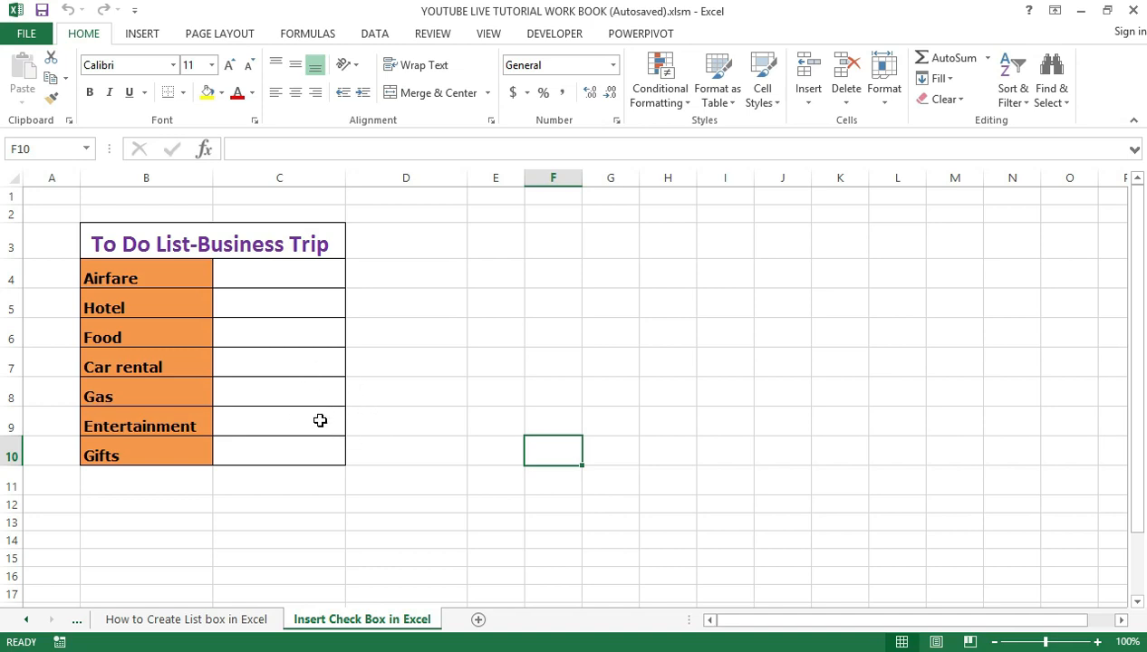
{"action": "mouse_move", "coordinate": [264, 300]}
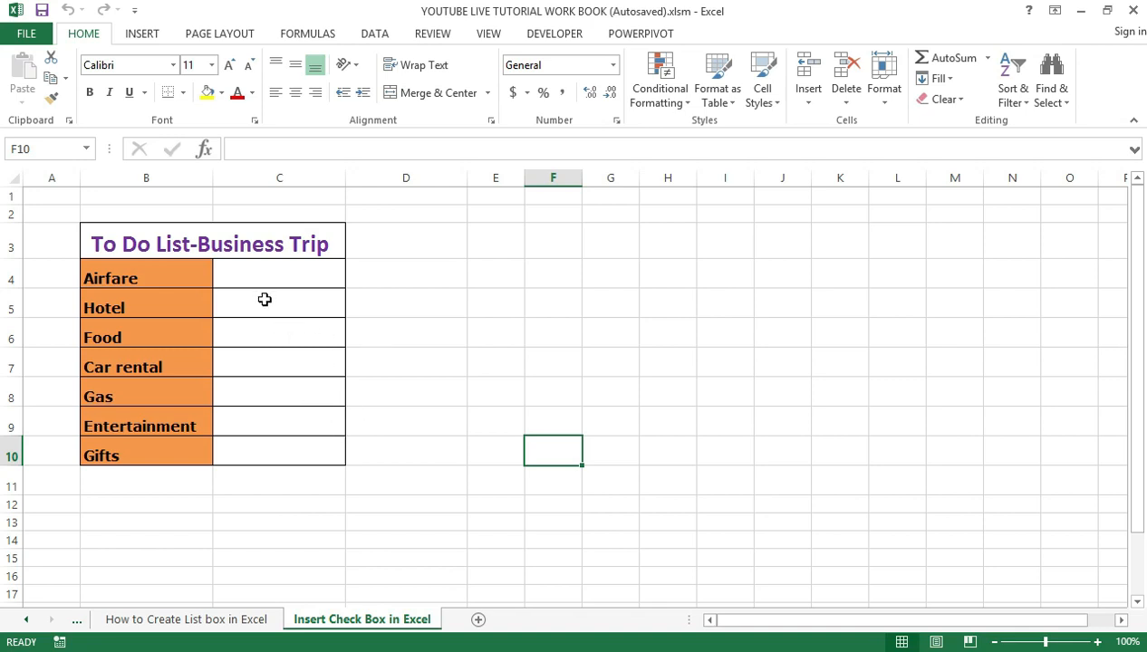
{"action": "mouse_move", "coordinate": [286, 325]}
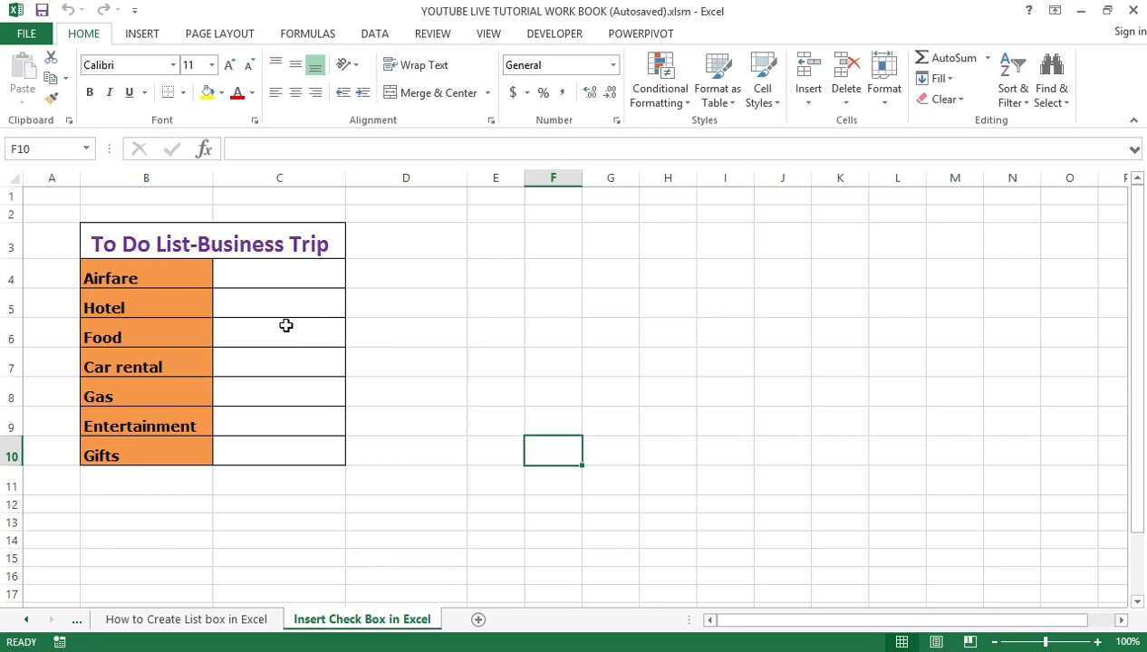
{"action": "mouse_move", "coordinate": [285, 342]}
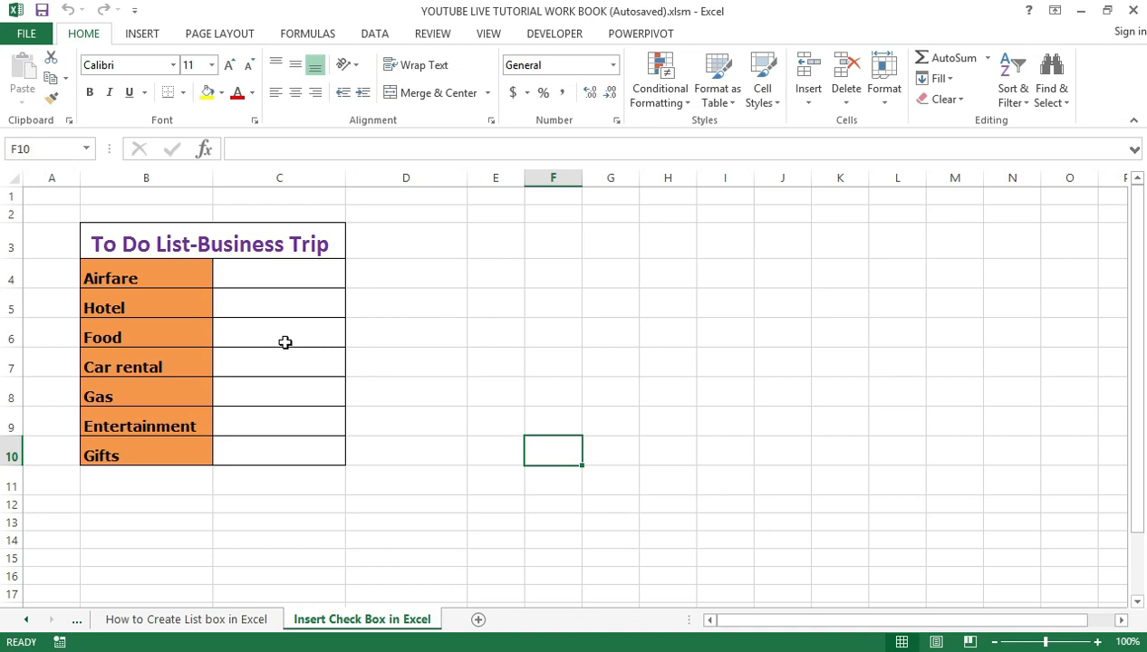
{"action": "mouse_move", "coordinate": [290, 344]}
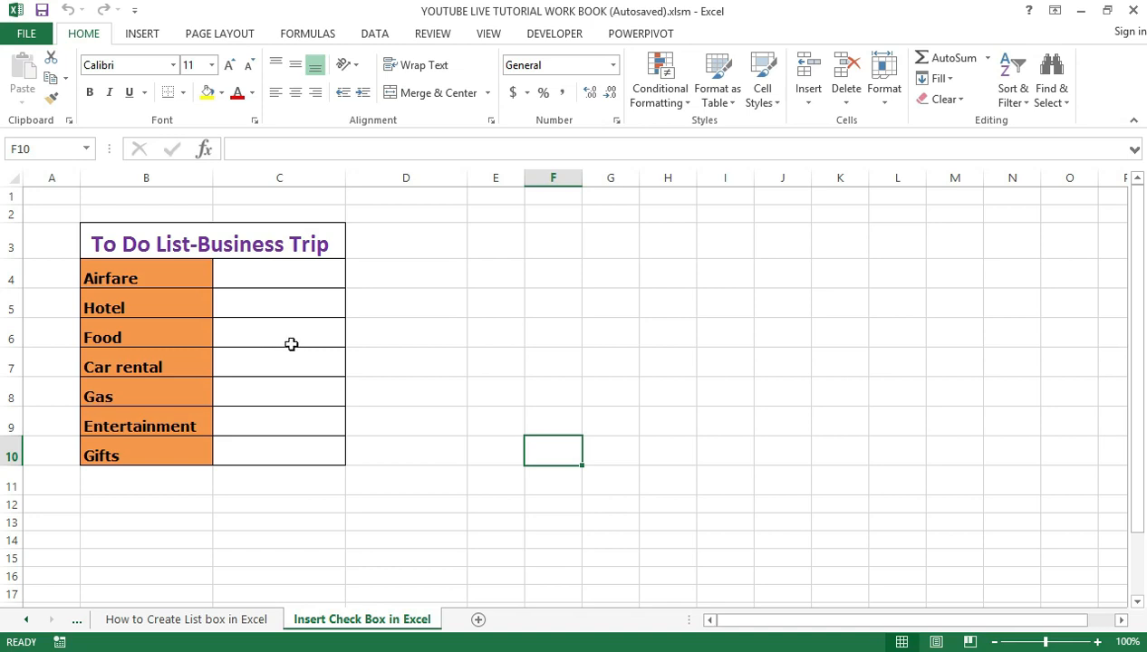
{"action": "mouse_move", "coordinate": [262, 287]}
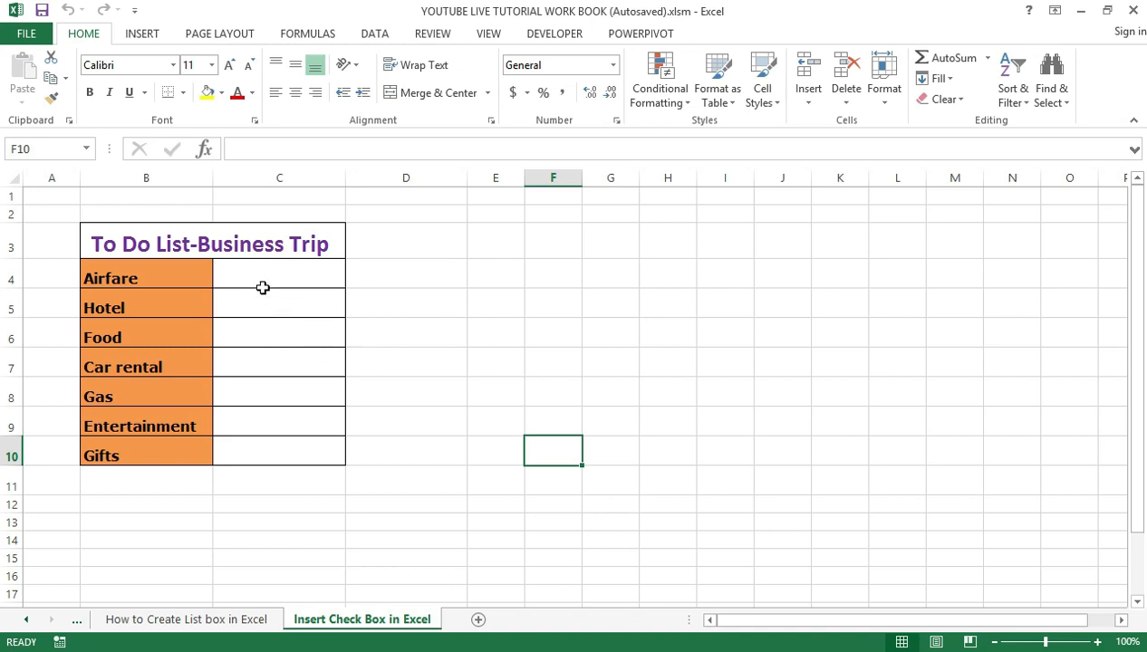
{"action": "mouse_move", "coordinate": [258, 288]}
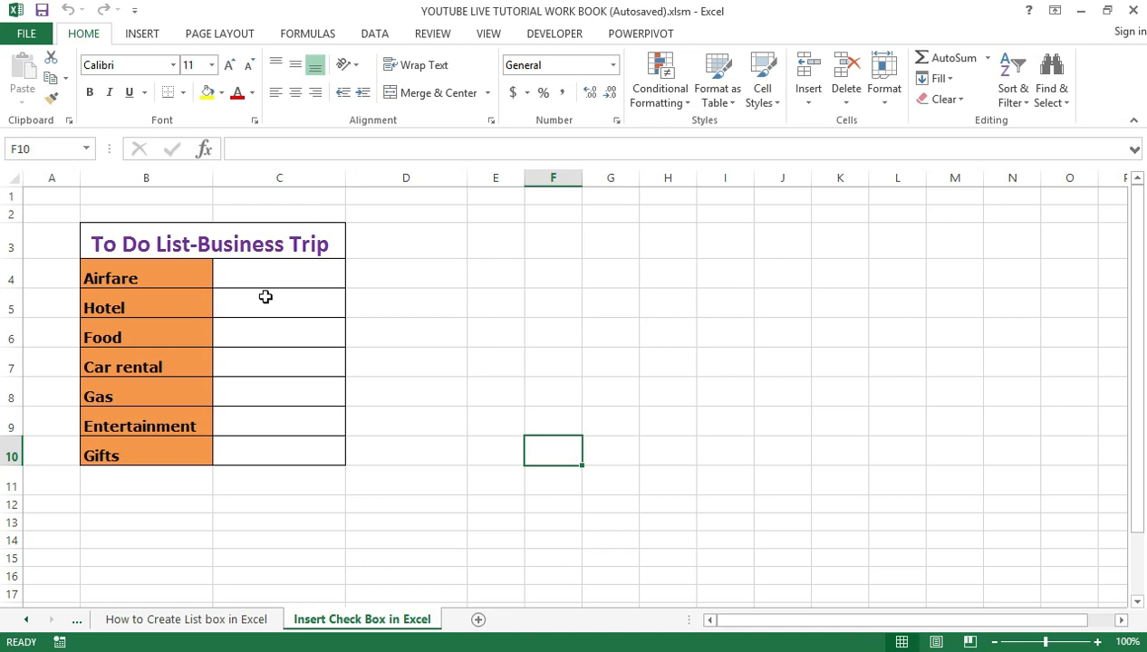
{"action": "mouse_move", "coordinate": [304, 329]}
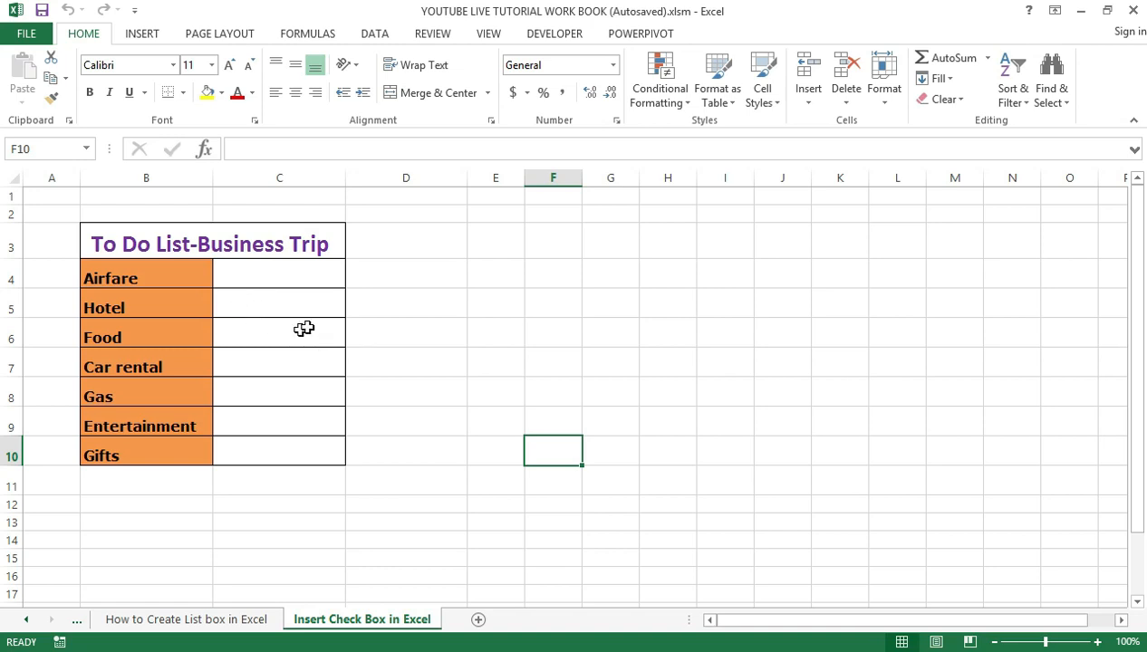
{"action": "mouse_move", "coordinate": [306, 329]}
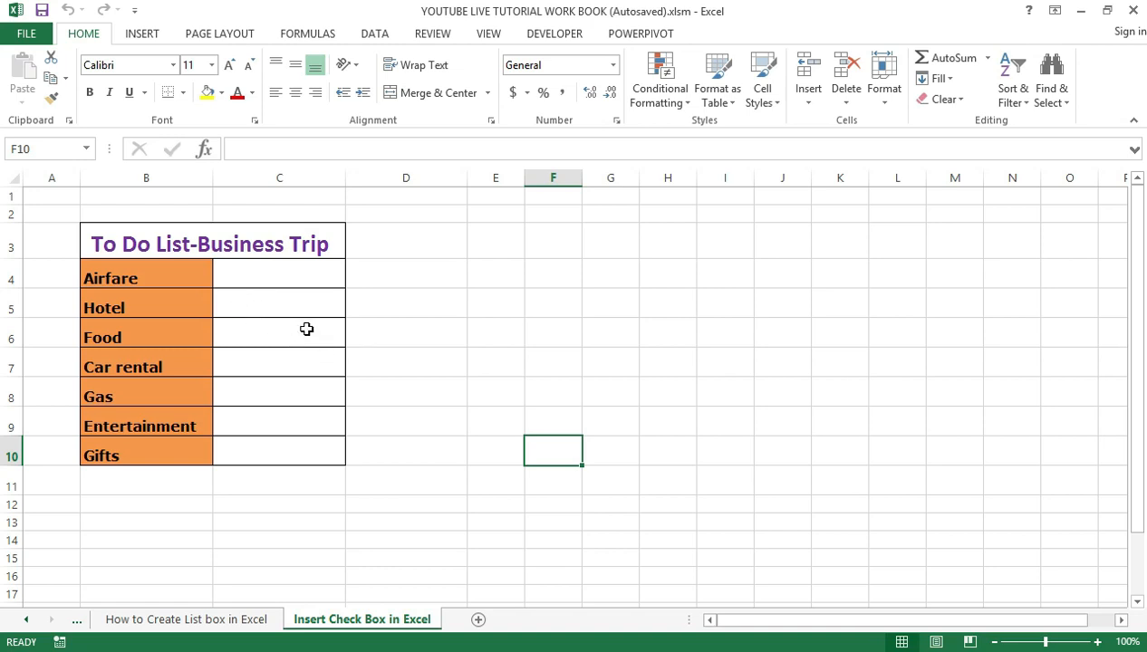
{"action": "mouse_move", "coordinate": [309, 380]}
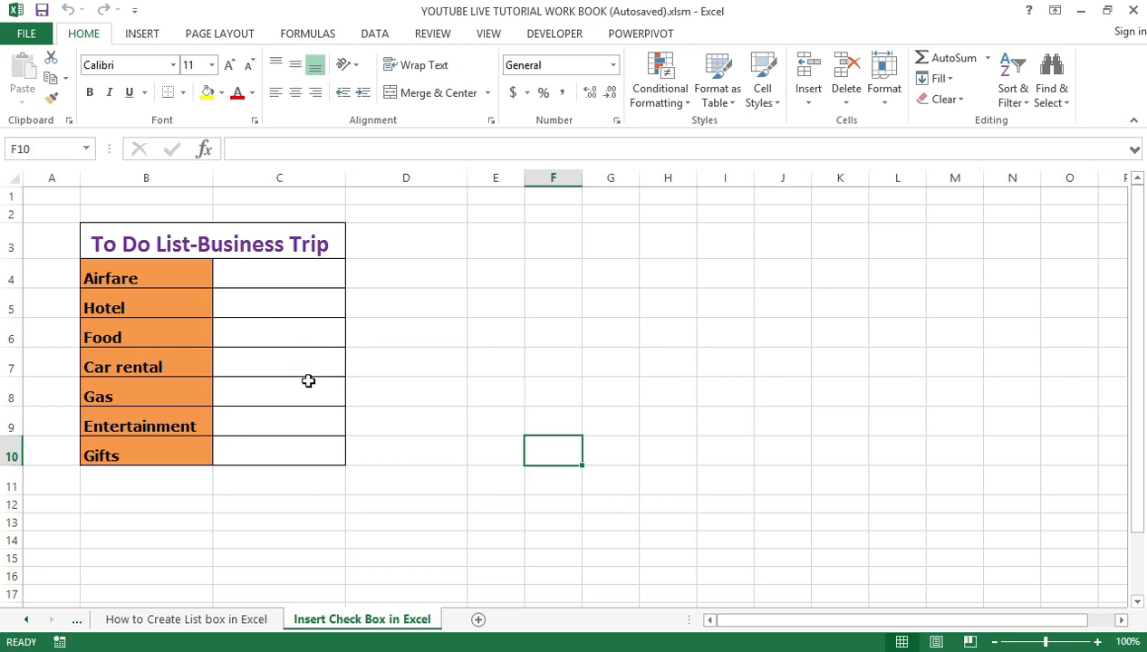
{"action": "mouse_move", "coordinate": [285, 356]}
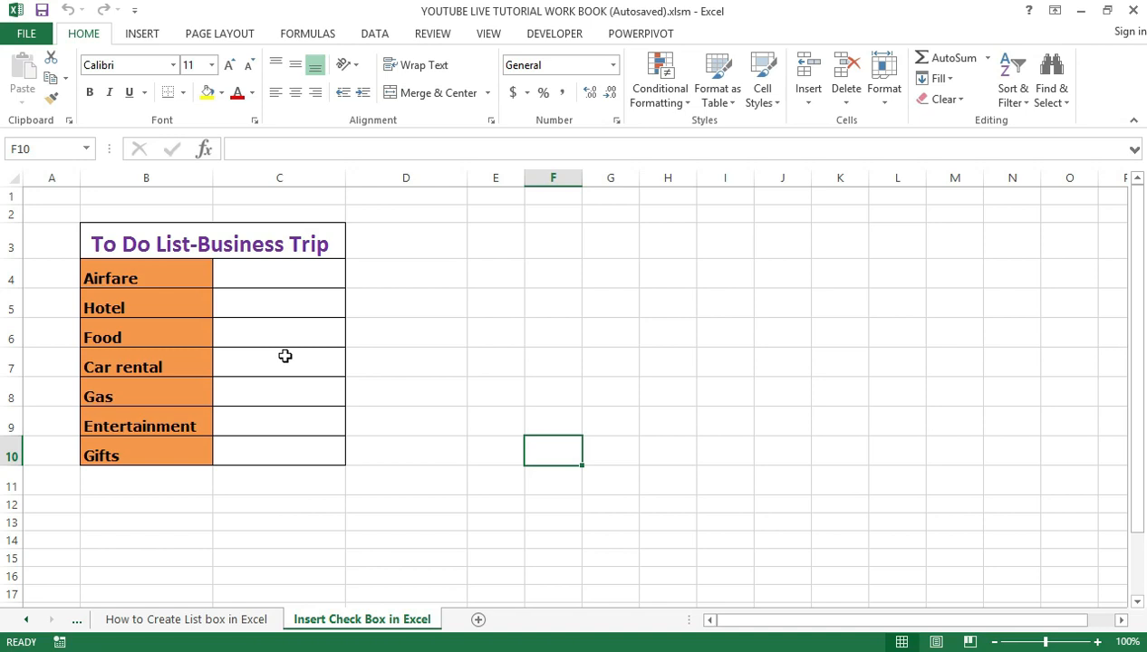
{"action": "left_click", "coordinate": [554, 34]}
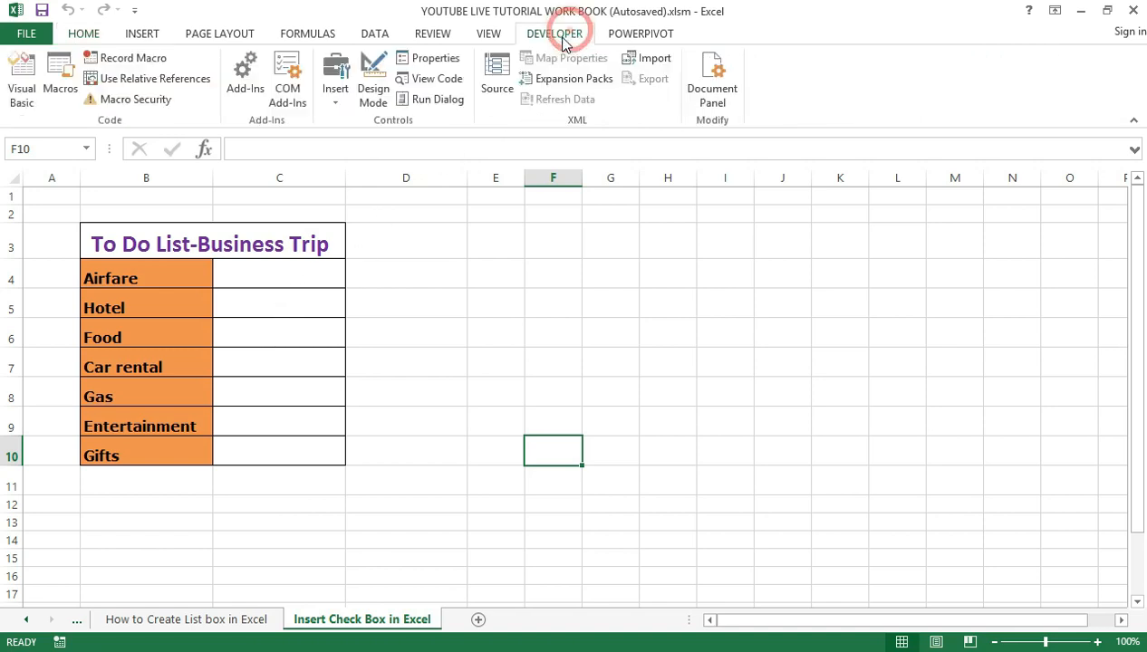
{"action": "mouse_move", "coordinate": [83, 33]}
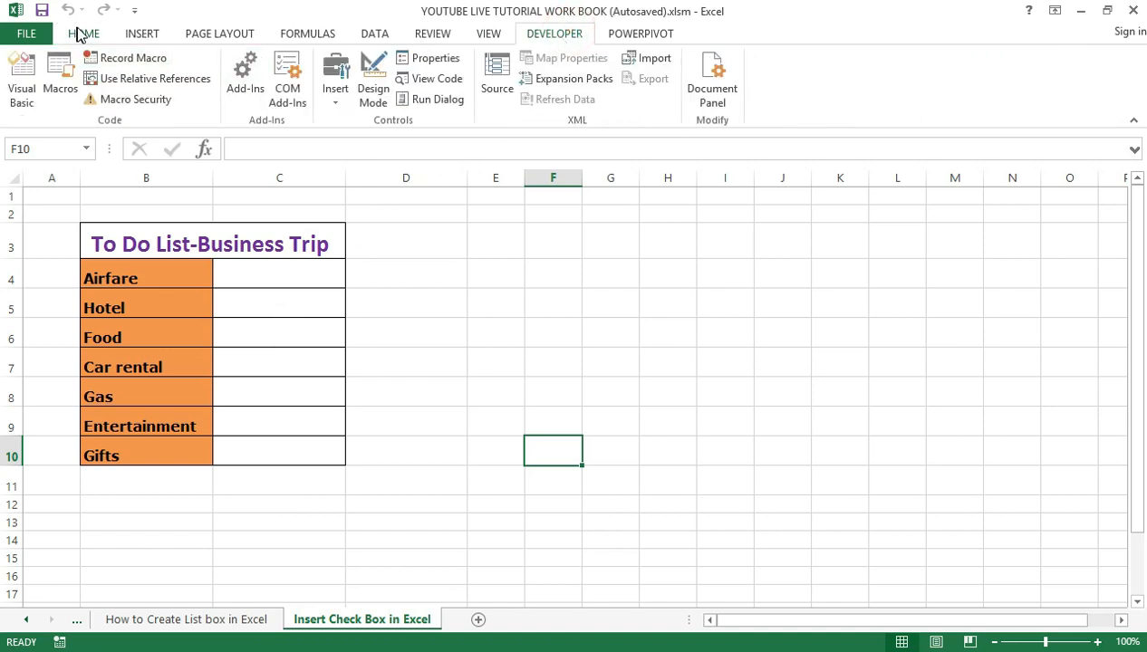
{"action": "left_click", "coordinate": [83, 33]}
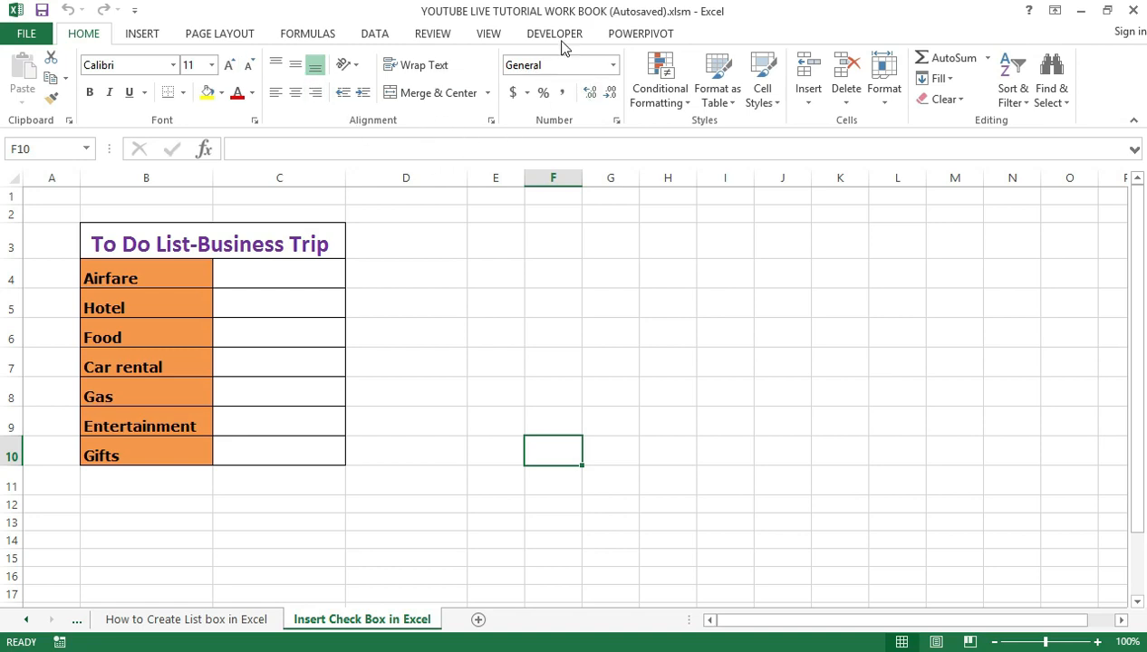
{"action": "mouse_move", "coordinate": [569, 46]}
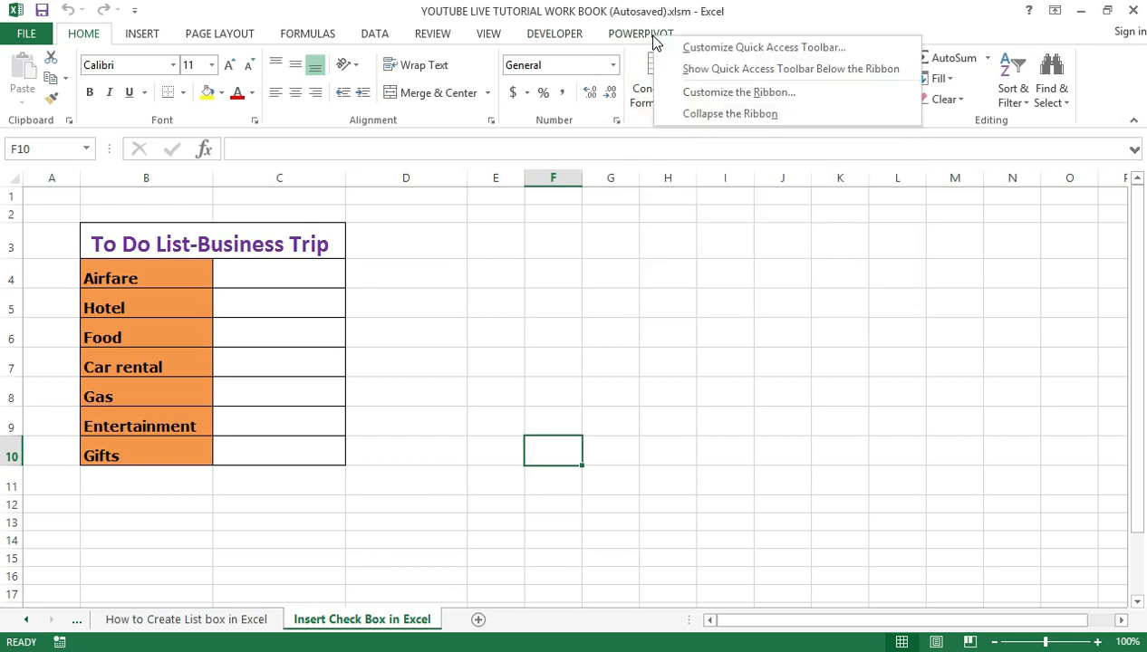
{"action": "mouse_move", "coordinate": [664, 61]}
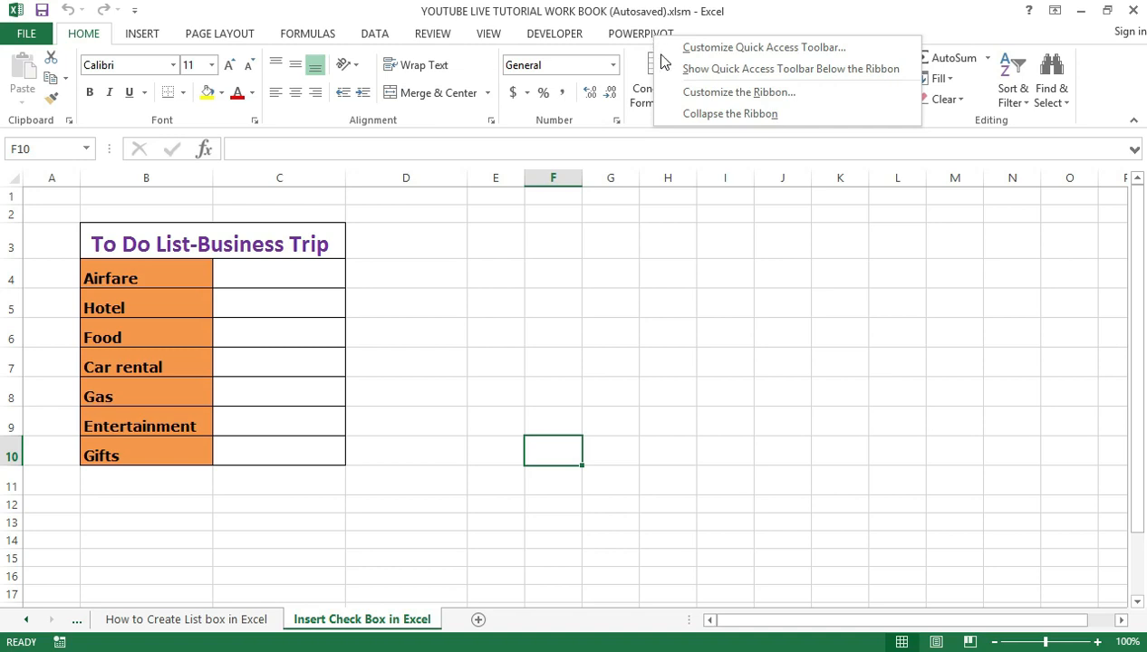
{"action": "mouse_move", "coordinate": [739, 92]}
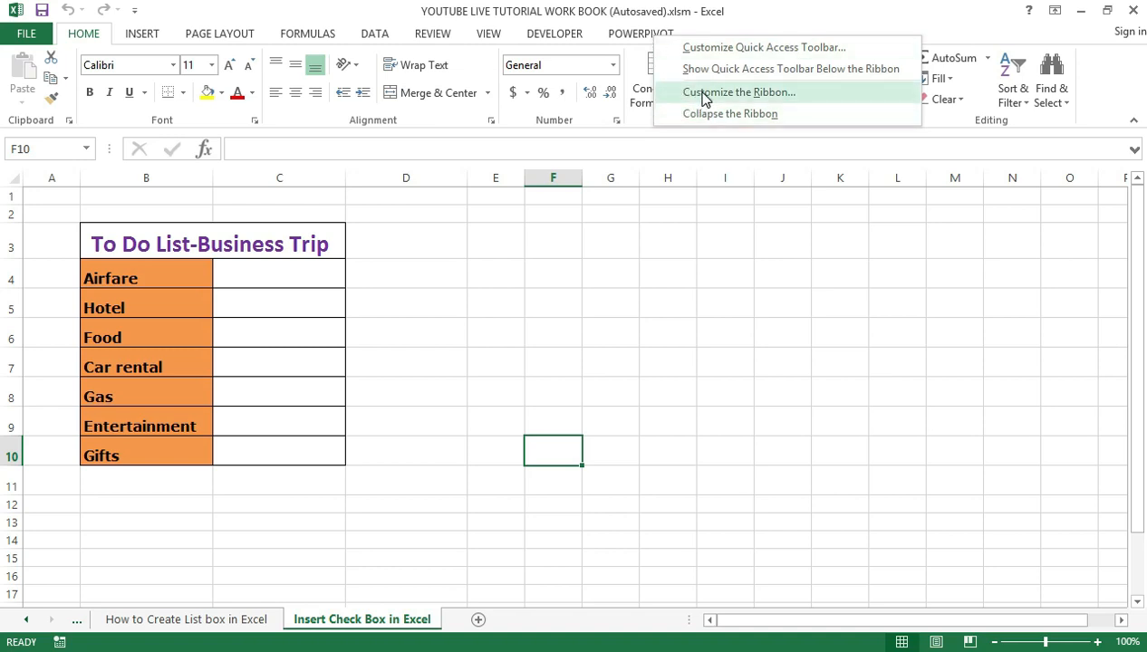
{"action": "left_click", "coordinate": [740, 92]}
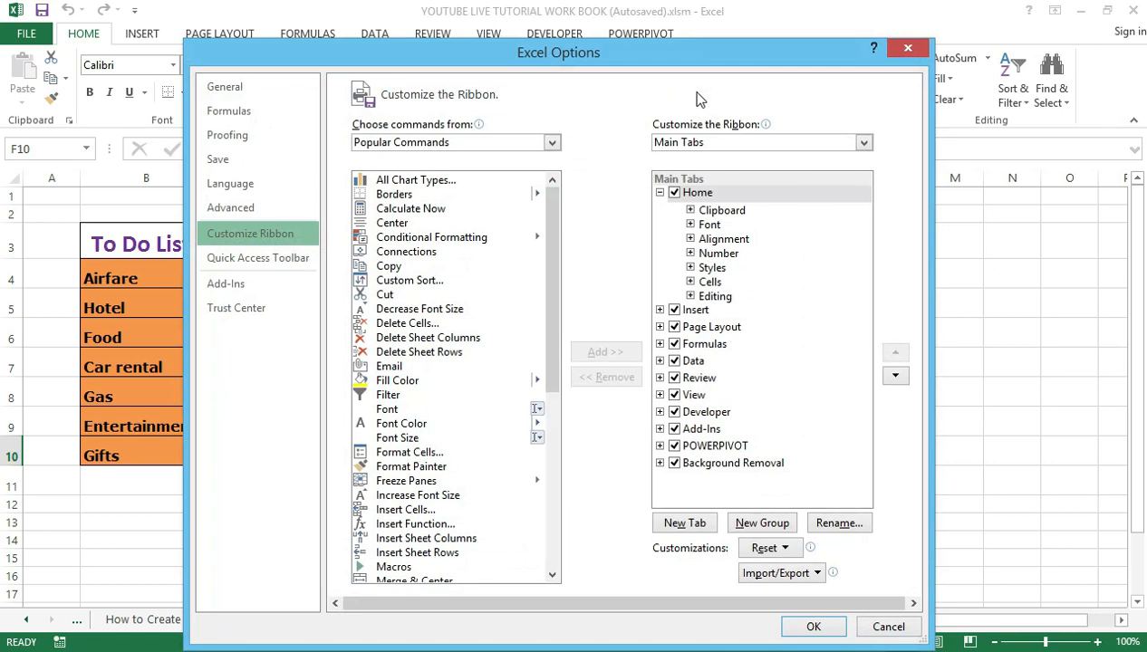
{"action": "mouse_move", "coordinate": [687, 102]}
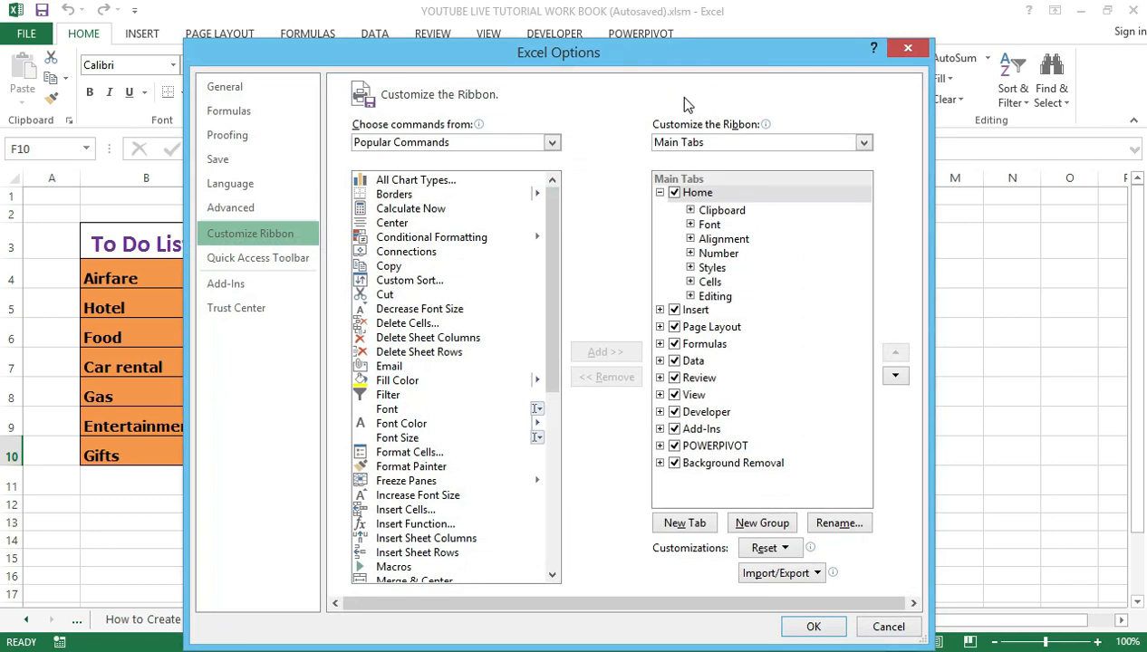
{"action": "mouse_move", "coordinate": [629, 181]}
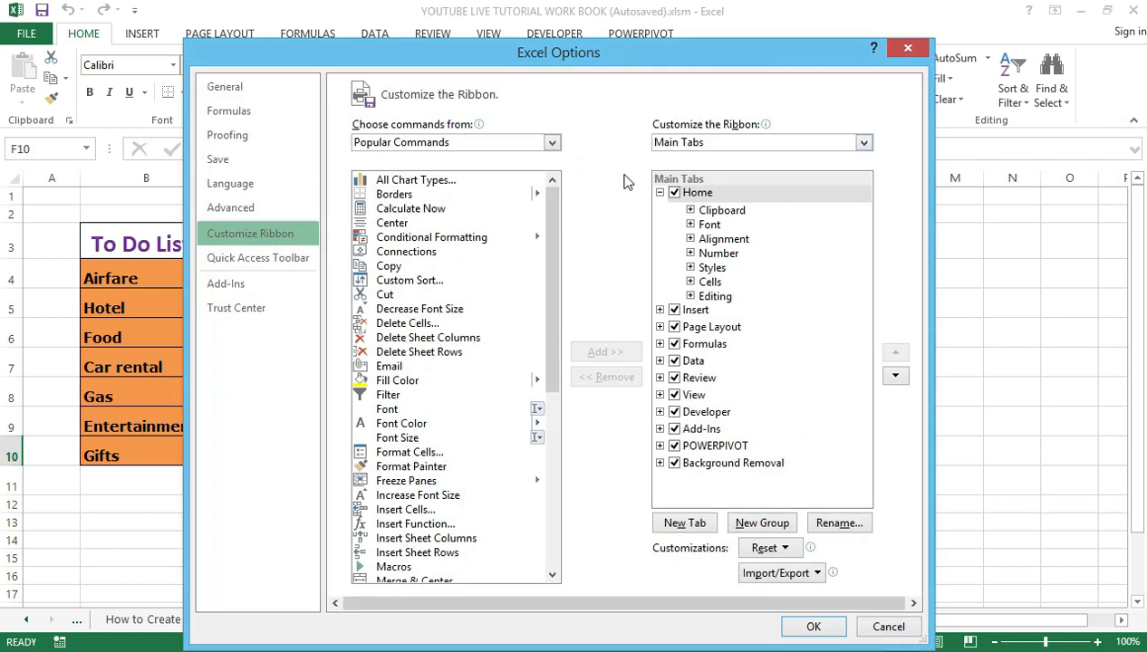
{"action": "mouse_move", "coordinate": [621, 295]}
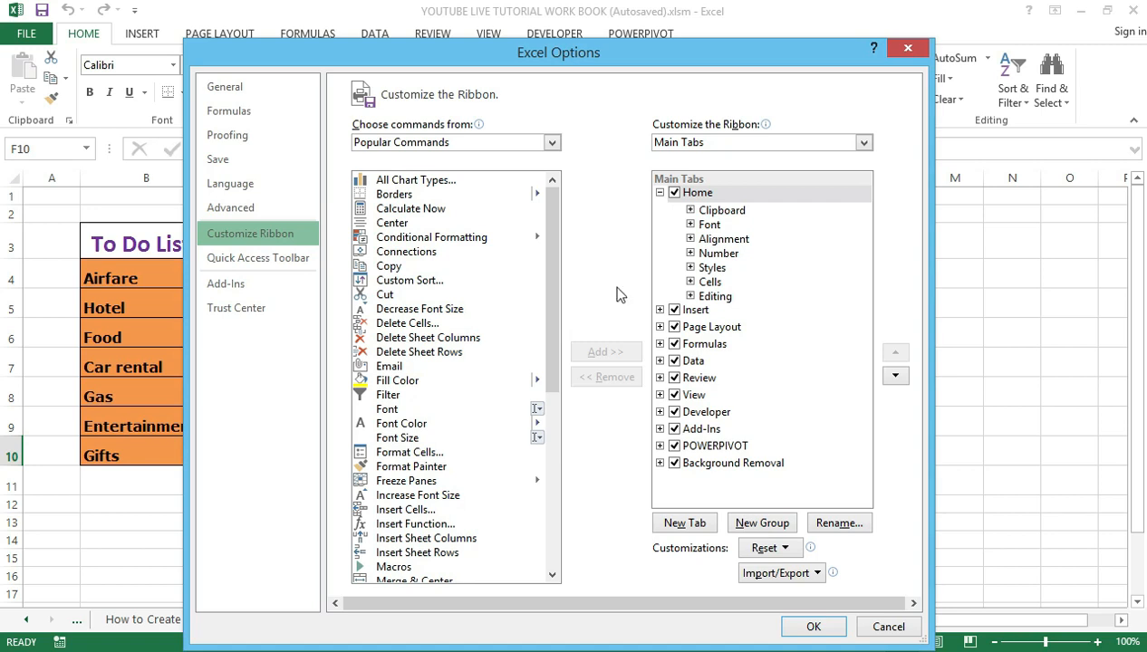
{"action": "mouse_move", "coordinate": [706, 352]}
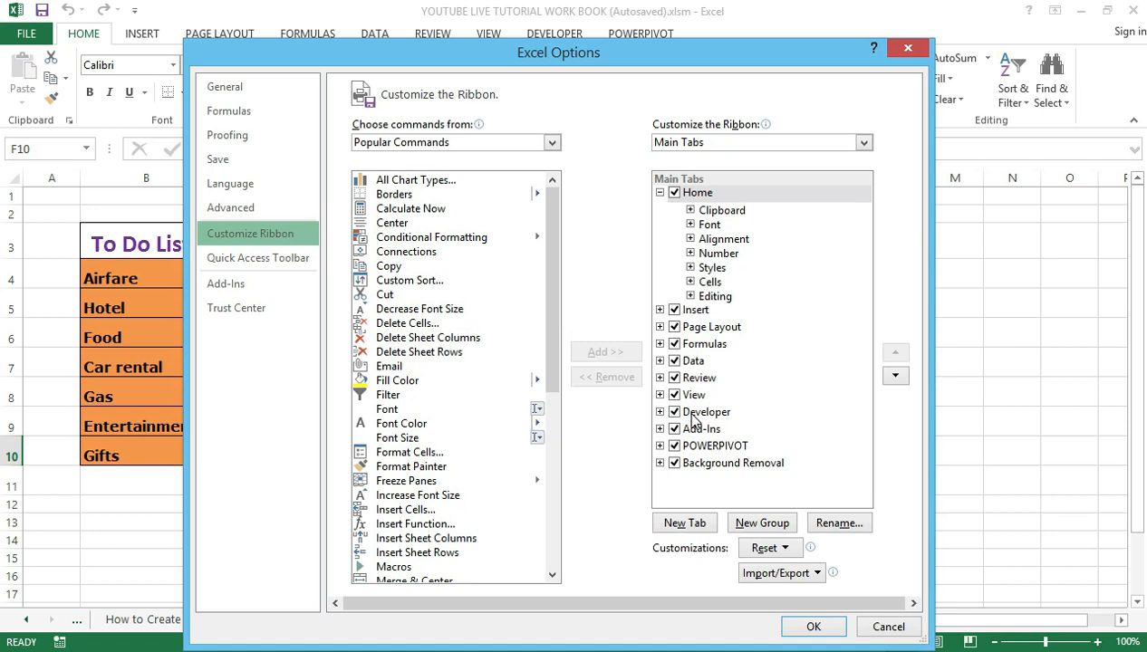
{"action": "mouse_move", "coordinate": [669, 465]}
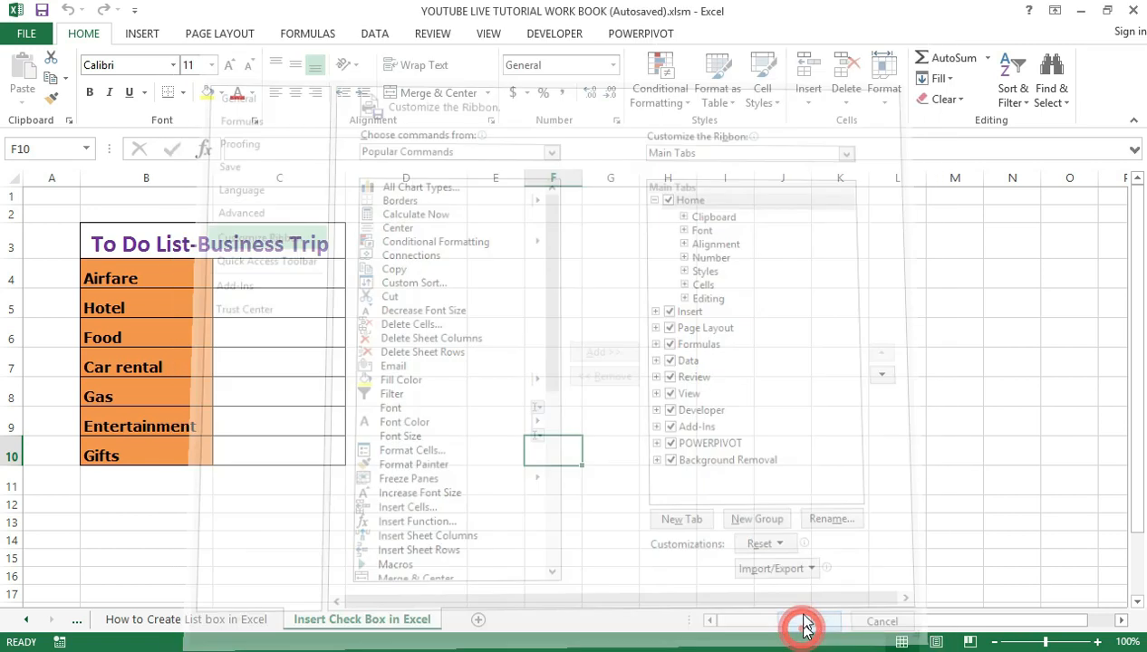
{"action": "left_click", "coordinate": [804, 622]}
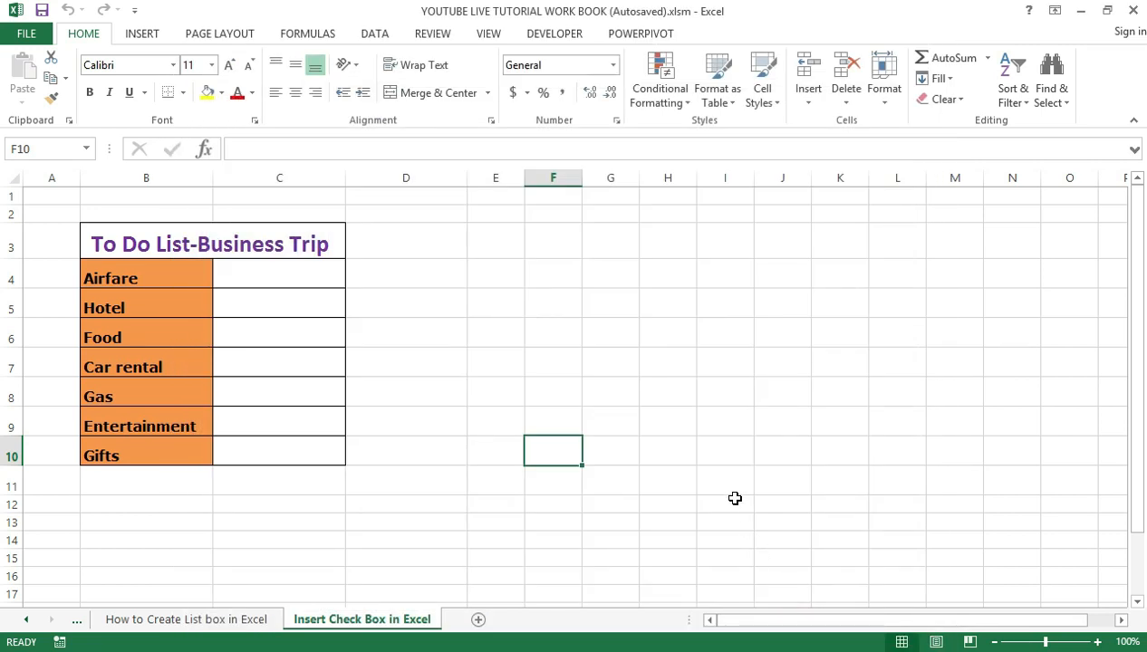
{"action": "mouse_move", "coordinate": [554, 33]}
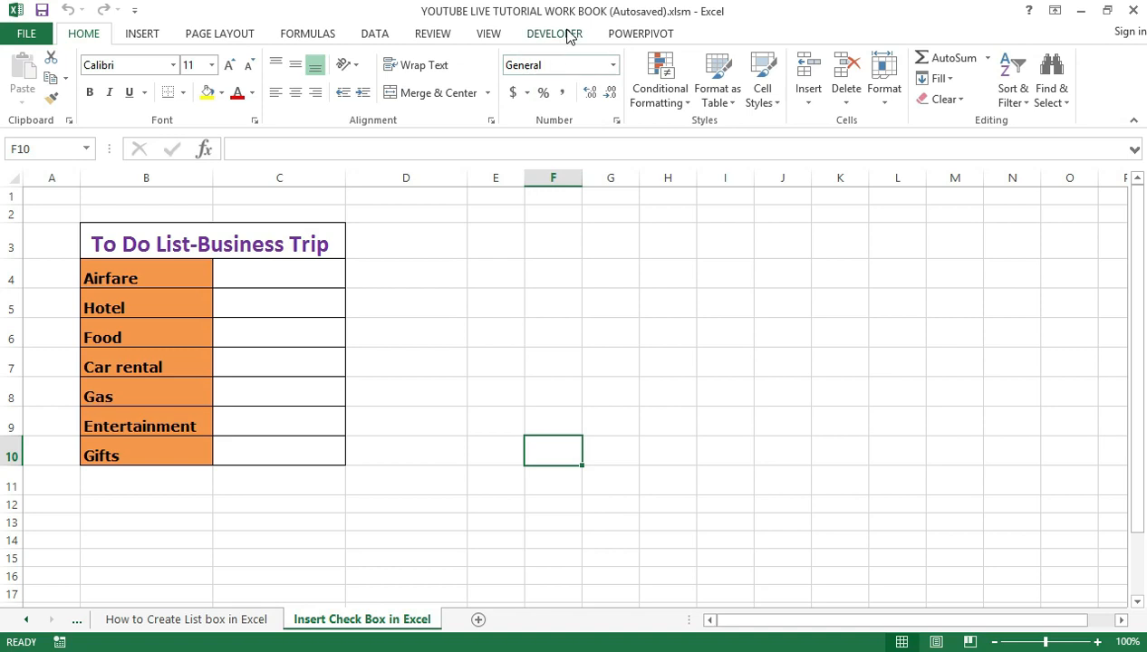
Step: Switch the ribbon to the DEVELOPER tab
{"action": "left_click", "coordinate": [553, 33]}
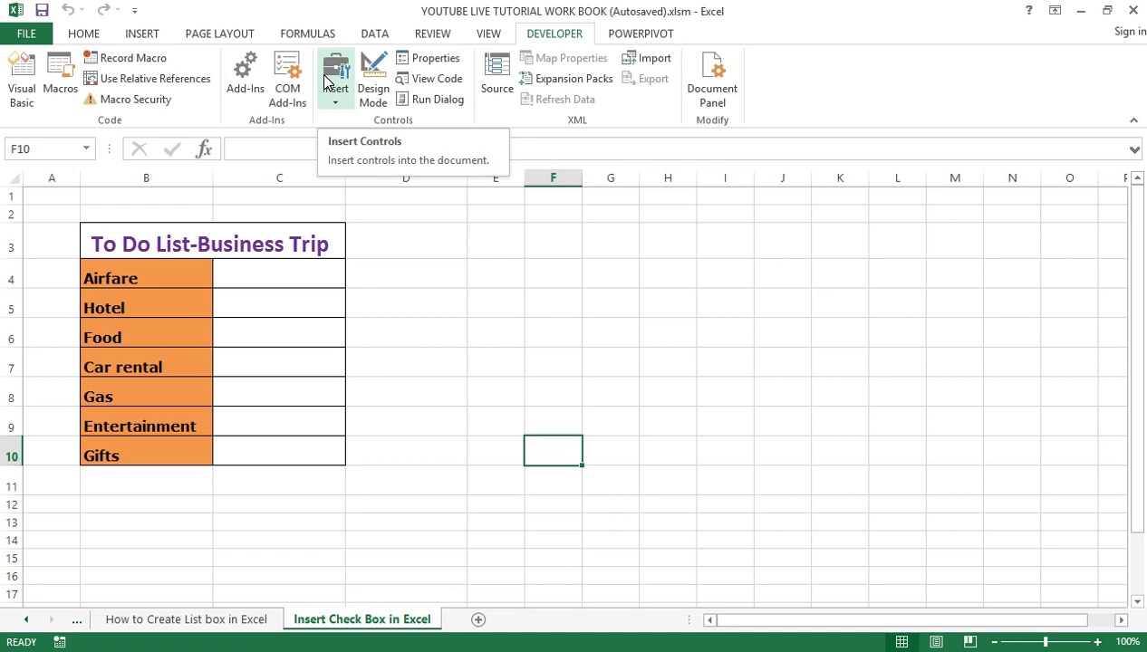
Step: Open the Insert gallery in the Developer tab's Controls group
{"action": "left_click", "coordinate": [335, 77]}
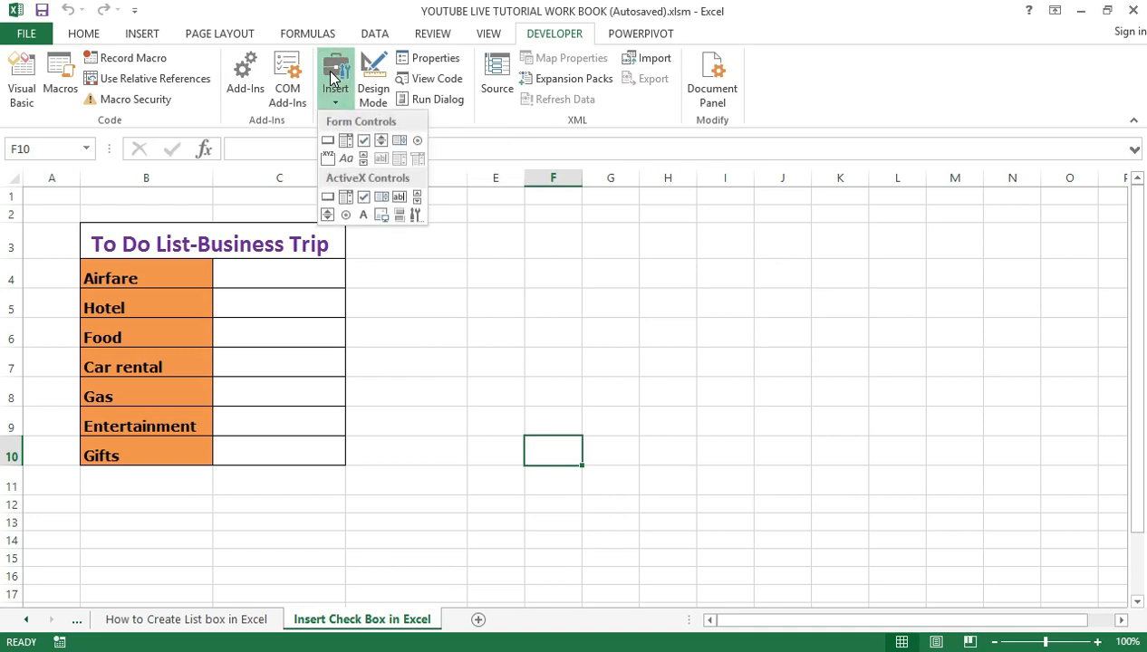
{"action": "mouse_move", "coordinate": [353, 122]}
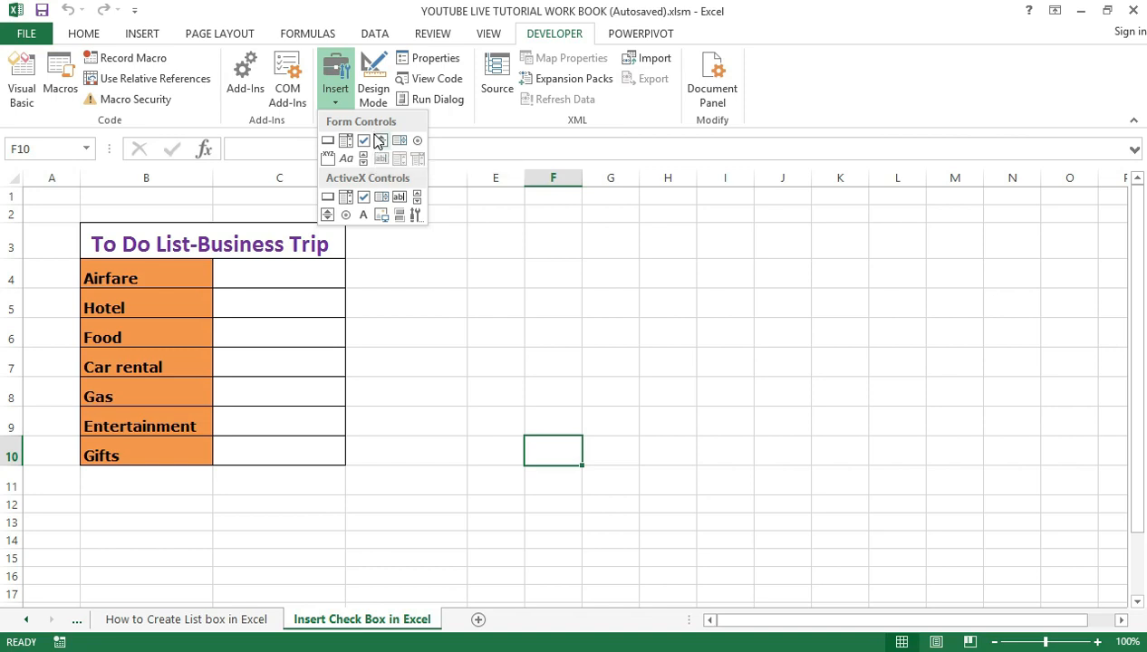
{"action": "mouse_move", "coordinate": [396, 169]}
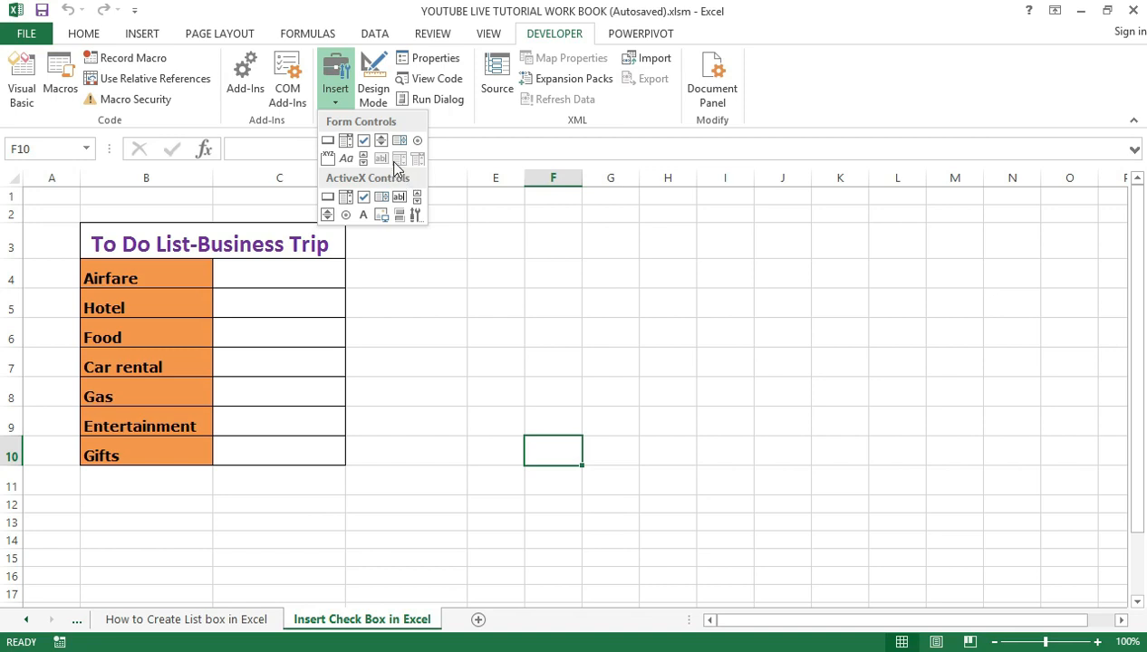
{"action": "mouse_move", "coordinate": [428, 179]}
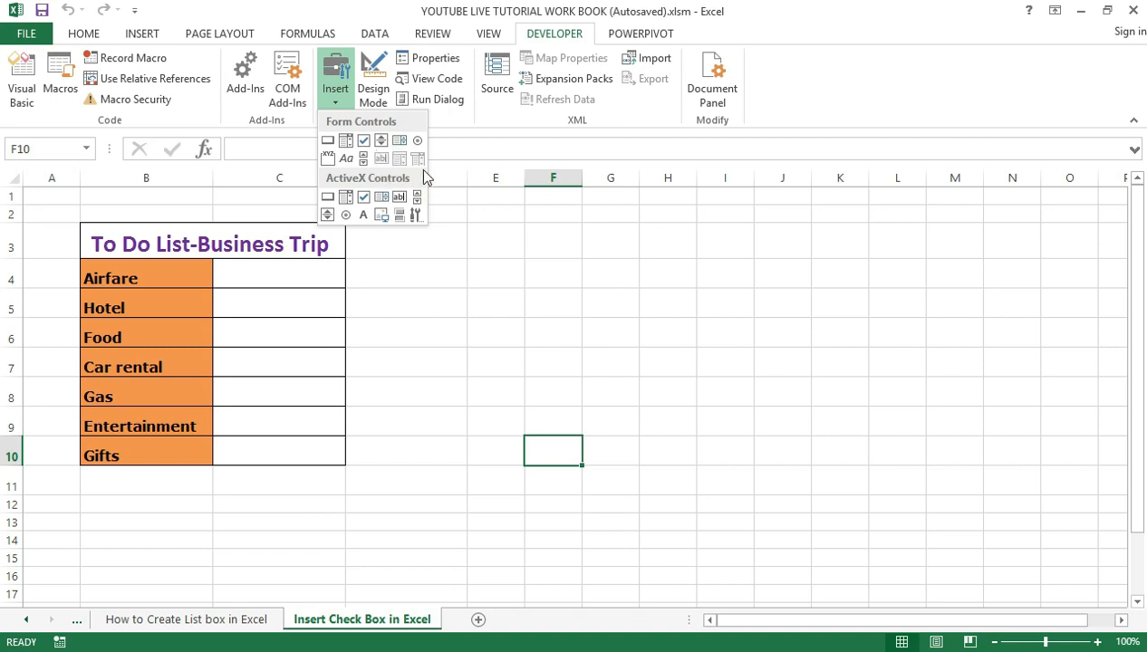
{"action": "mouse_move", "coordinate": [363, 157]}
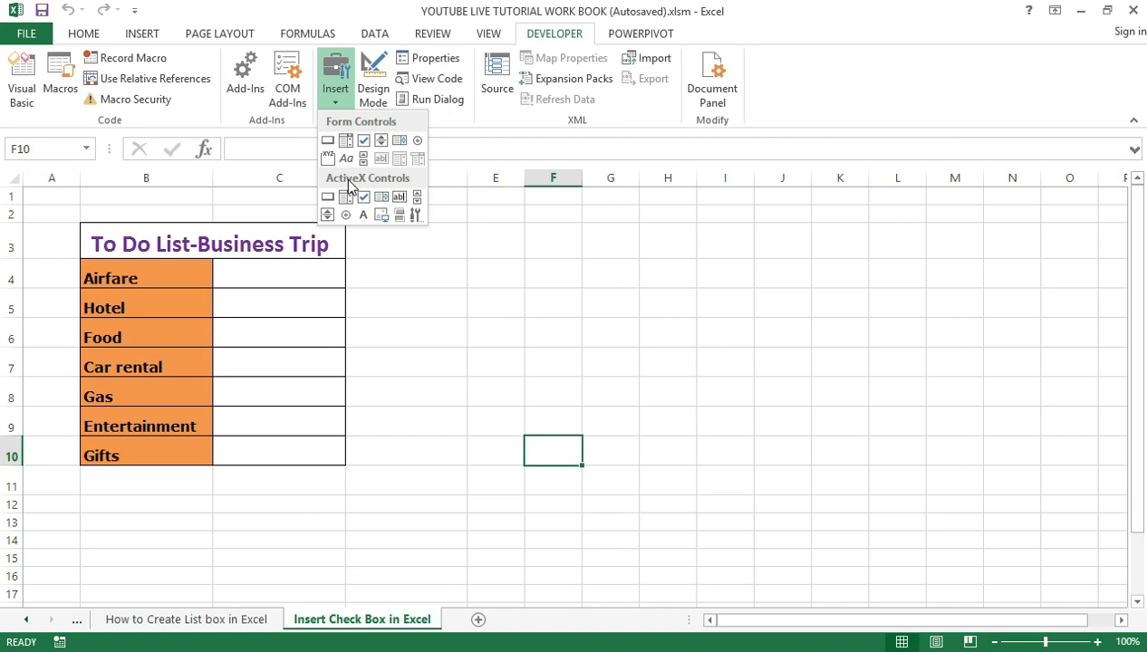
{"action": "mouse_move", "coordinate": [355, 187]}
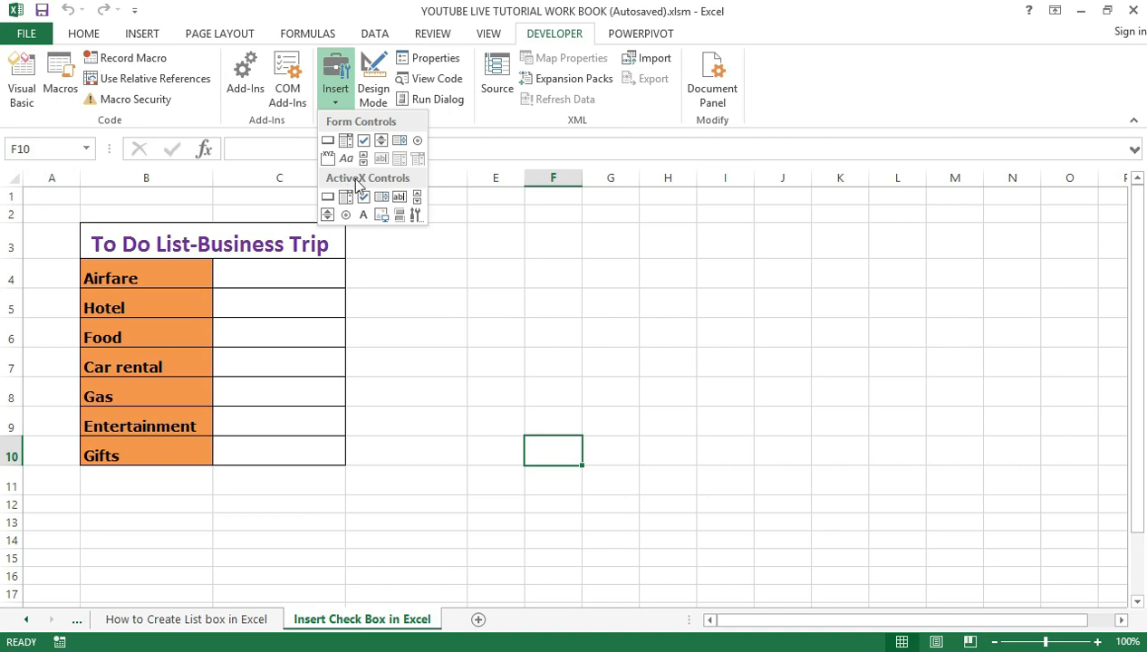
{"action": "mouse_move", "coordinate": [360, 193]}
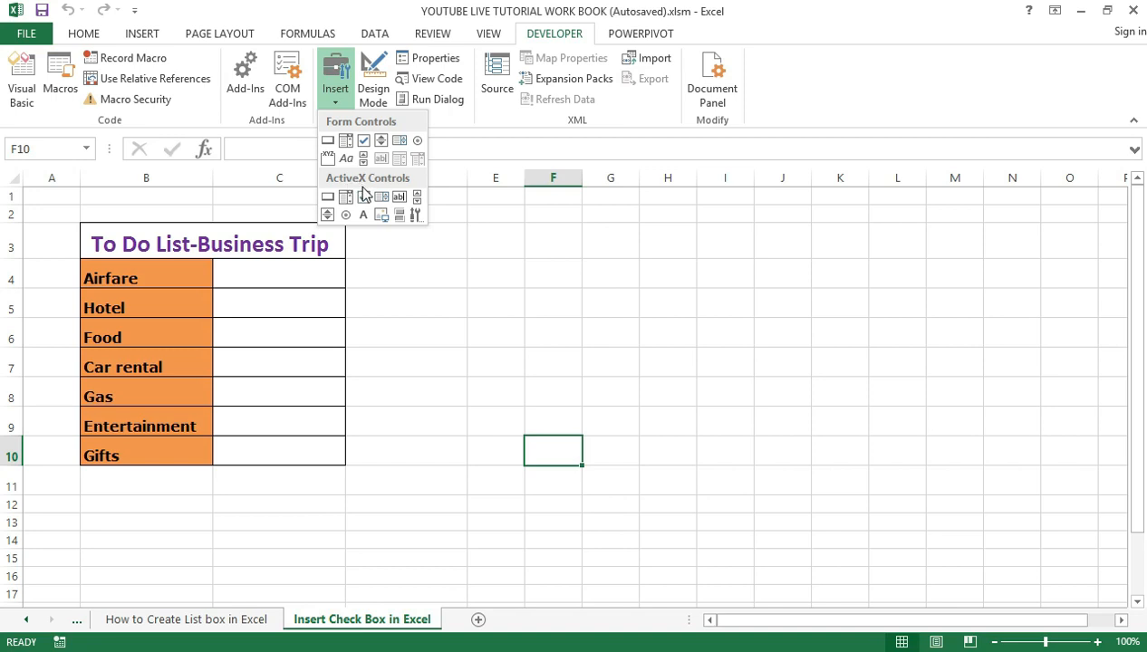
{"action": "mouse_move", "coordinate": [369, 190]}
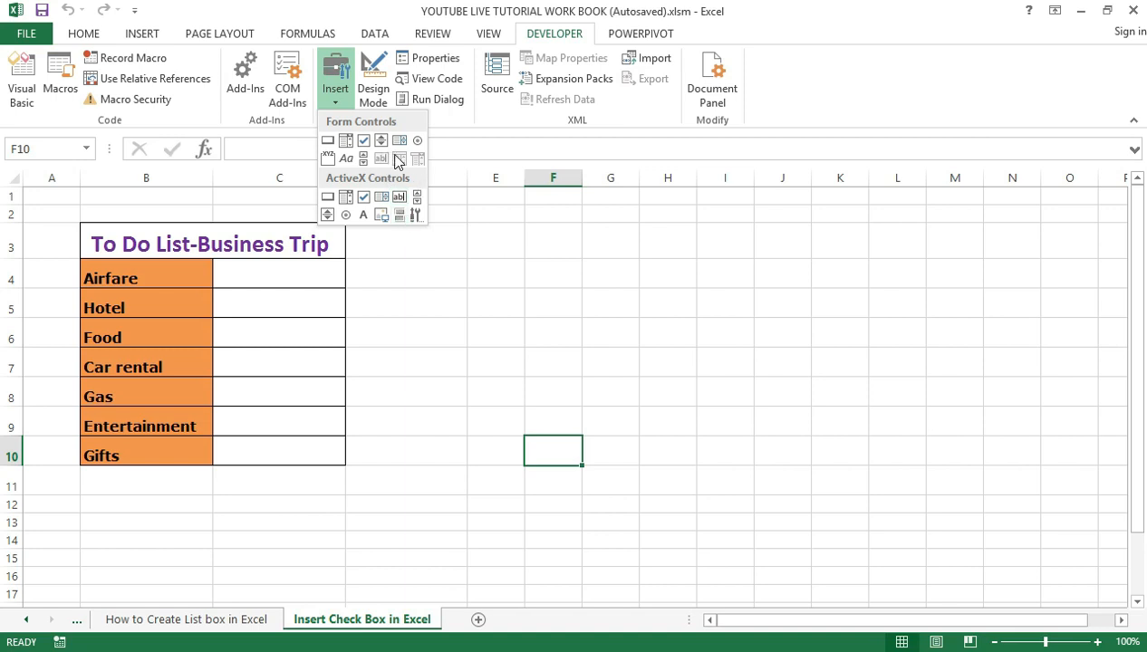
{"action": "mouse_move", "coordinate": [380, 134]}
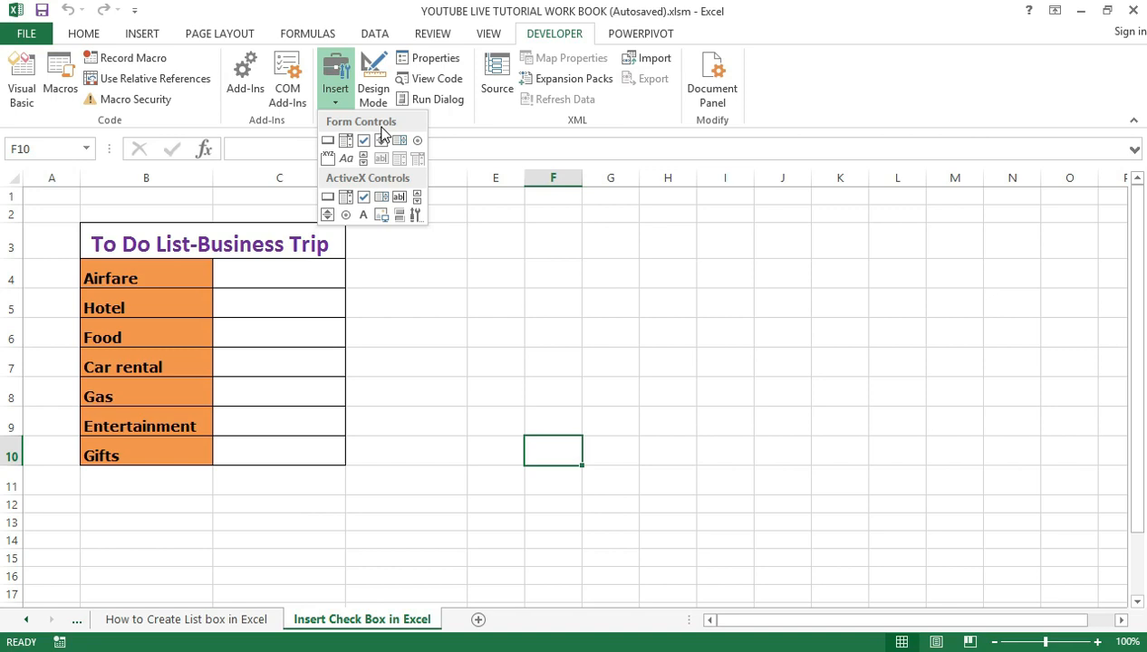
{"action": "mouse_move", "coordinate": [363, 140]}
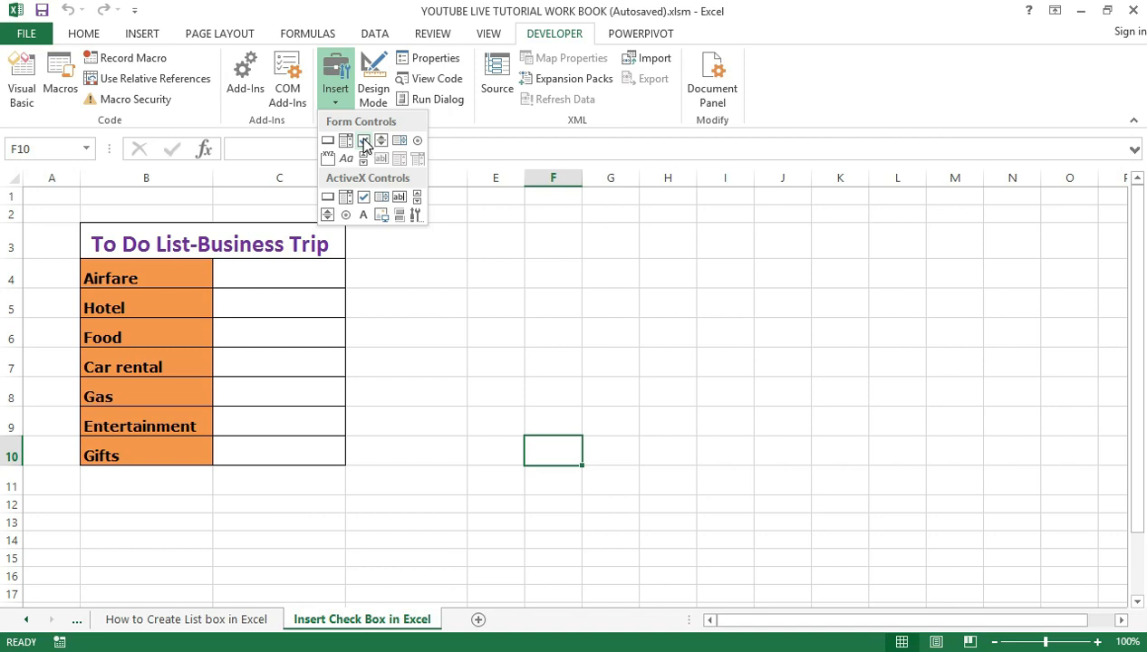
Step: Pick Check Box (Form Control) from the Insert gallery
{"action": "left_click", "coordinate": [364, 140]}
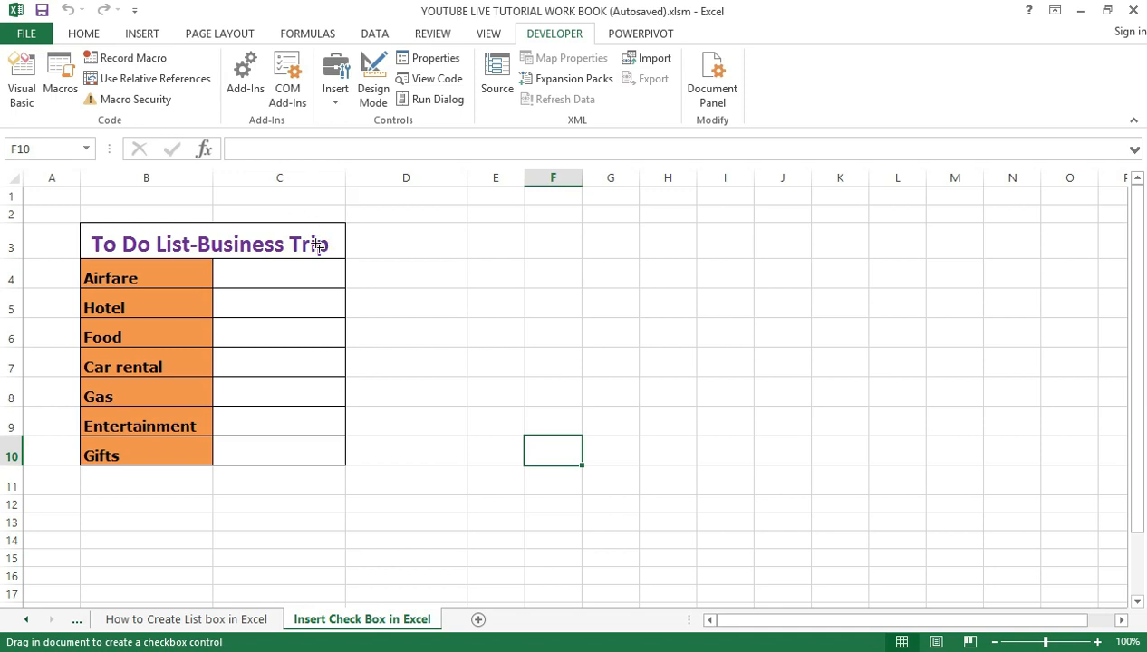
{"action": "mouse_move", "coordinate": [405, 260]}
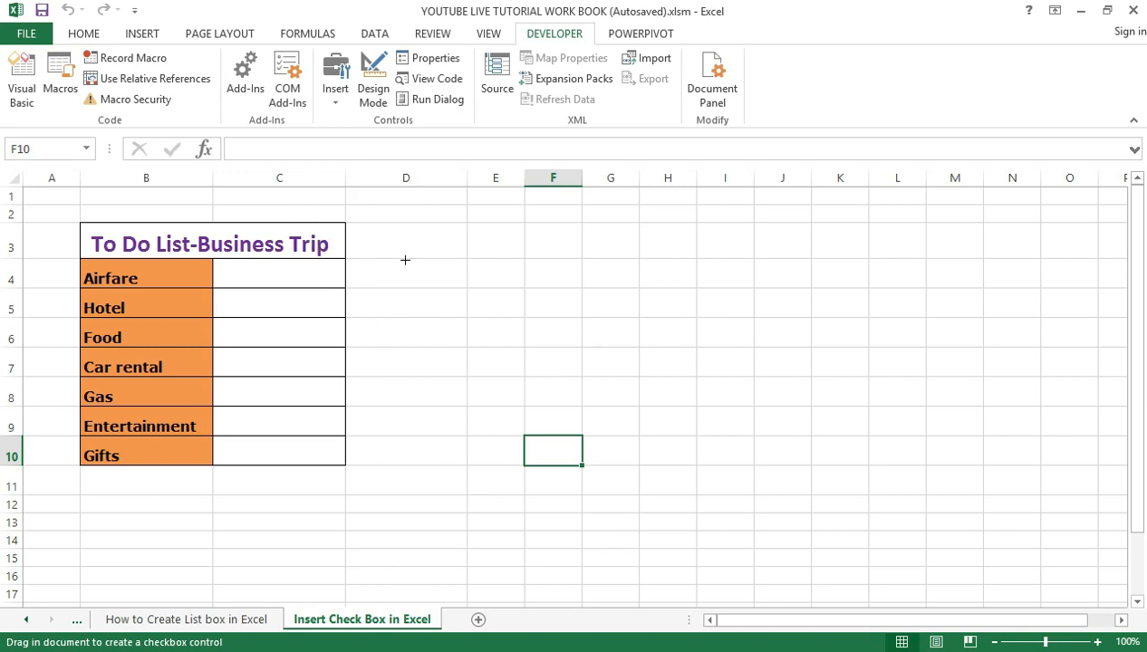
{"action": "mouse_move", "coordinate": [389, 259]}
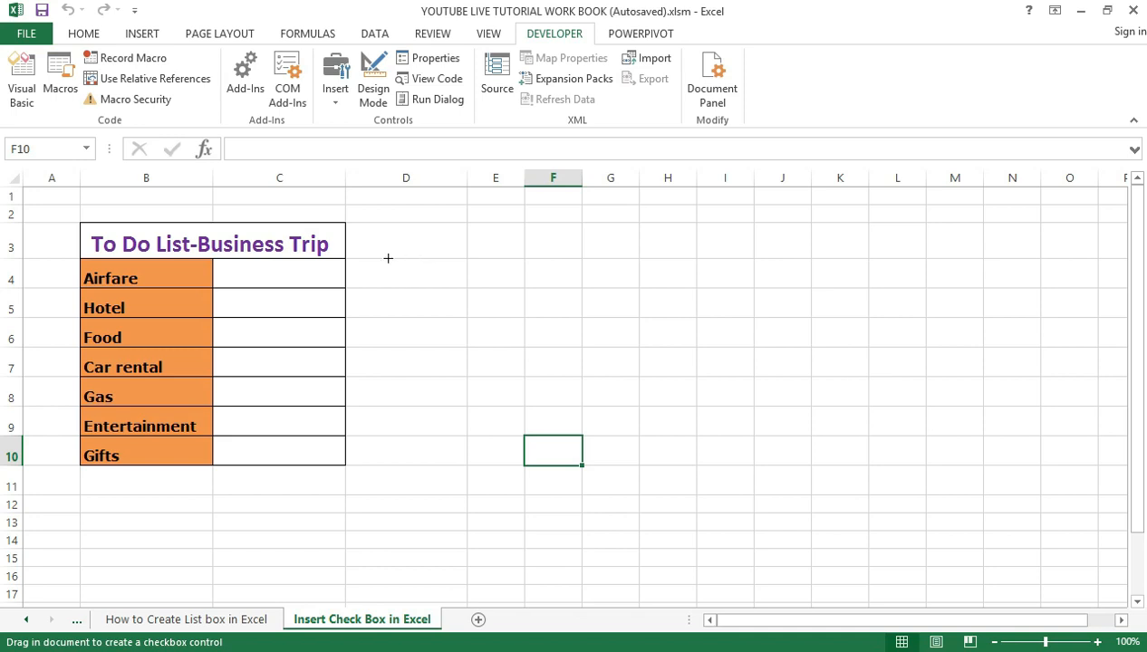
{"action": "mouse_move", "coordinate": [443, 292]}
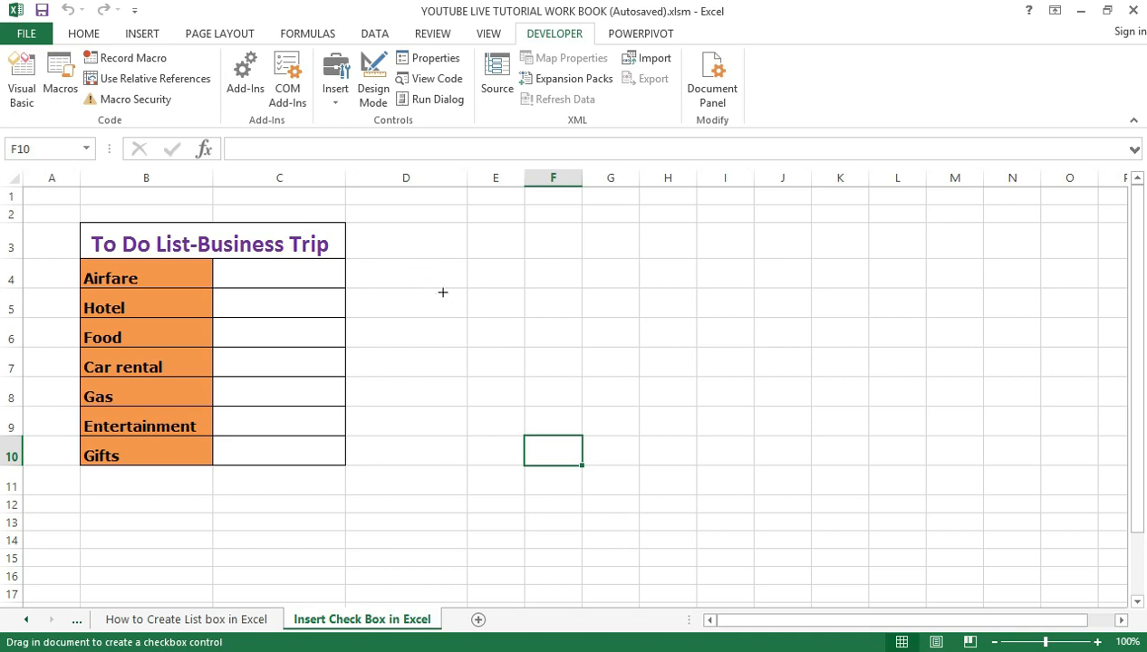
{"action": "mouse_move", "coordinate": [418, 285]}
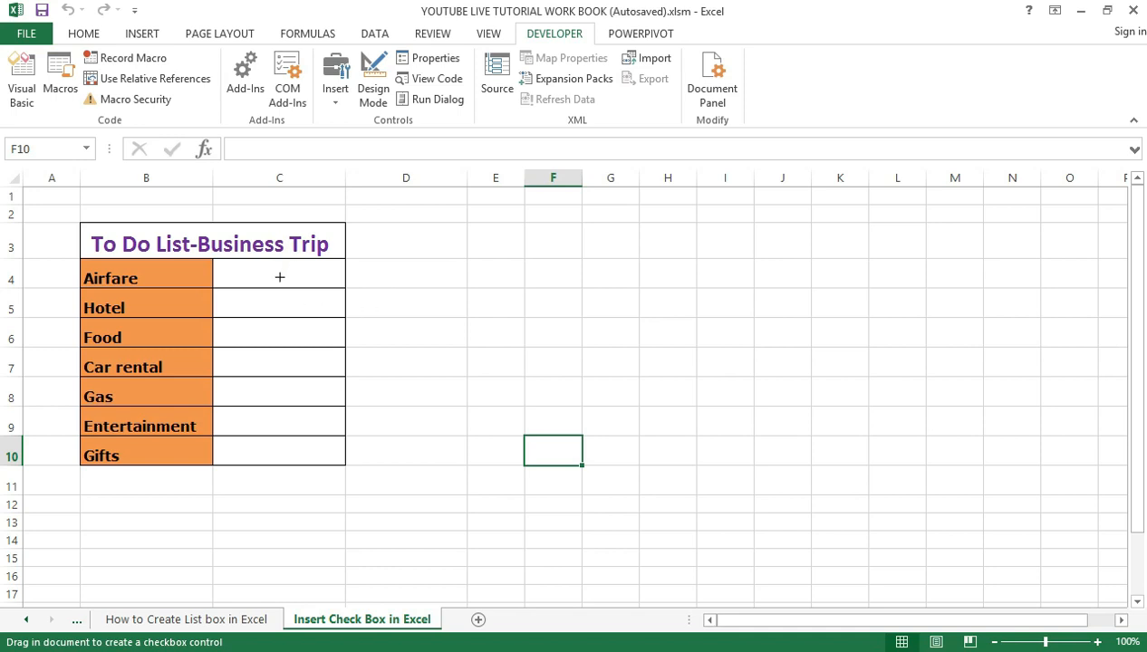
{"action": "mouse_move", "coordinate": [272, 270]}
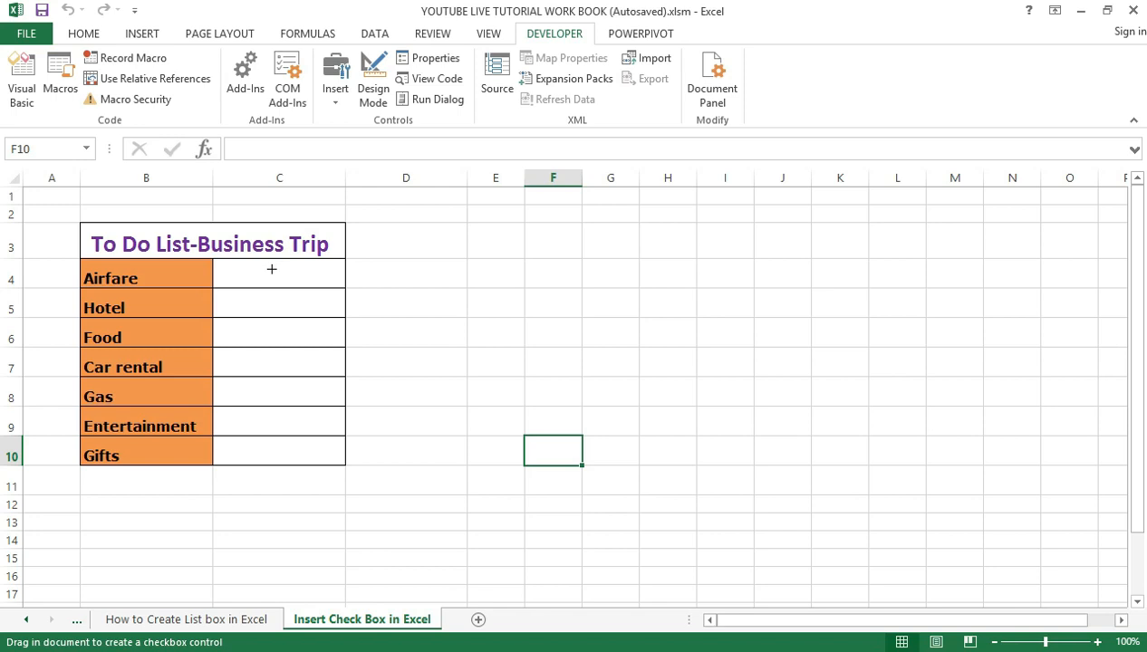
{"action": "mouse_move", "coordinate": [265, 269]}
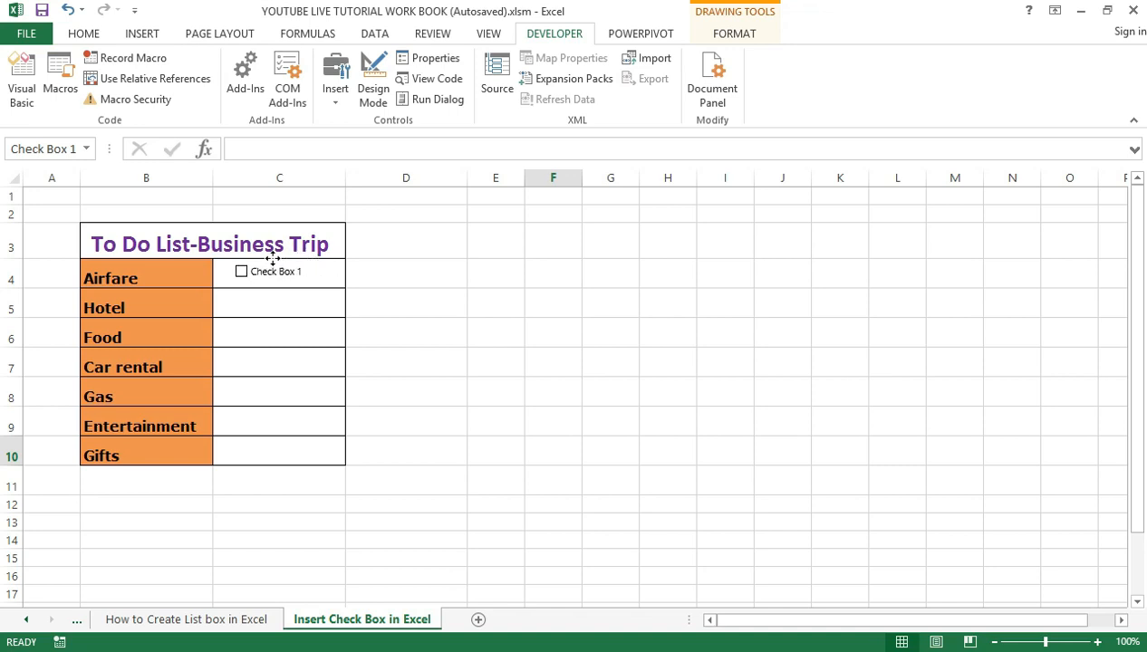
Step: Select the C4 check box and start retyping its caption as DONE1
{"action": "left_click", "coordinate": [268, 270]}
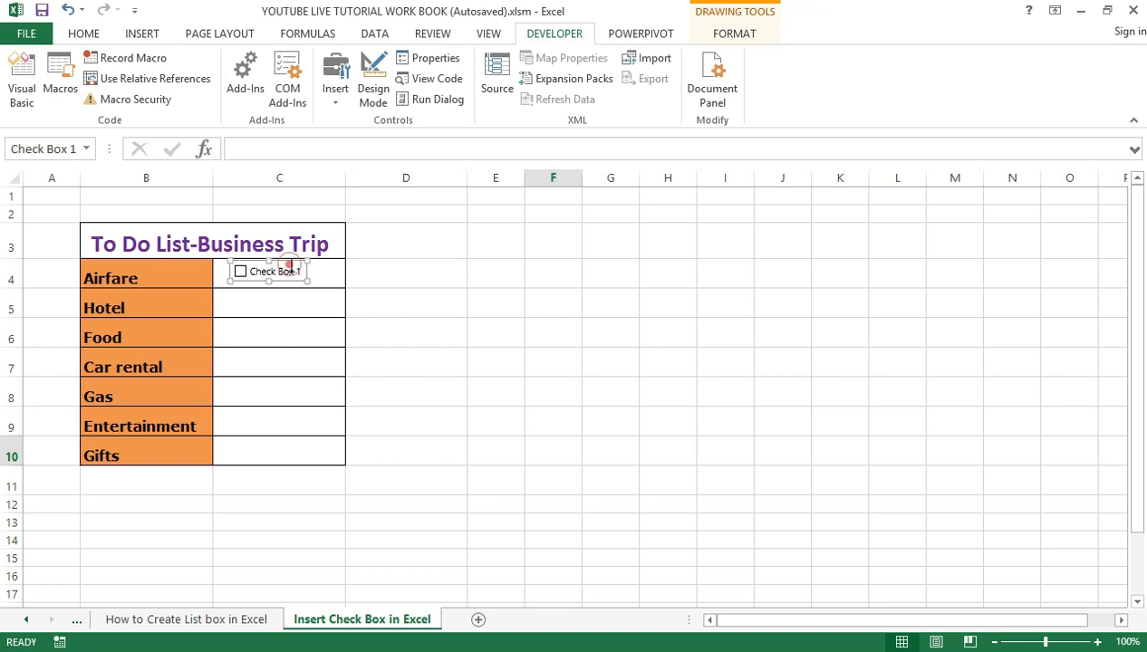
{"action": "double_click", "coordinate": [277, 271]}
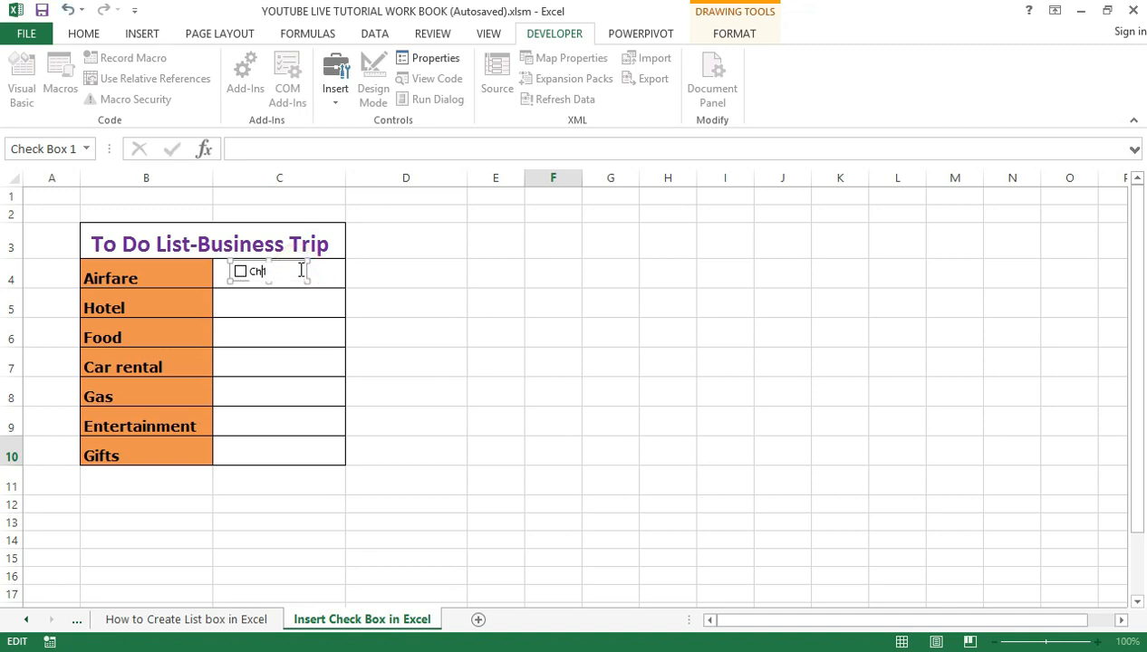
{"action": "type", "text": "Do"}
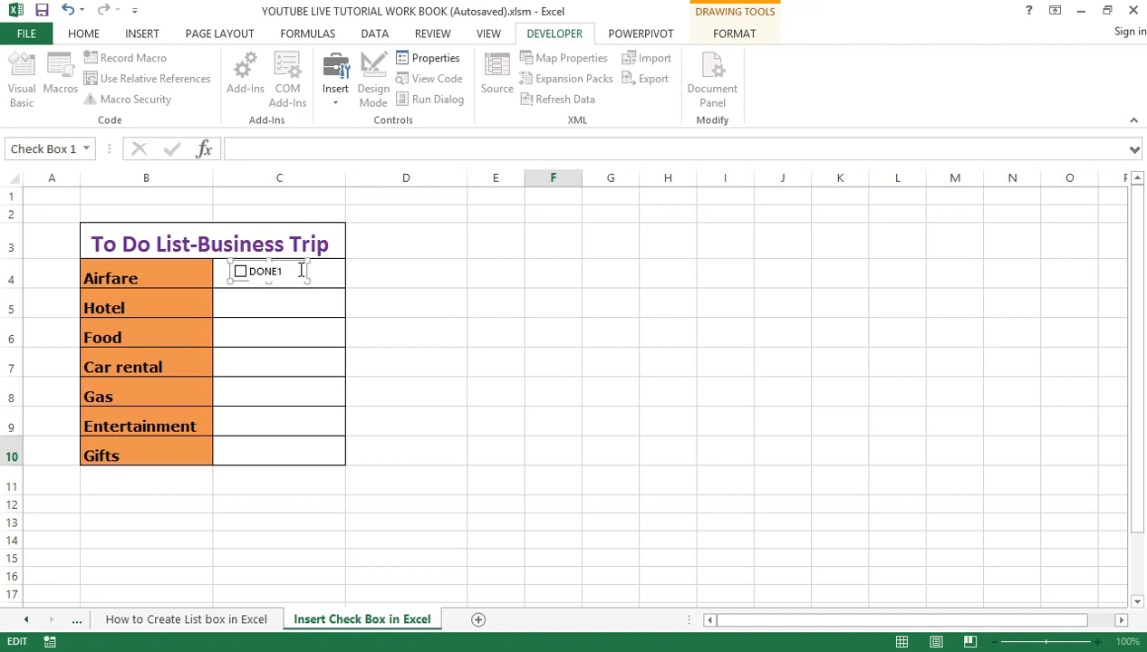
{"action": "mouse_move", "coordinate": [371, 376]}
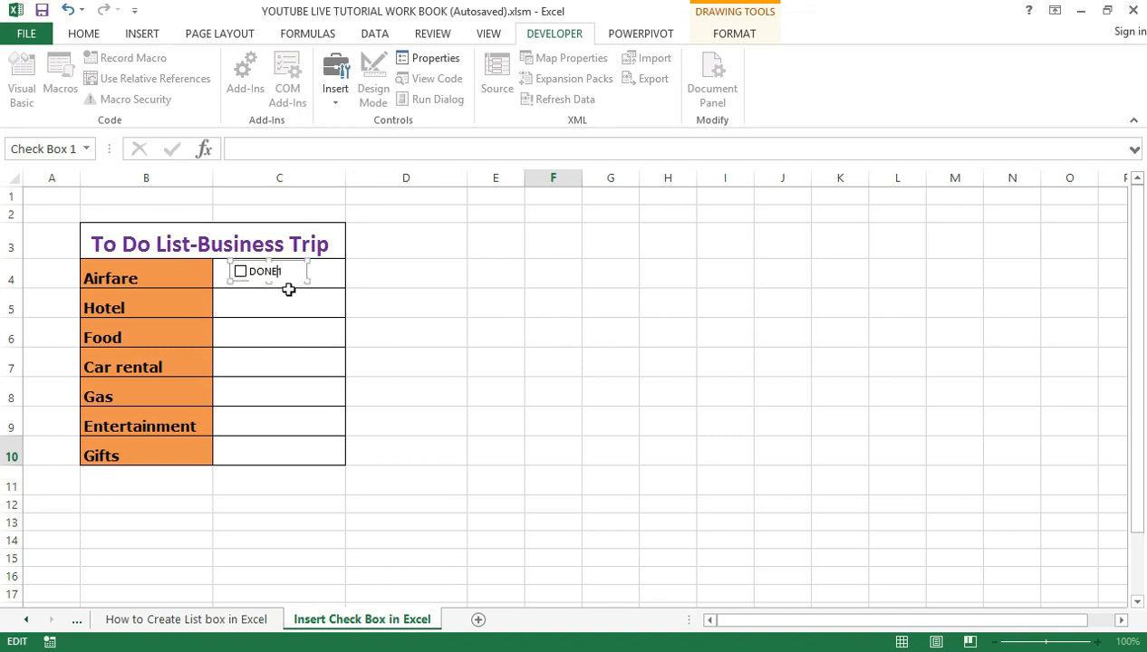
{"action": "mouse_move", "coordinate": [386, 300]}
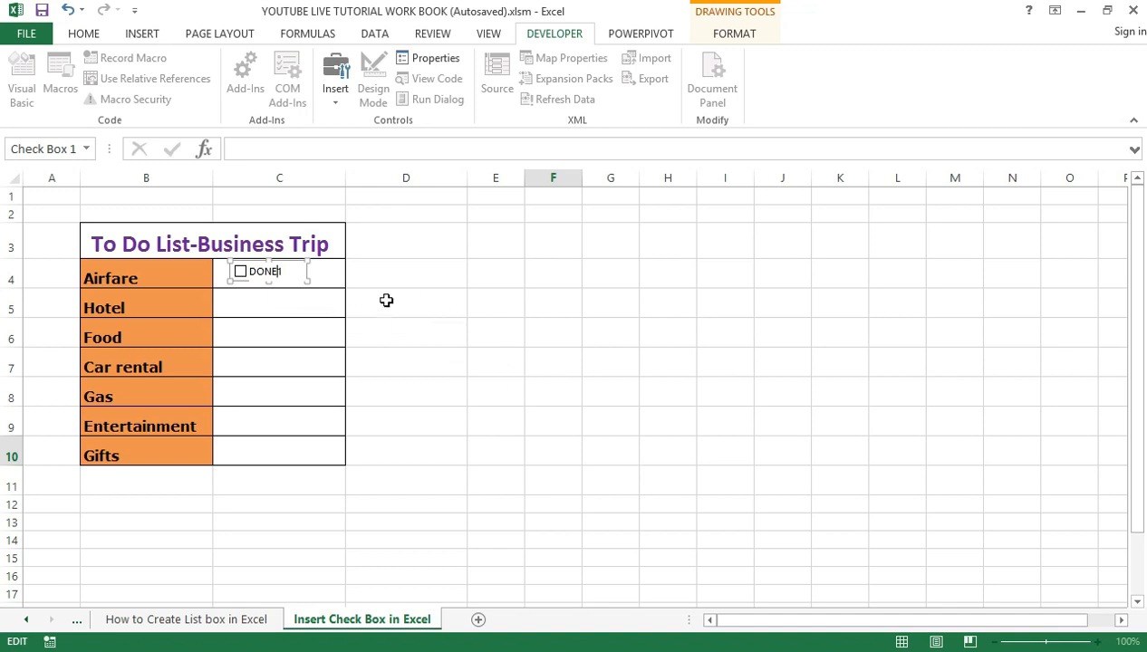
{"action": "mouse_move", "coordinate": [478, 352]}
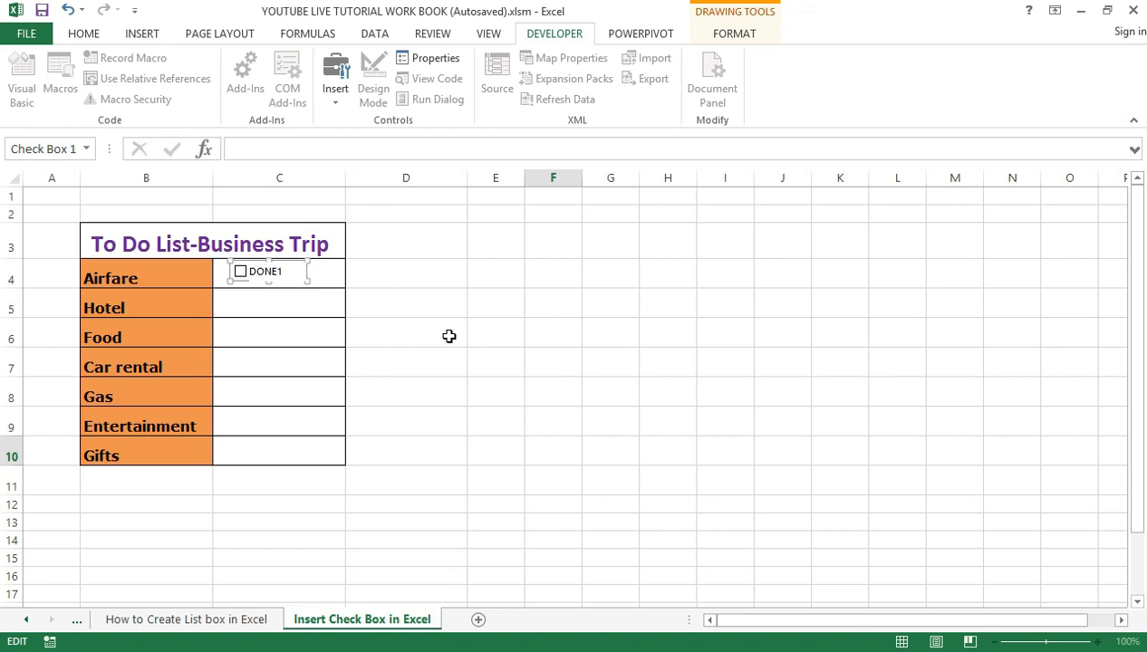
{"action": "mouse_move", "coordinate": [416, 392]}
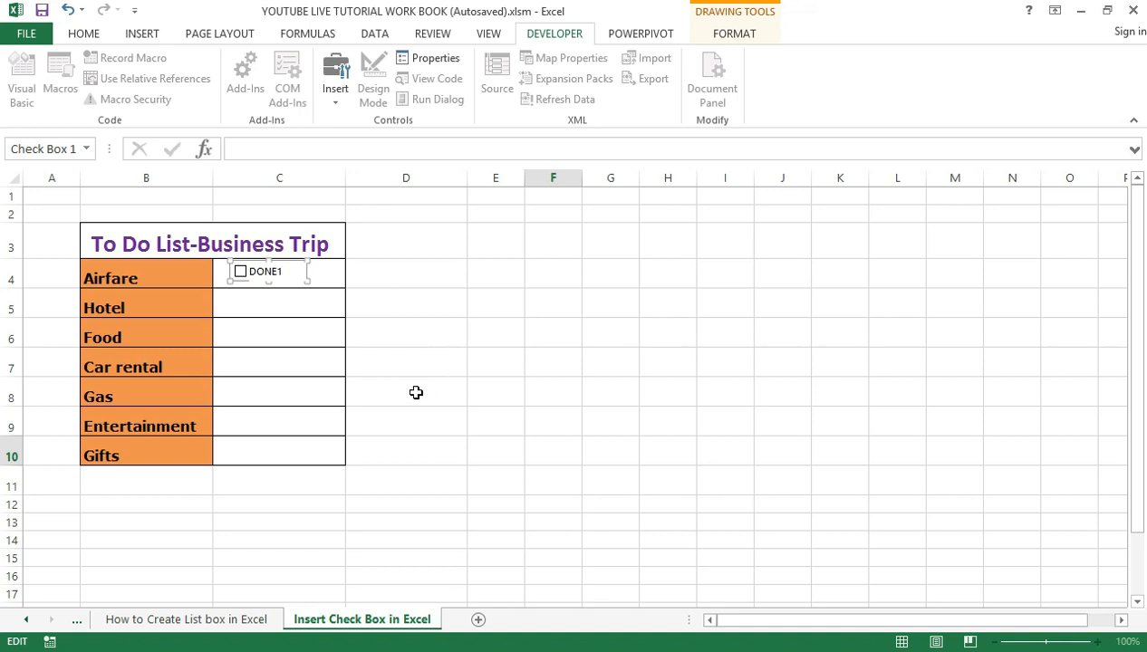
{"action": "mouse_move", "coordinate": [304, 287]}
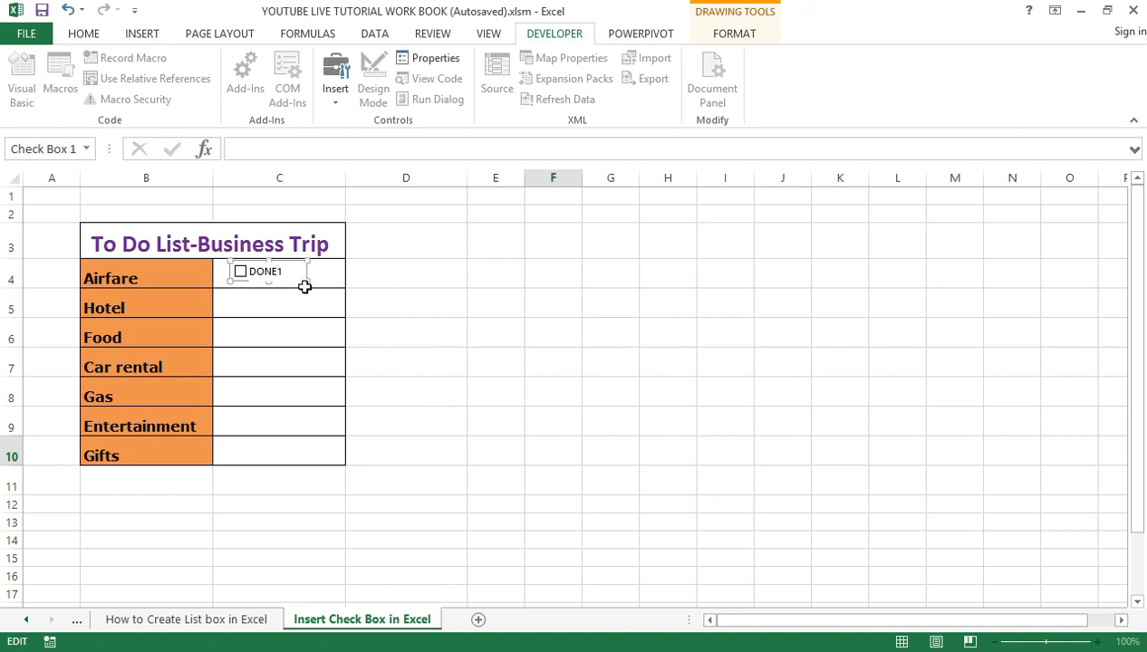
{"action": "mouse_move", "coordinate": [413, 303]}
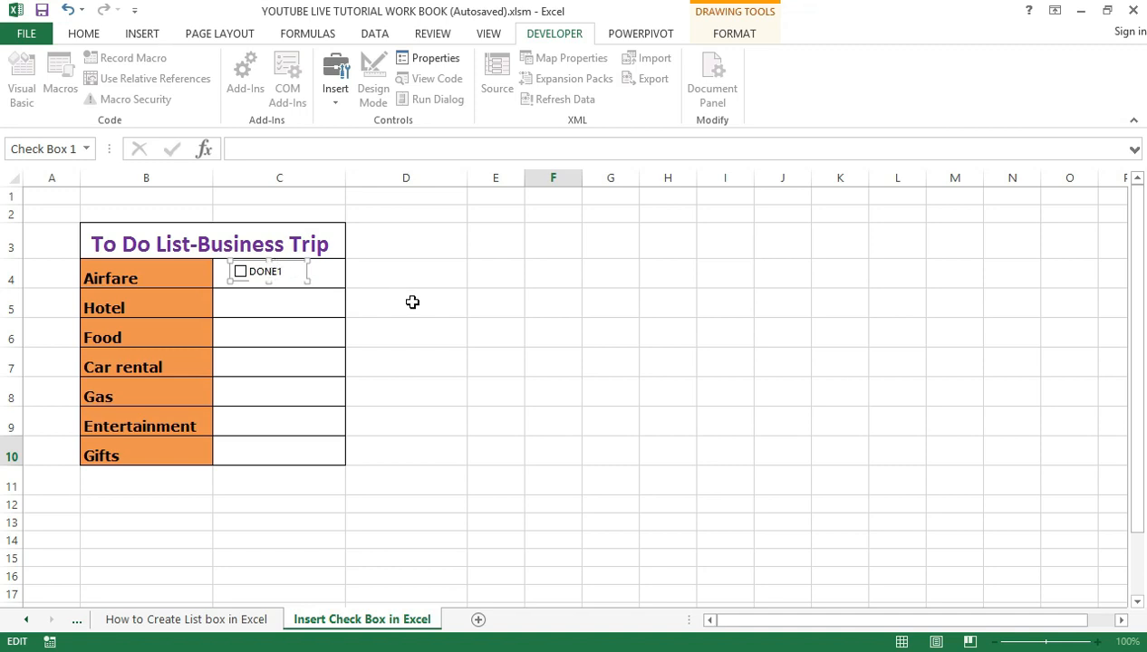
{"action": "mouse_move", "coordinate": [304, 278]}
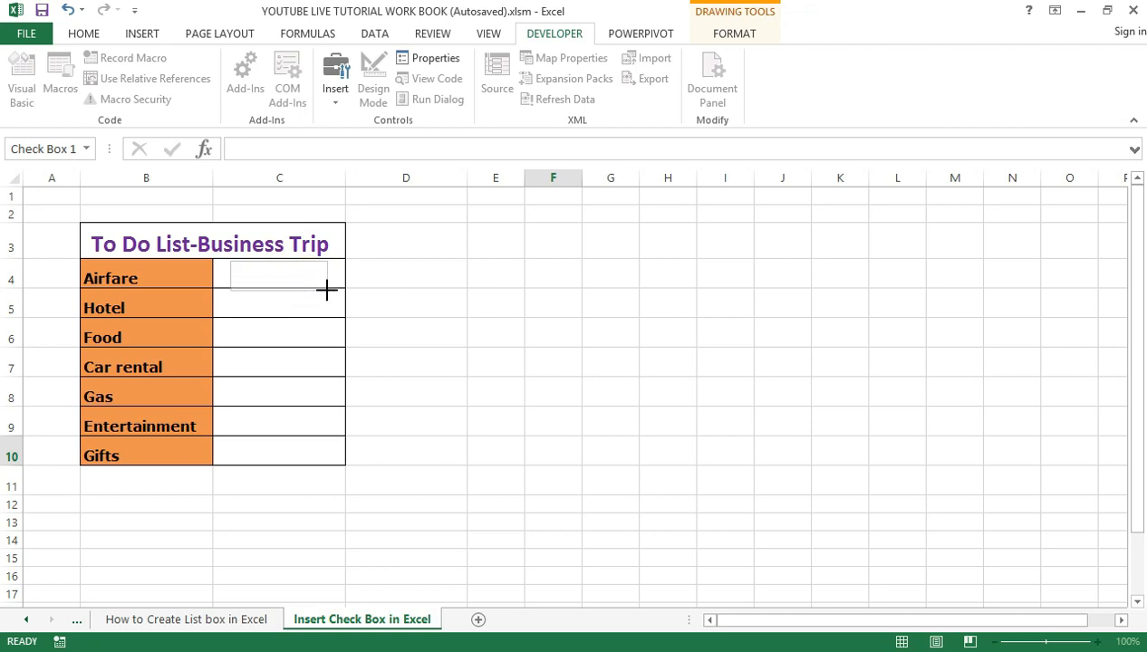
Step: Resize the DONE1 check box by its handle to fit within cell C4
{"action": "left_click_drag", "start_coordinate": [229, 266], "coordinate": [326, 290]}
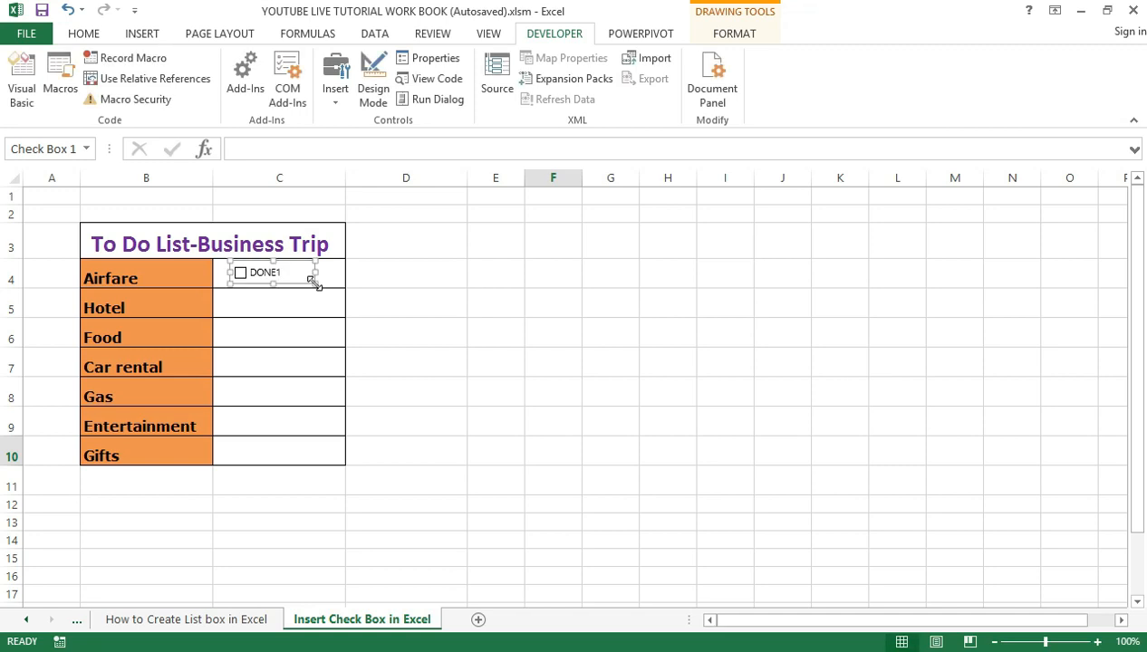
{"action": "mouse_move", "coordinate": [488, 328]}
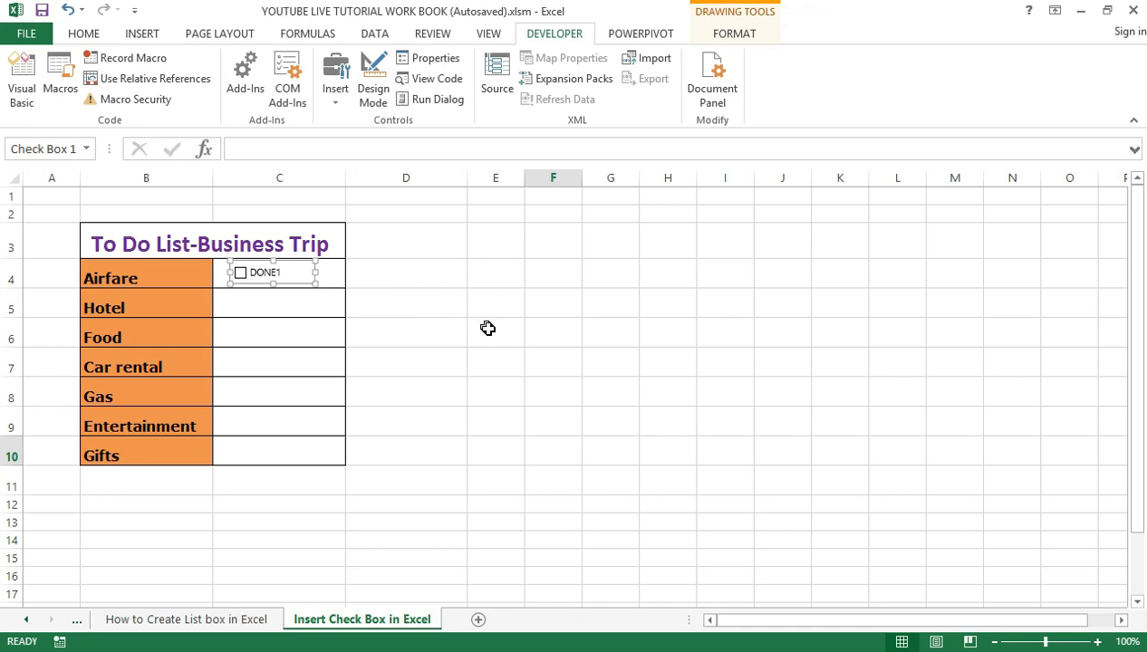
{"action": "mouse_move", "coordinate": [537, 338]}
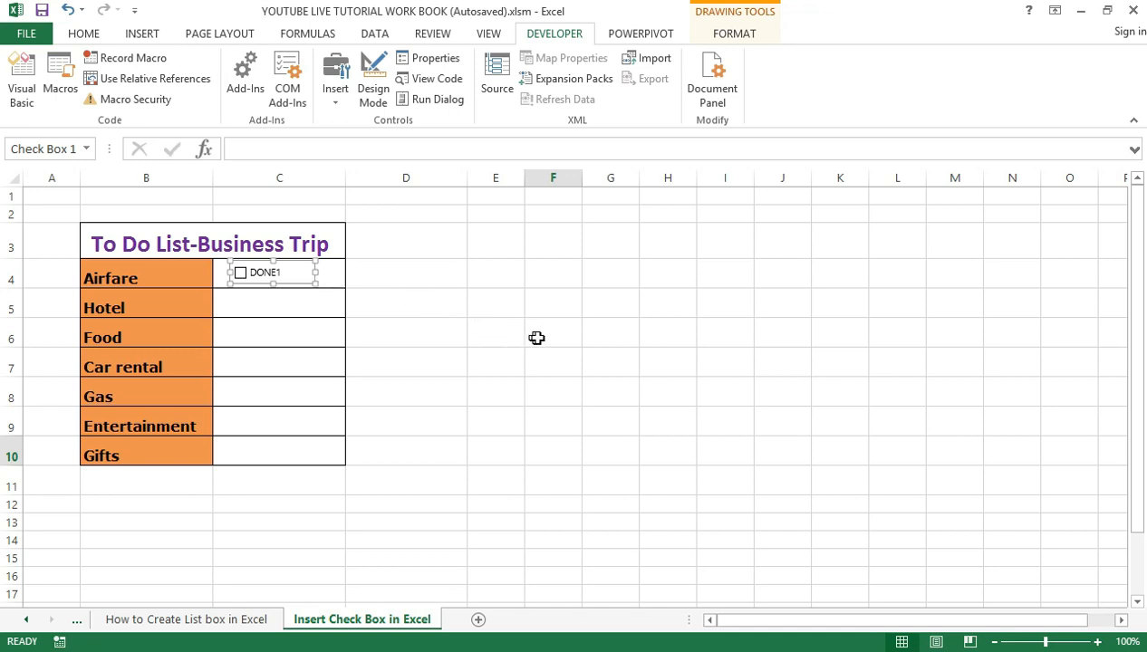
{"action": "mouse_move", "coordinate": [453, 308]}
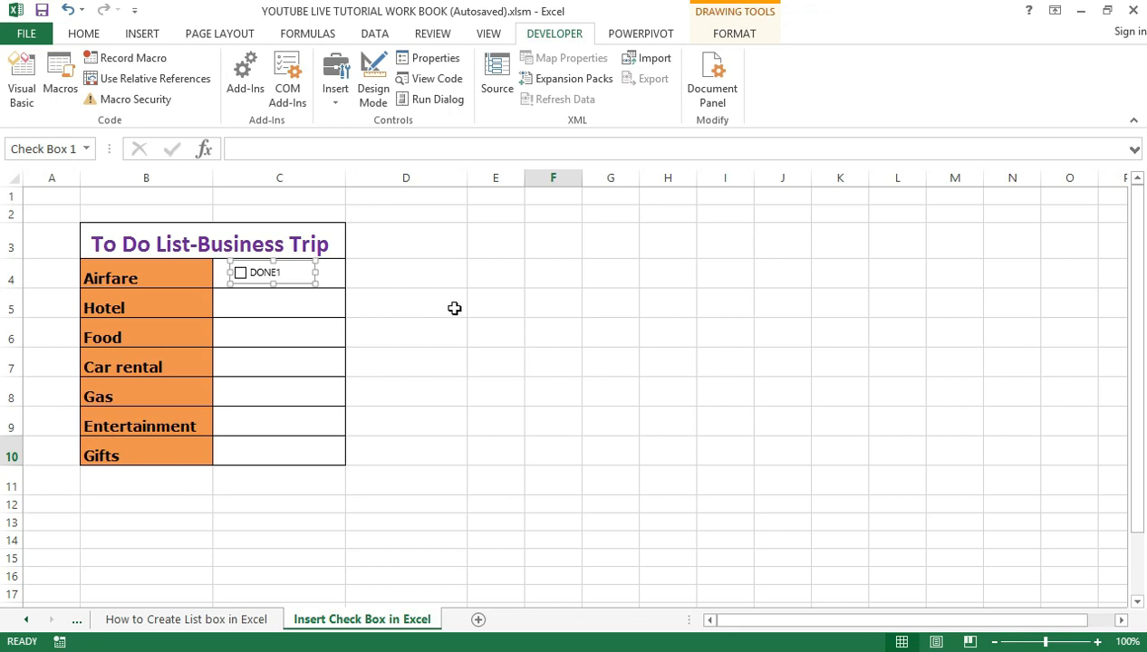
{"action": "left_click", "coordinate": [406, 306]}
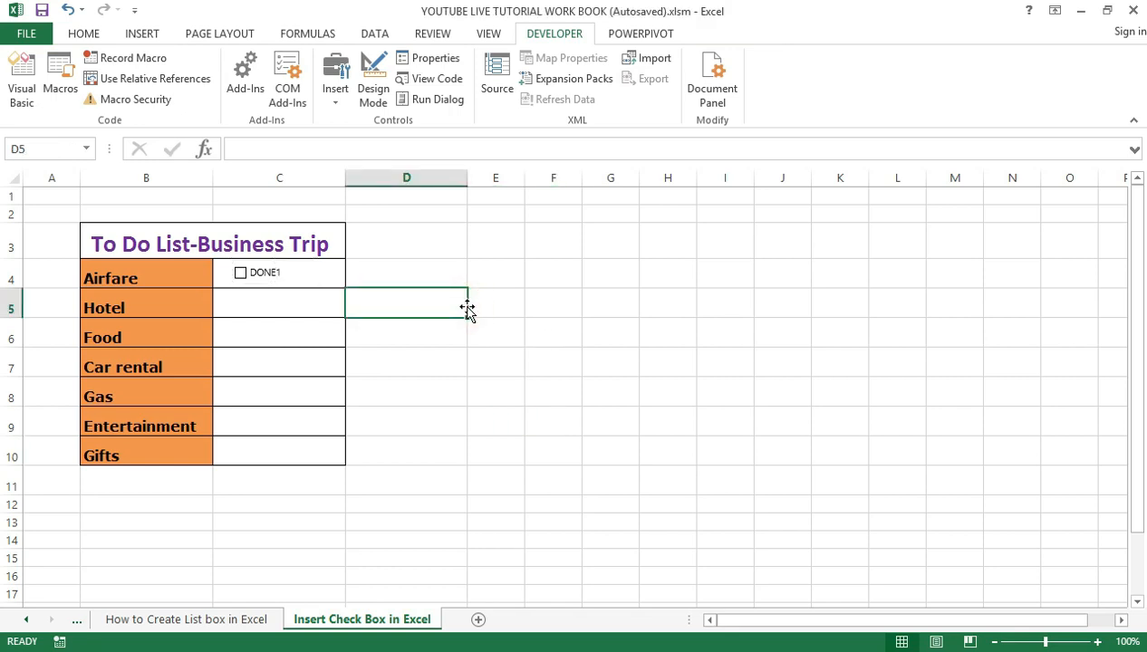
{"action": "mouse_move", "coordinate": [452, 322]}
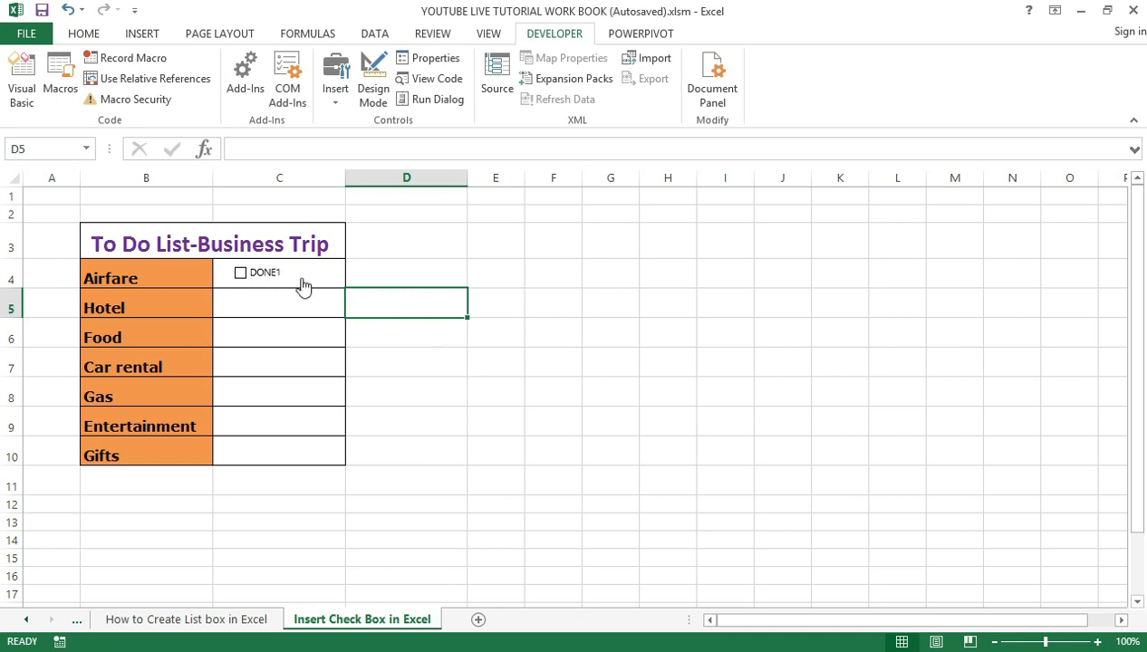
{"action": "mouse_move", "coordinate": [302, 292]}
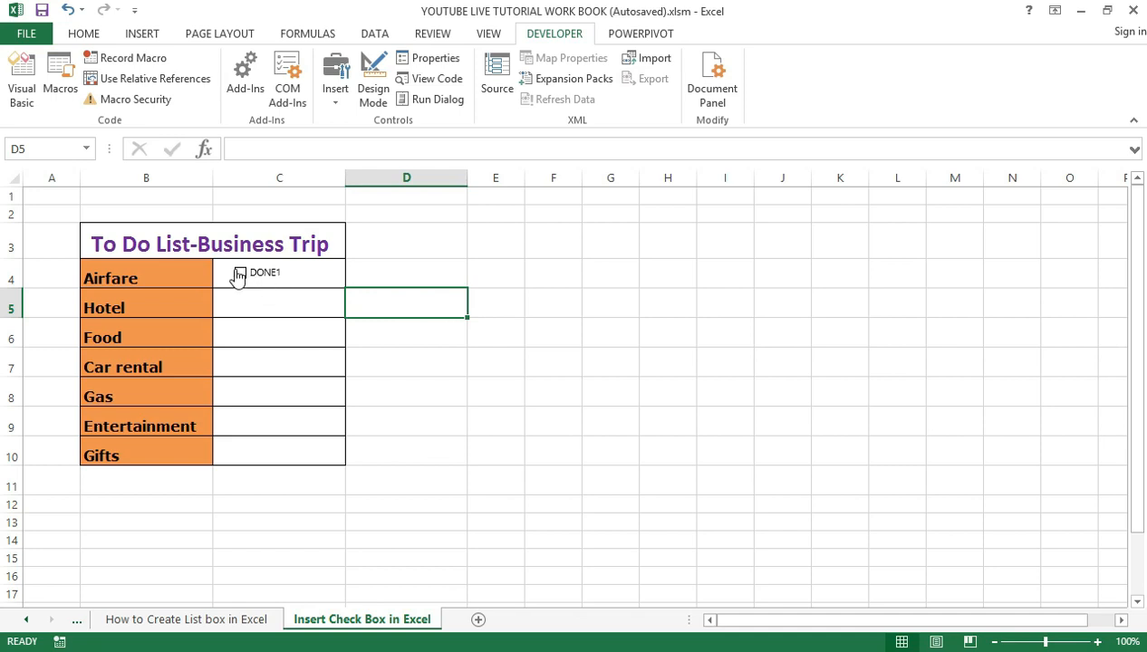
{"action": "left_click", "coordinate": [240, 273]}
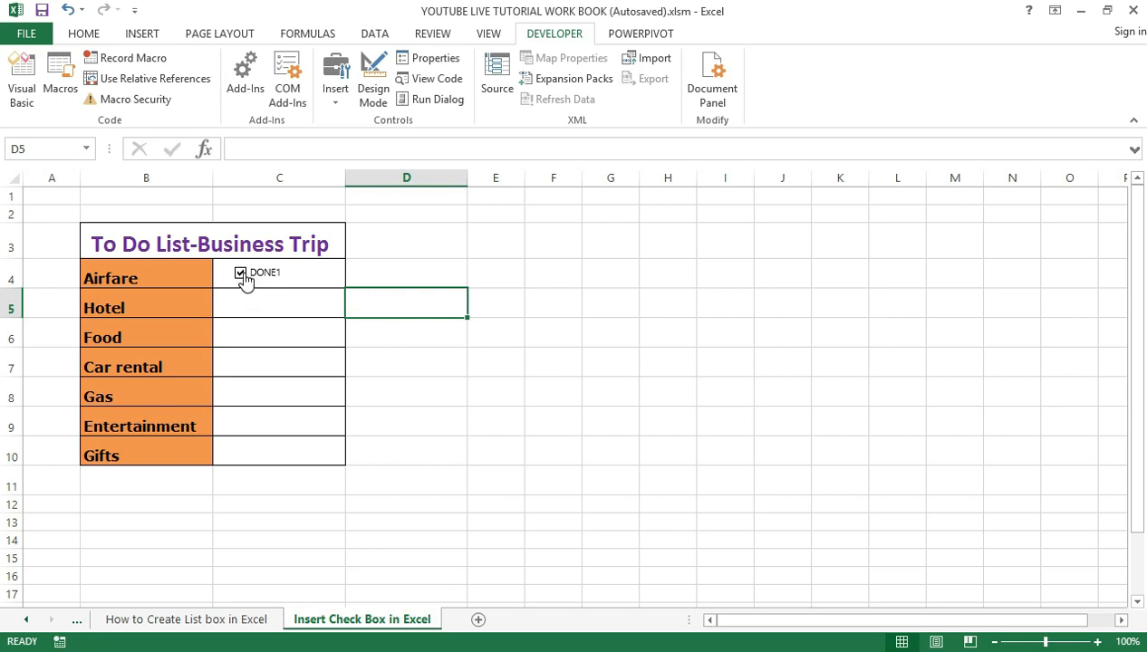
{"action": "left_click", "coordinate": [240, 273]}
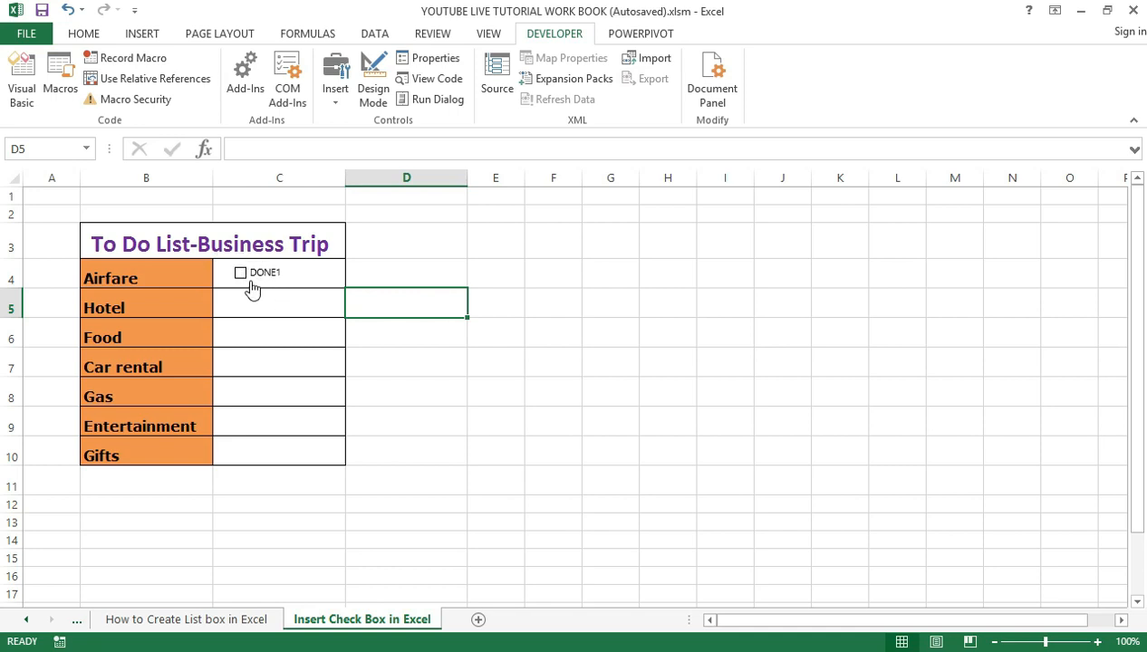
{"action": "mouse_move", "coordinate": [308, 270]}
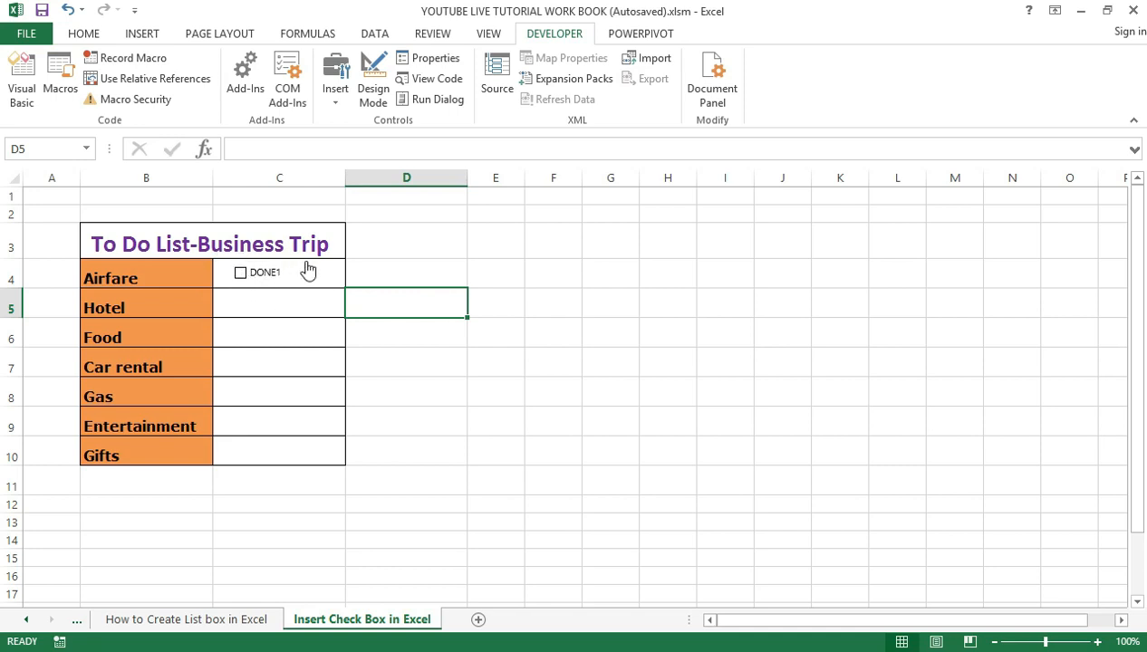
{"action": "mouse_move", "coordinate": [373, 308]}
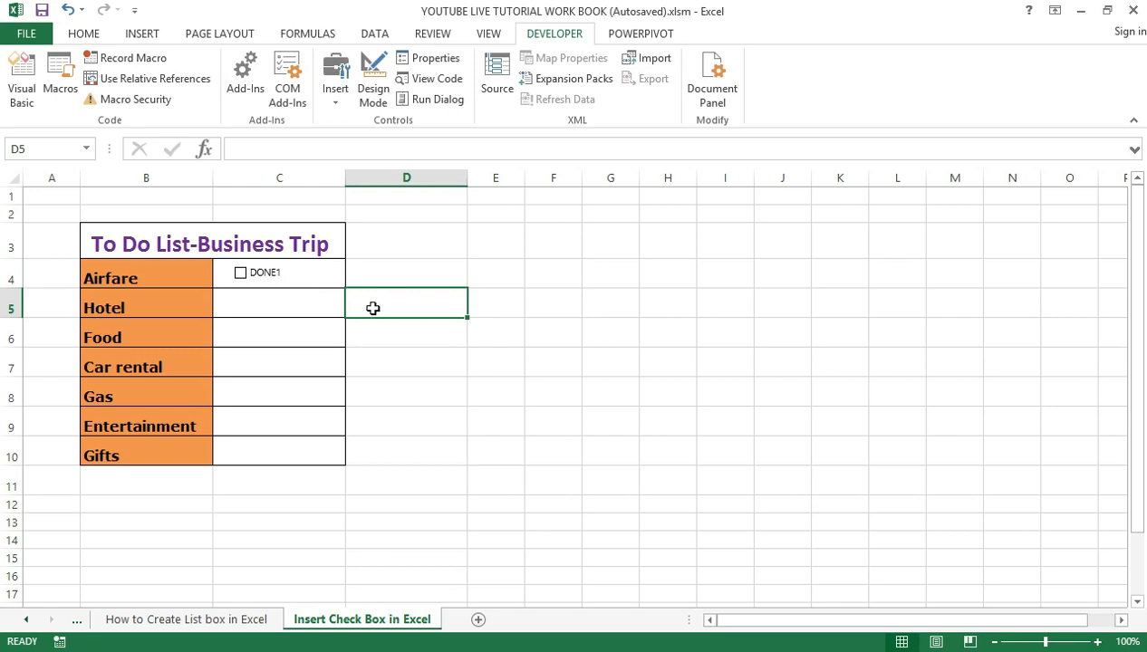
{"action": "mouse_move", "coordinate": [368, 281]}
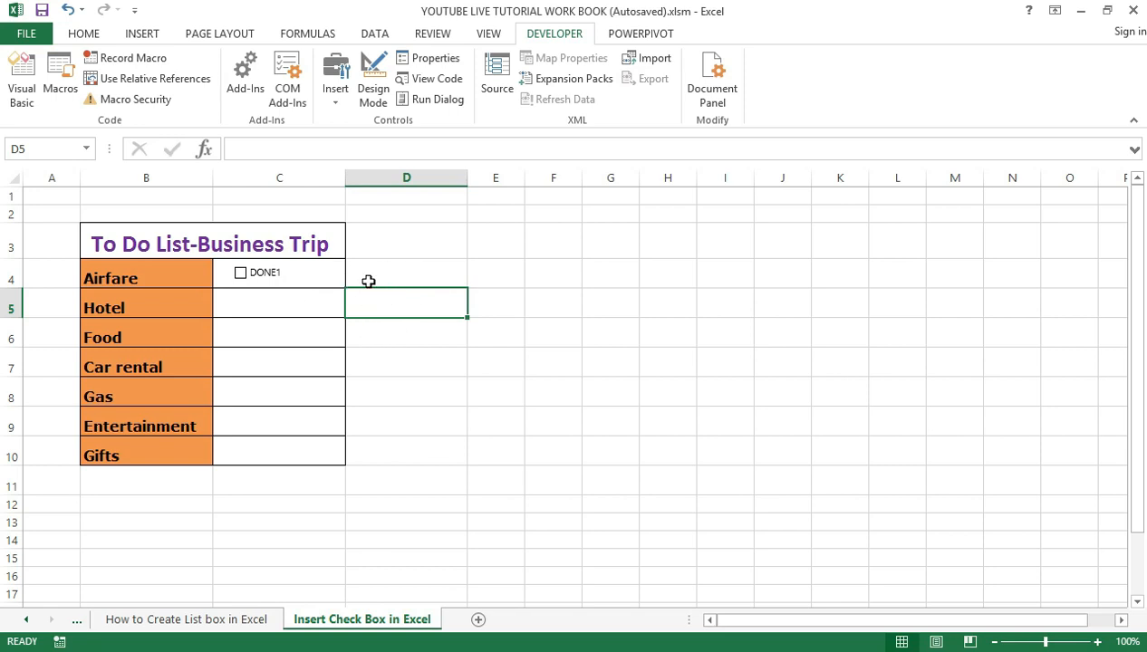
{"action": "mouse_move", "coordinate": [342, 303]}
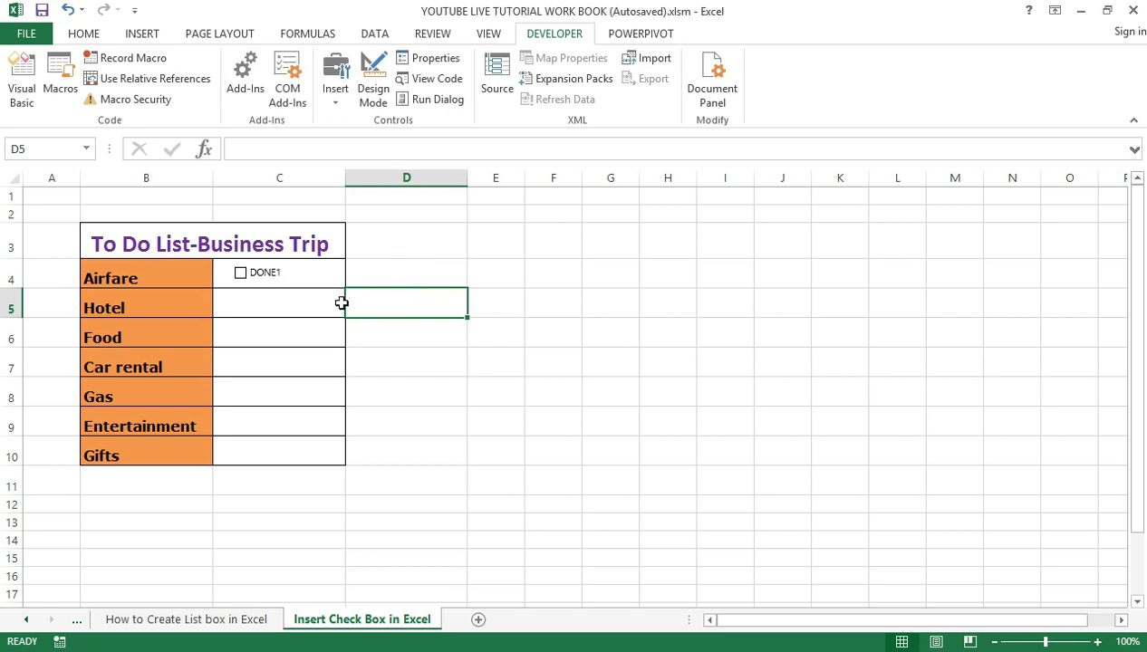
{"action": "mouse_move", "coordinate": [330, 305]}
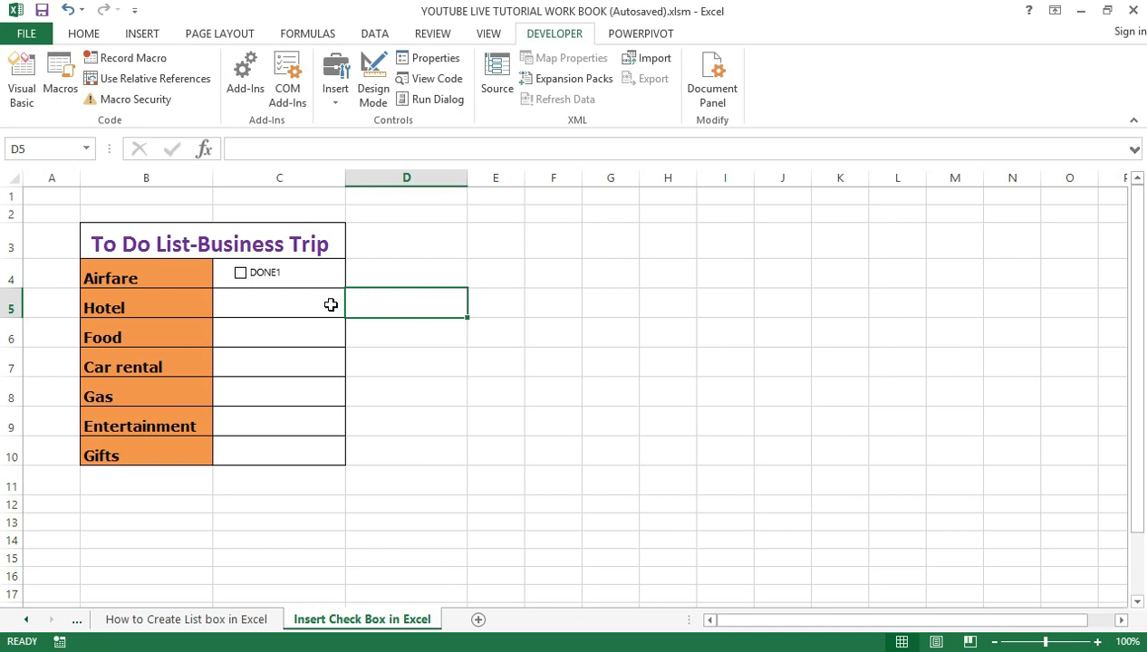
{"action": "mouse_move", "coordinate": [332, 445]}
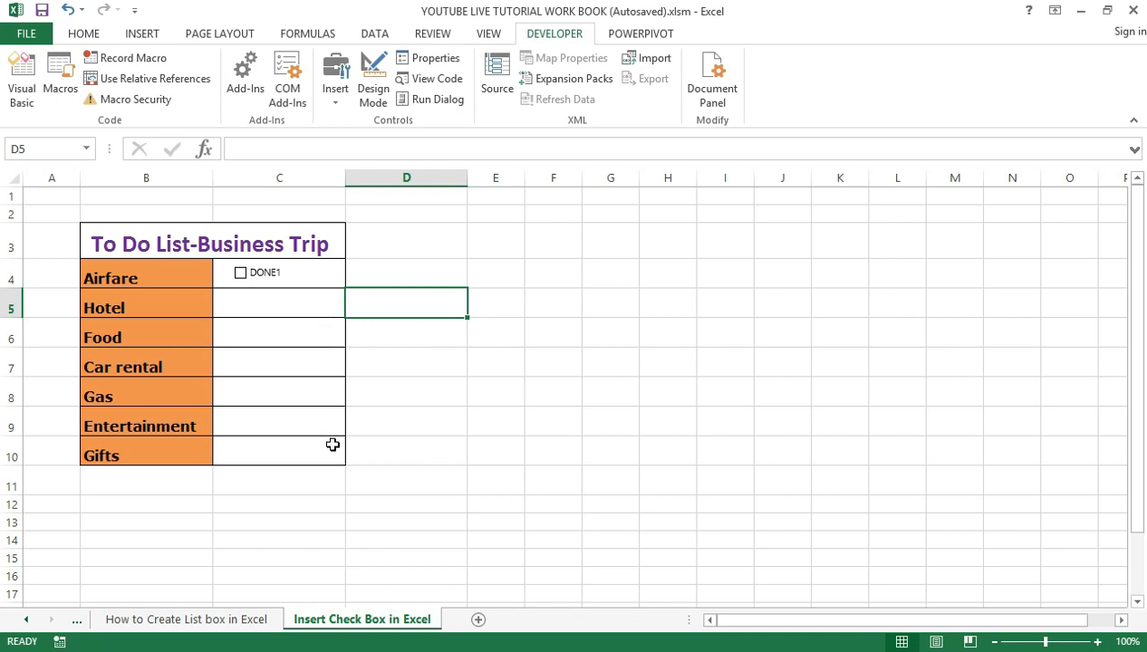
{"action": "mouse_move", "coordinate": [344, 335]}
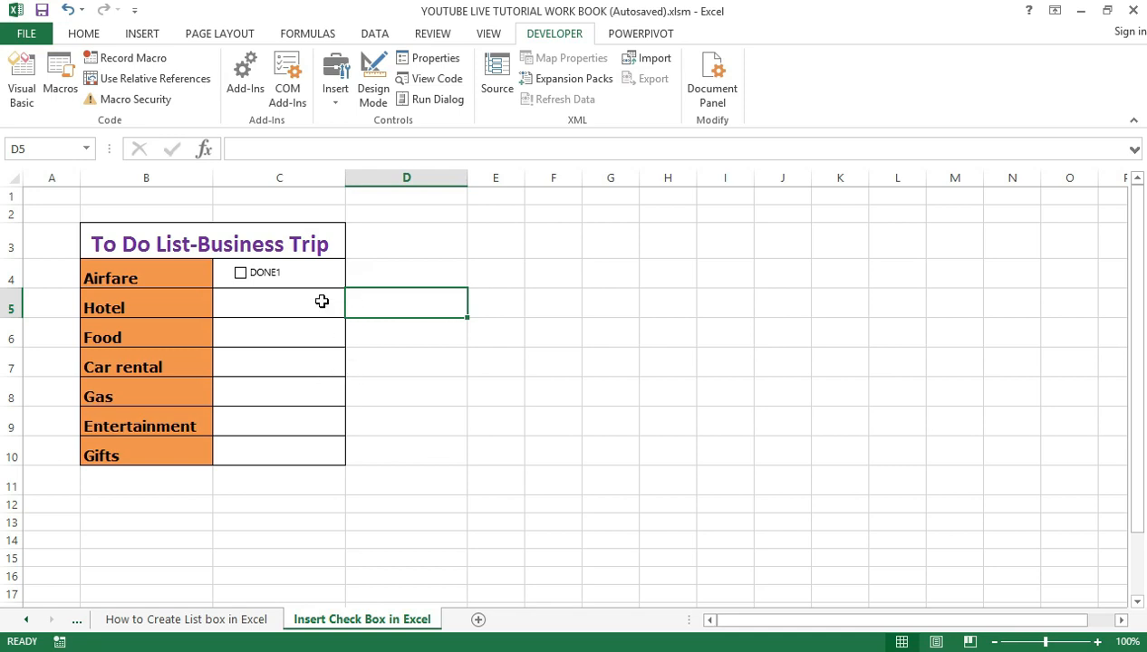
{"action": "mouse_move", "coordinate": [314, 423]}
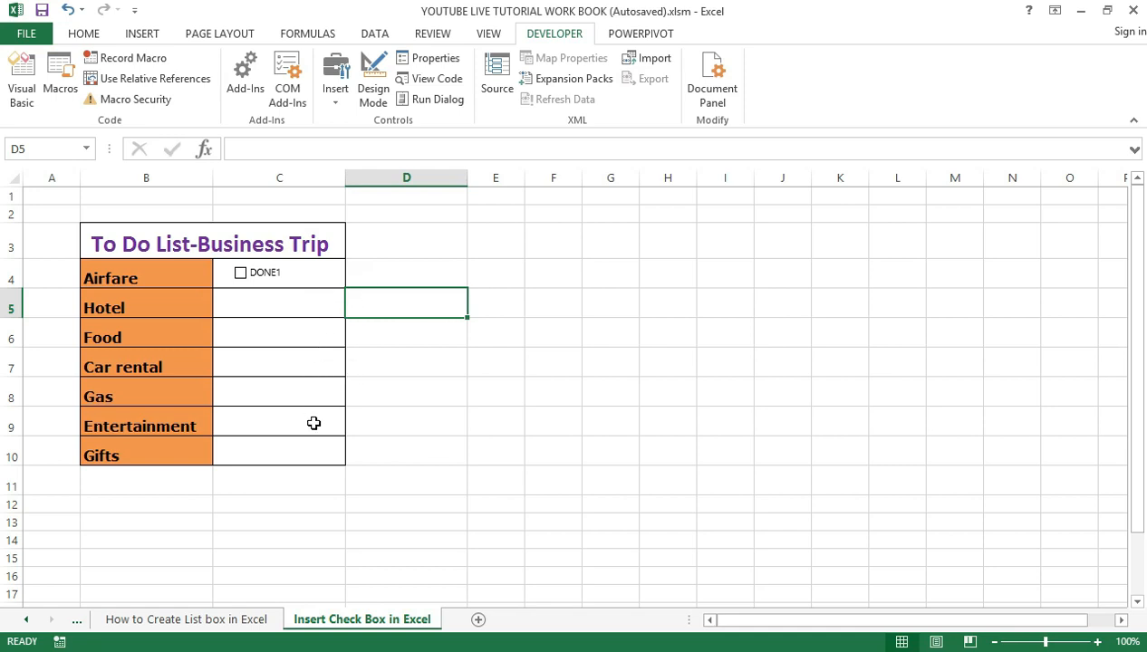
{"action": "mouse_move", "coordinate": [317, 440]}
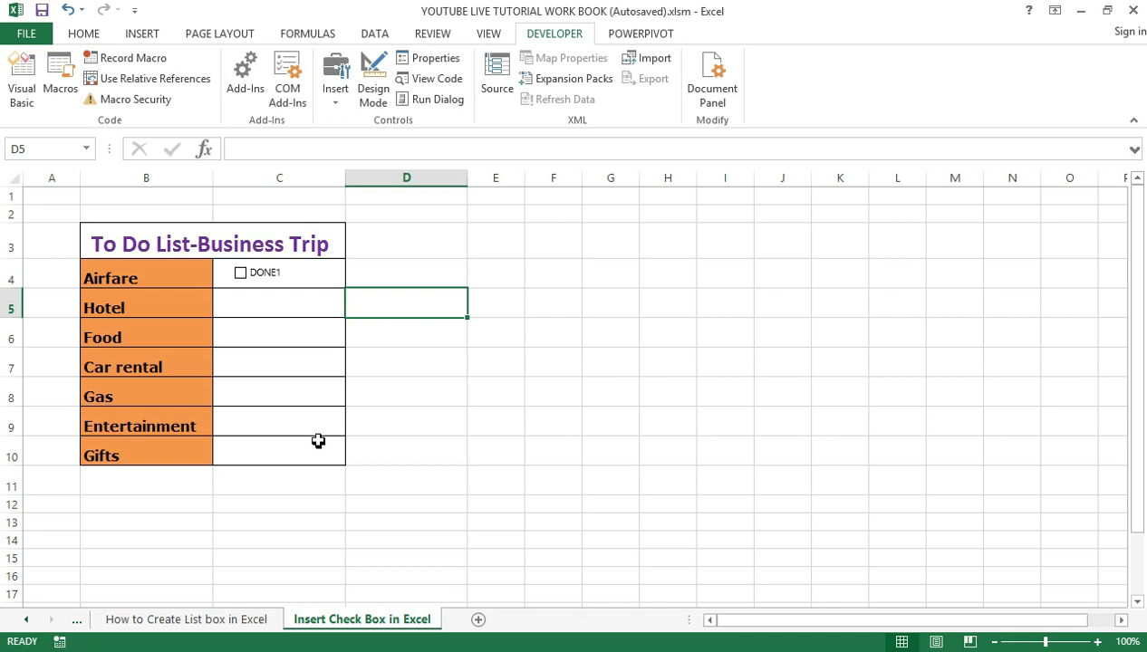
{"action": "mouse_move", "coordinate": [262, 359]}
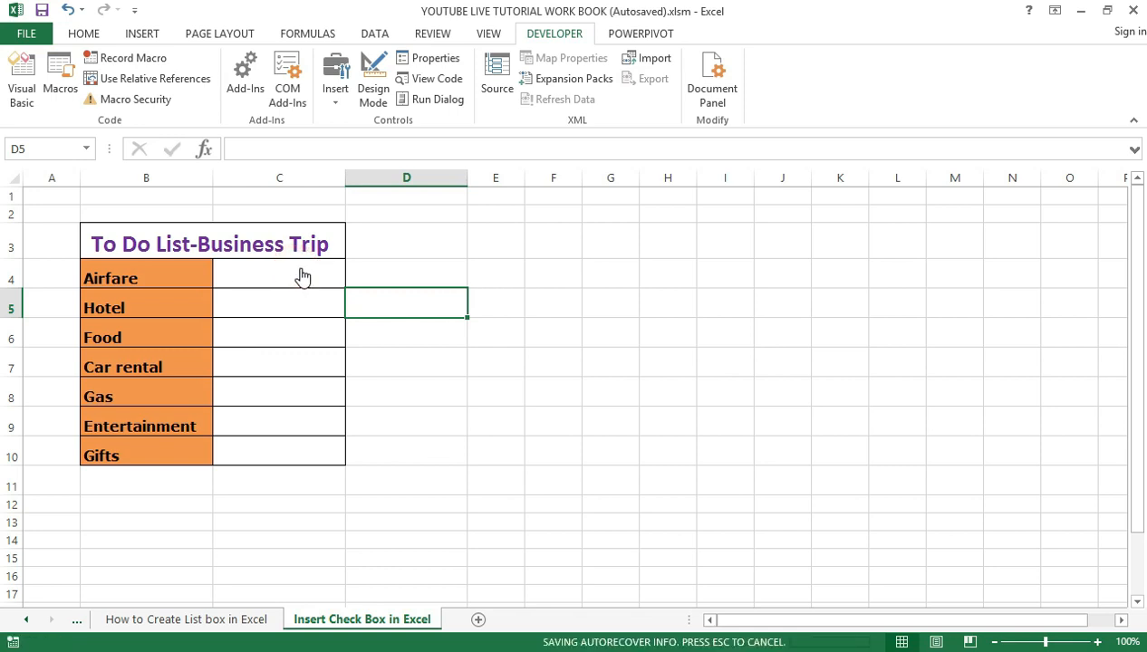
Step: Bring up the context menu for the Airfare row's DONE1 check box
{"action": "right_click", "coordinate": [263, 273]}
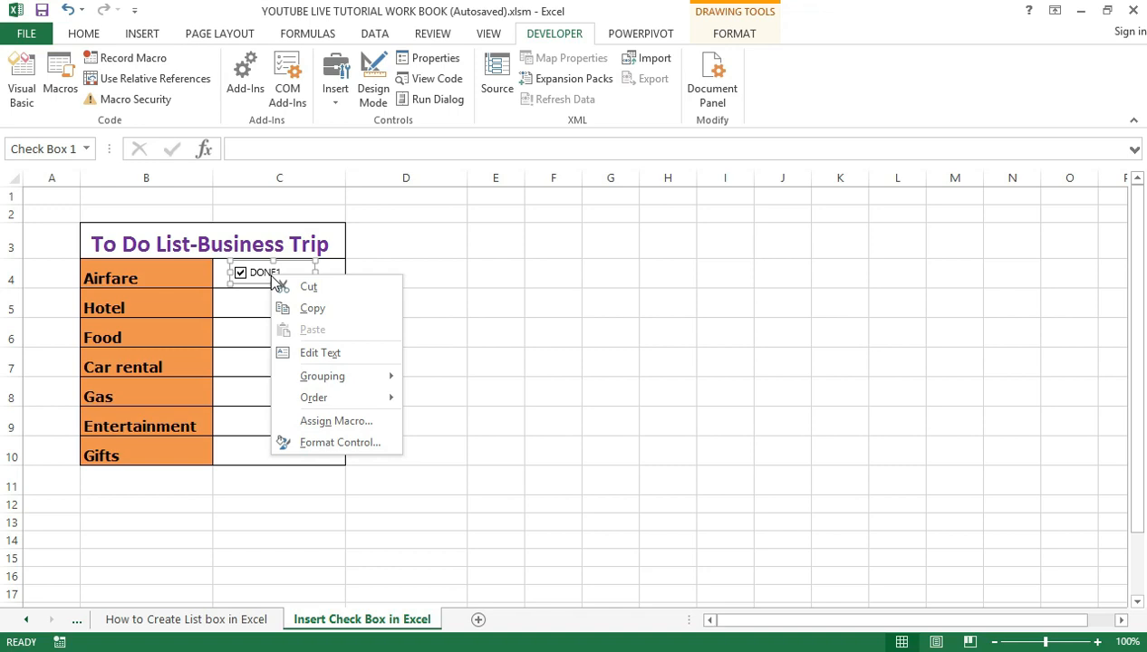
{"action": "mouse_move", "coordinate": [312, 308]}
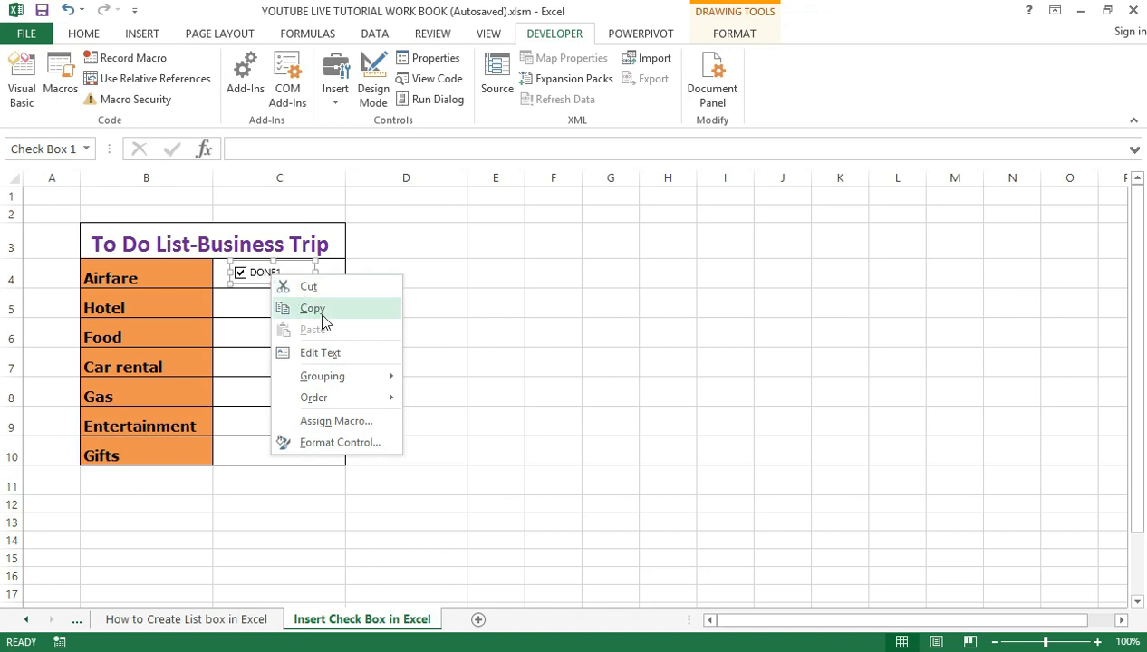
{"action": "mouse_move", "coordinate": [337, 353]}
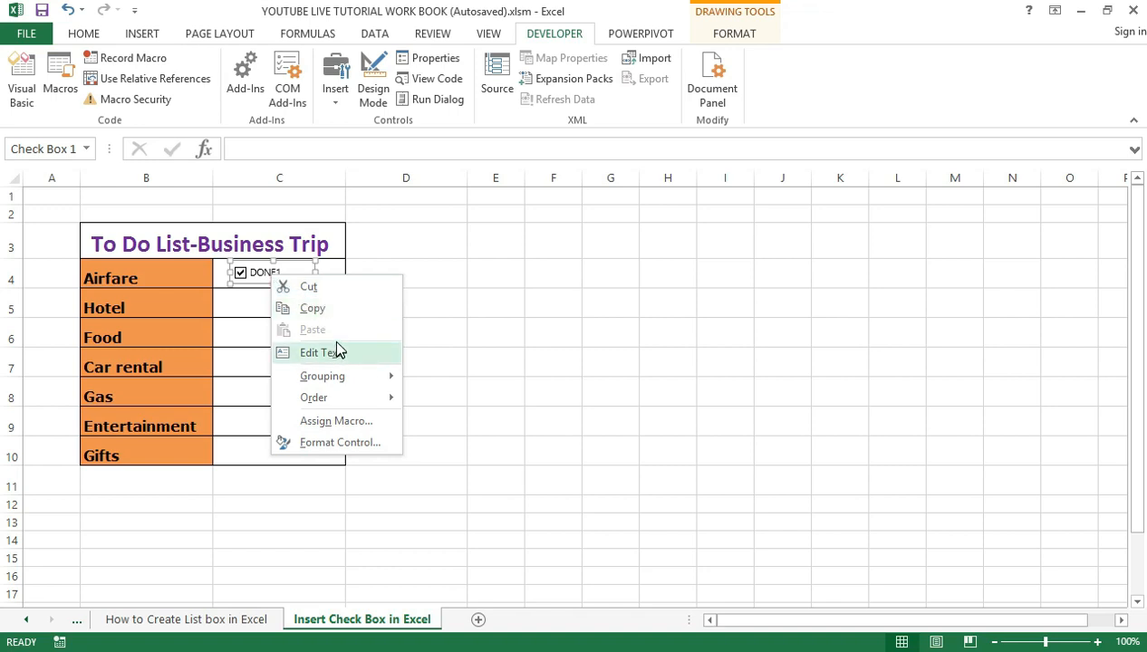
{"action": "mouse_move", "coordinate": [311, 308]}
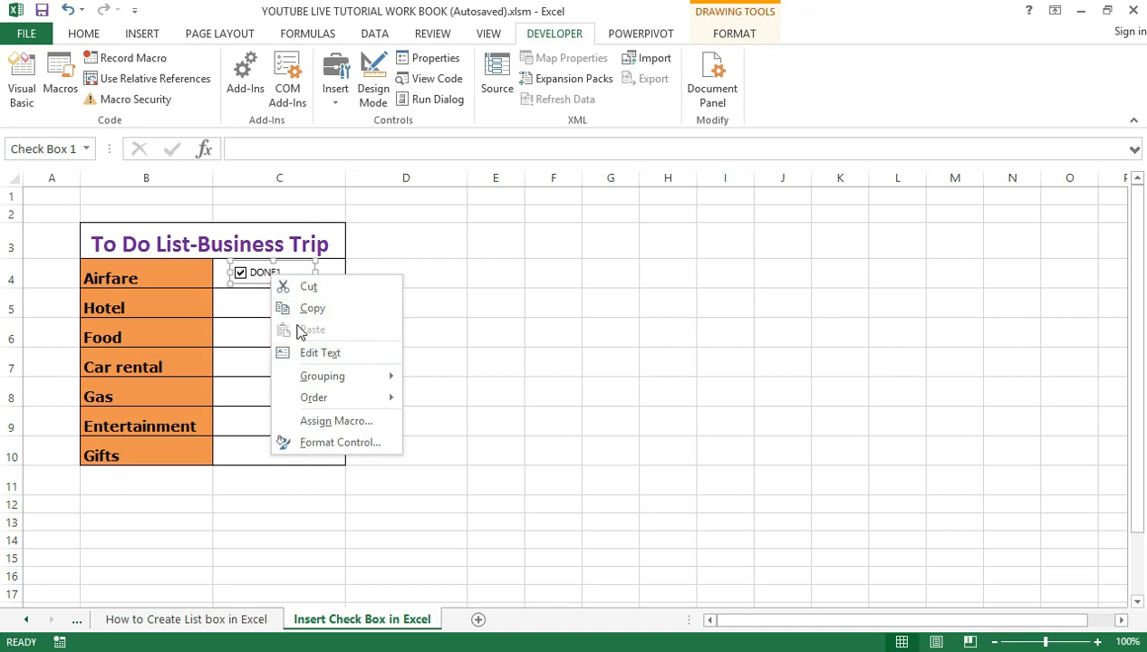
{"action": "mouse_move", "coordinate": [320, 352]}
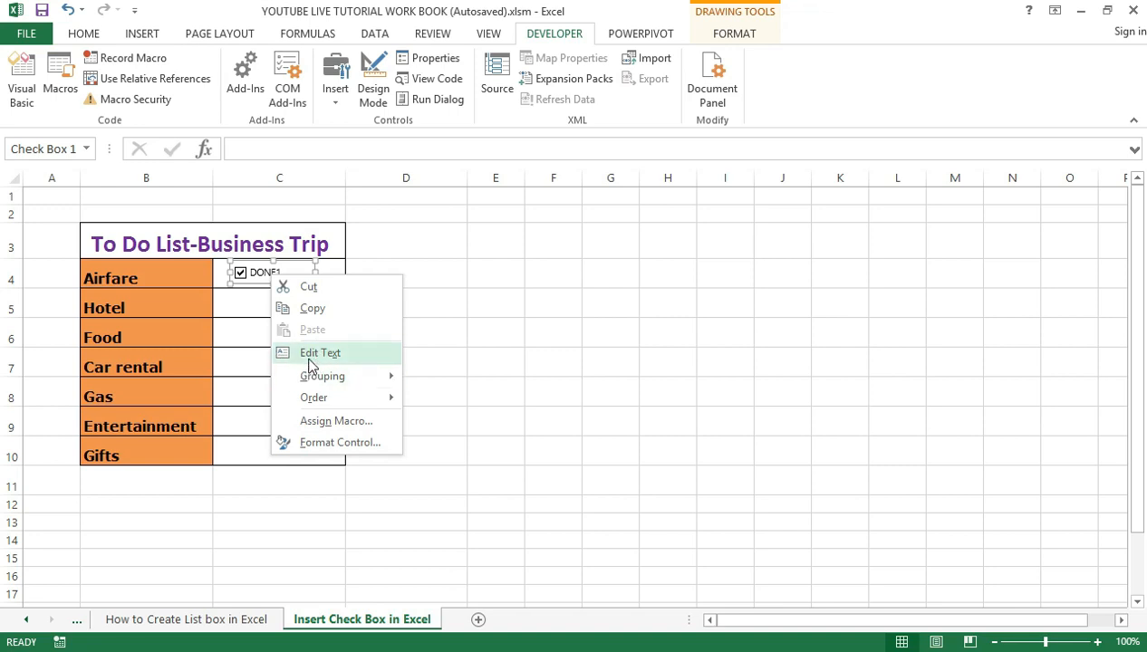
{"action": "mouse_move", "coordinate": [335, 367]}
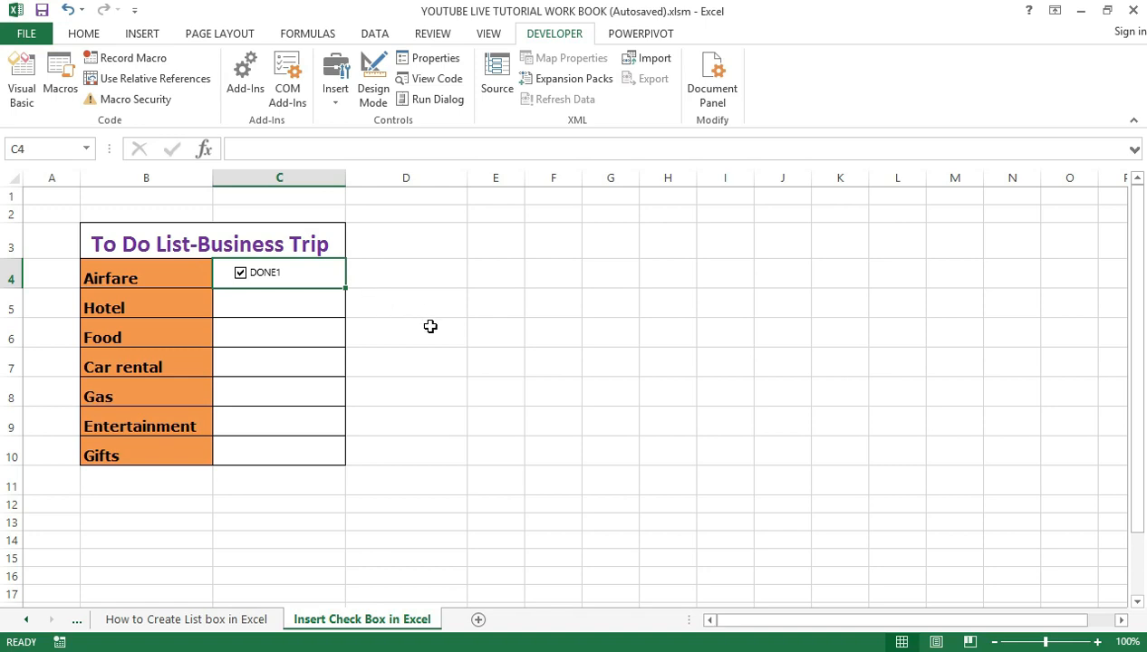
{"action": "mouse_move", "coordinate": [315, 314]}
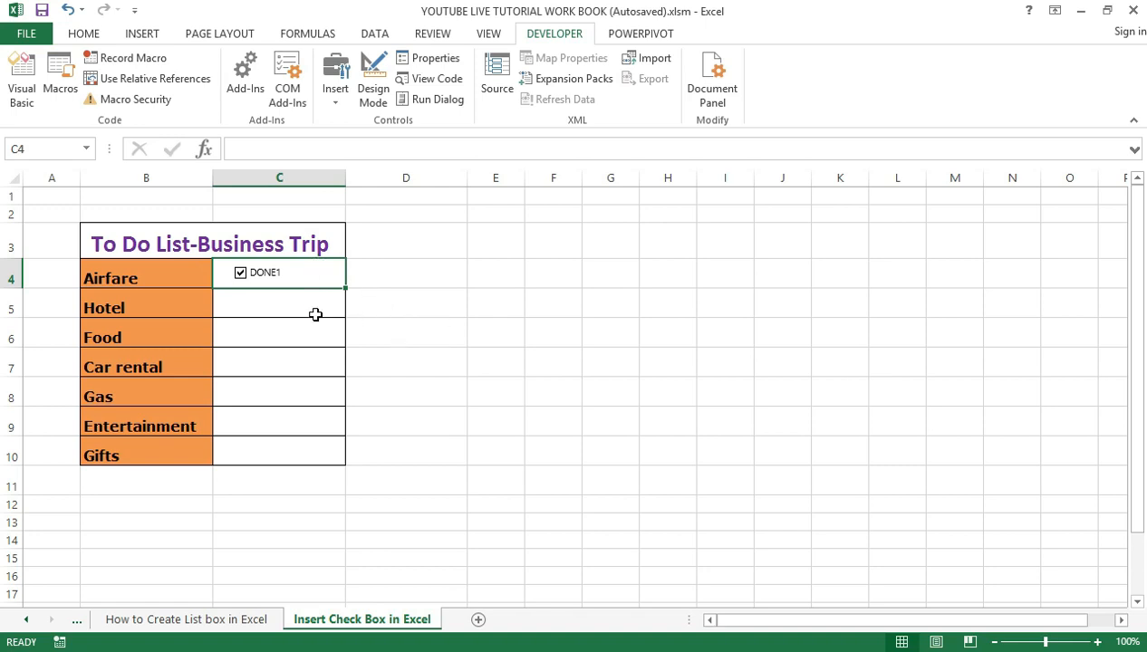
{"action": "mouse_move", "coordinate": [286, 279]}
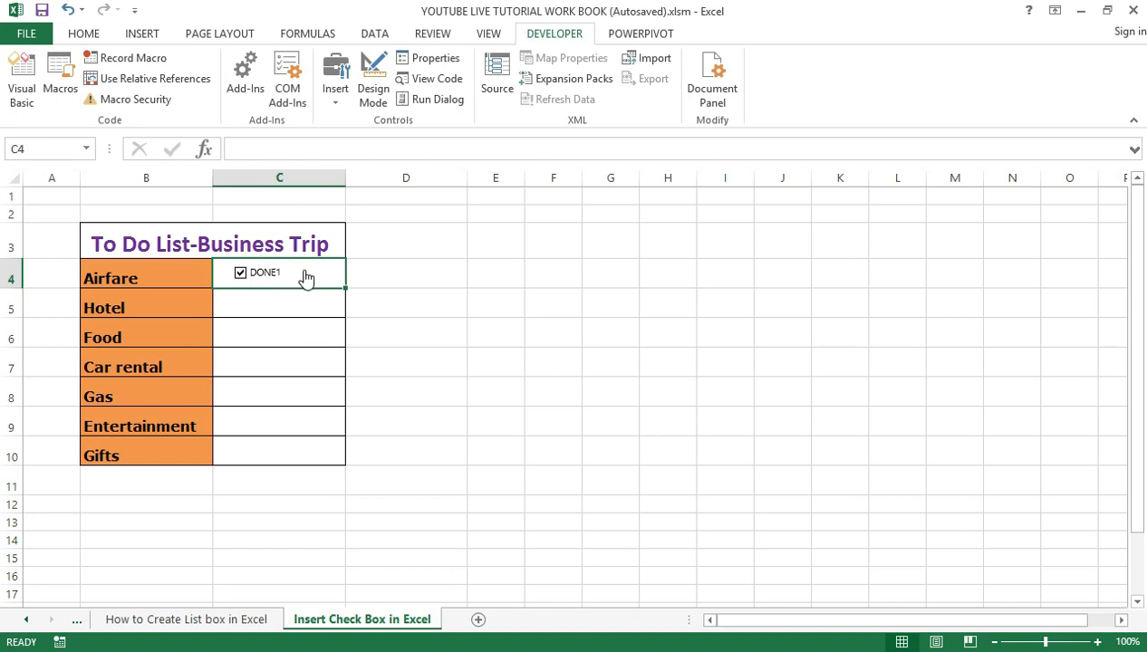
{"action": "left_click", "coordinate": [241, 273]}
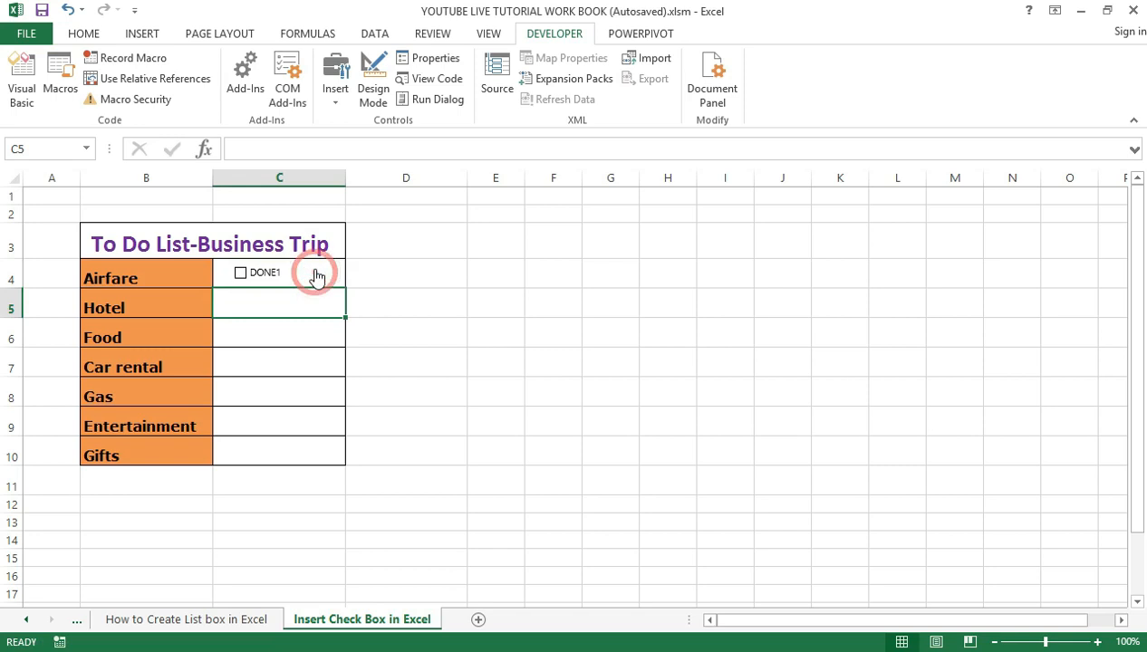
{"action": "mouse_move", "coordinate": [299, 274]}
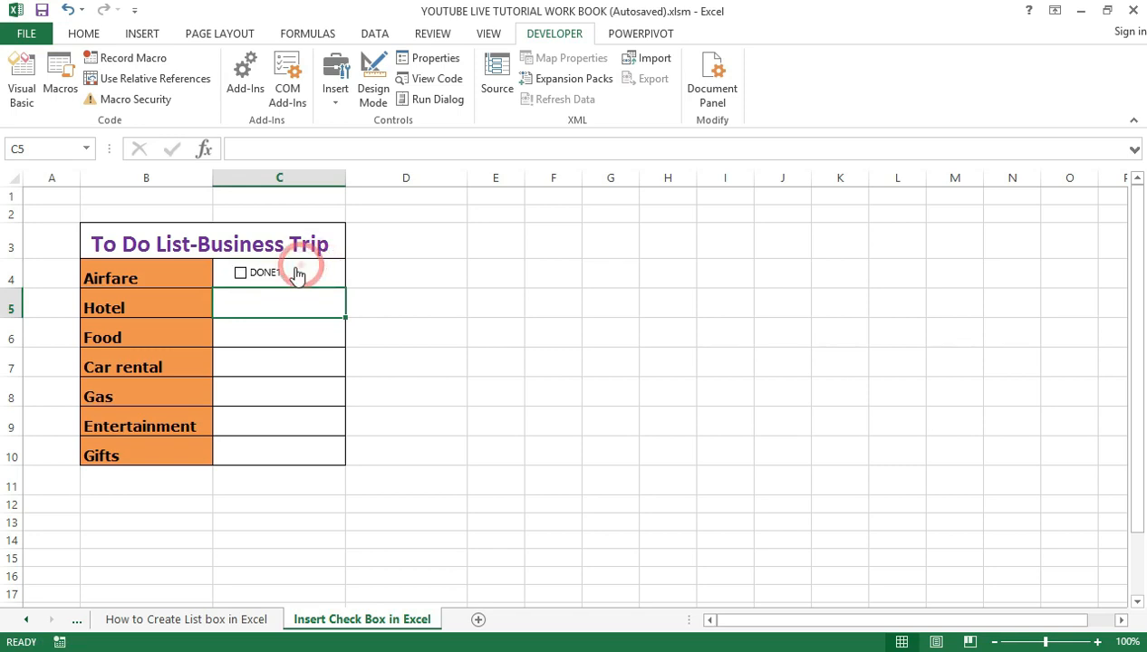
{"action": "left_click", "coordinate": [241, 273]}
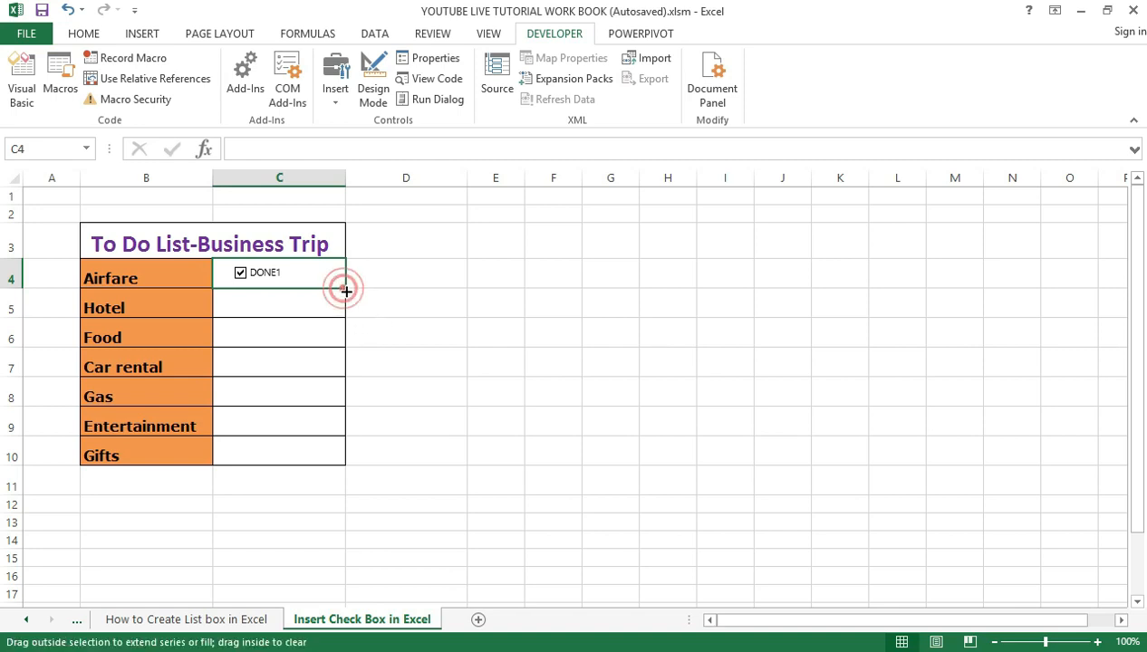
Step: Drag the fill handle from C4 down to the Gifts row to copy the DONE1 box
{"action": "left_click_drag", "start_coordinate": [344, 288], "coordinate": [344, 375]}
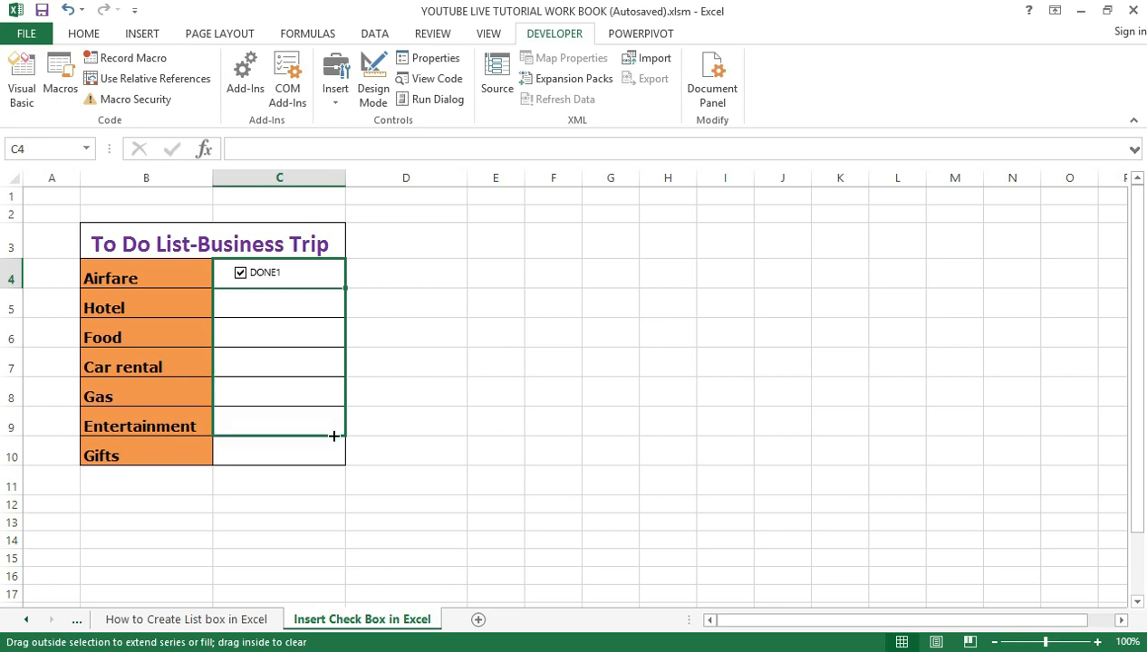
{"action": "left_click_drag", "start_coordinate": [335, 272], "coordinate": [331, 451]}
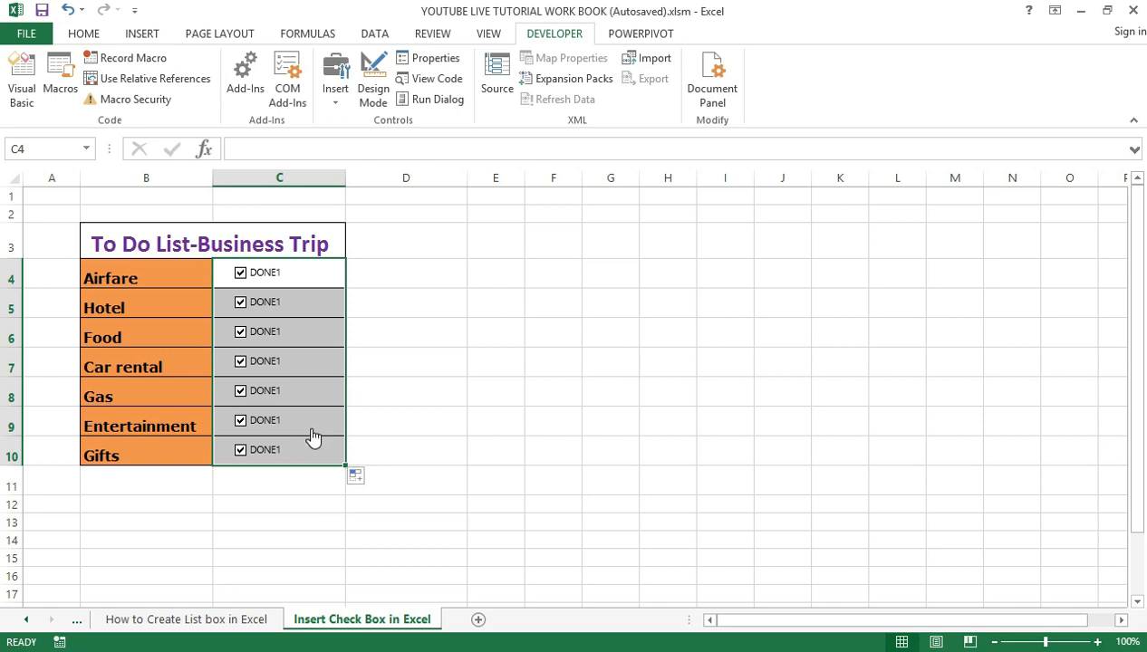
{"action": "mouse_move", "coordinate": [314, 429]}
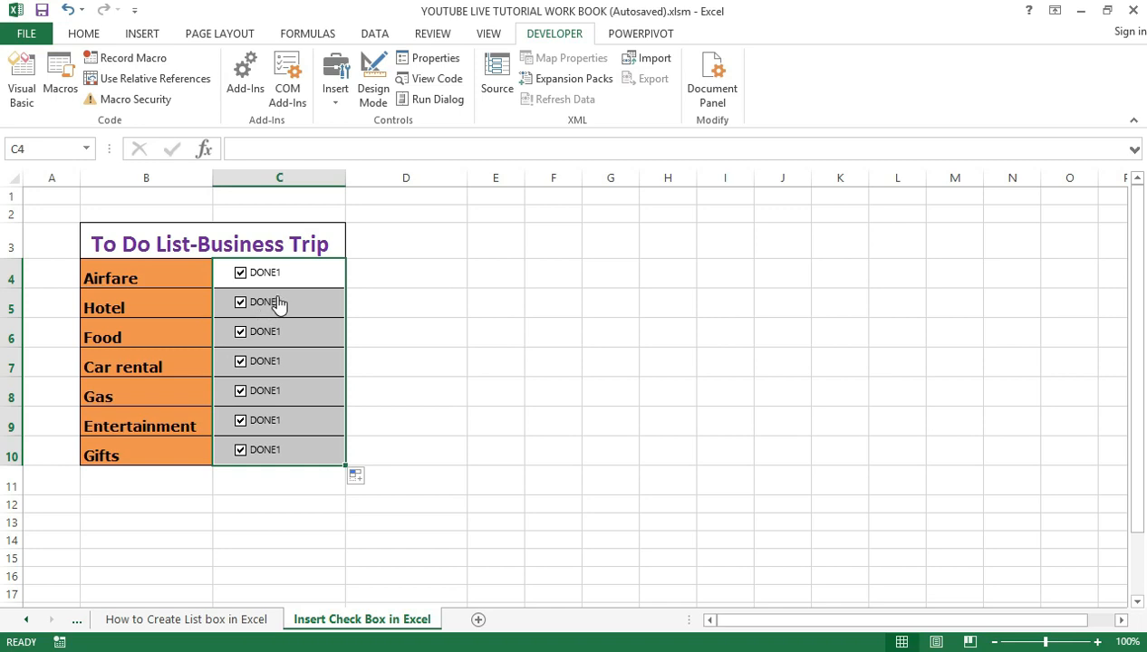
{"action": "mouse_move", "coordinate": [305, 310]}
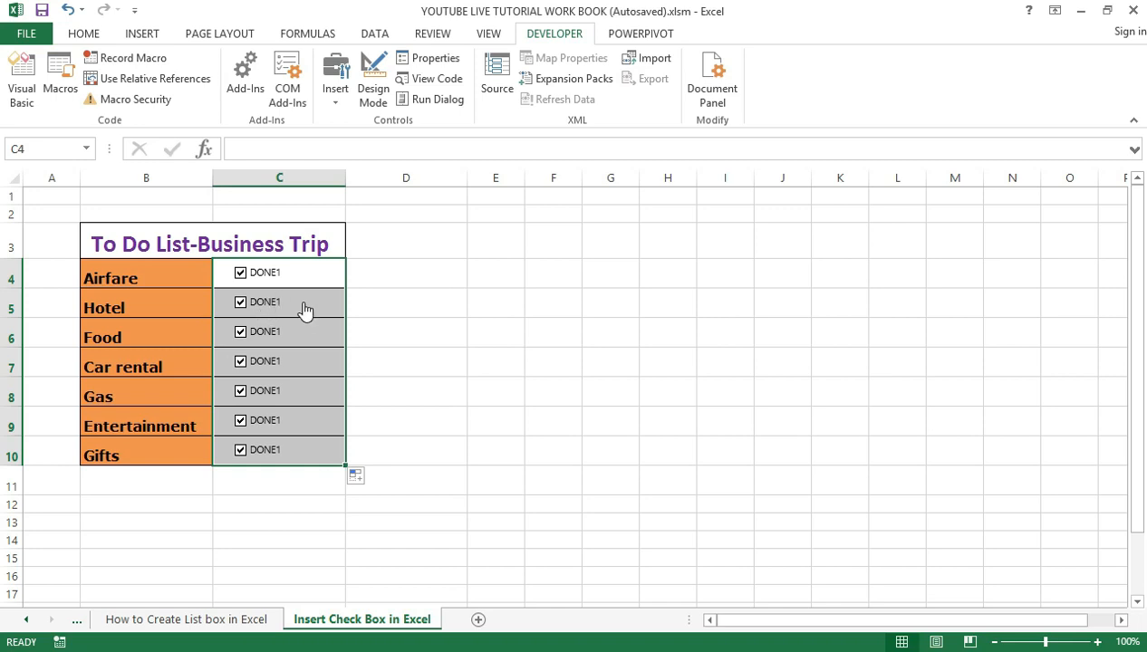
Step: Right-click the Hotel row's check box in C5 to remove it
{"action": "right_click", "coordinate": [264, 302]}
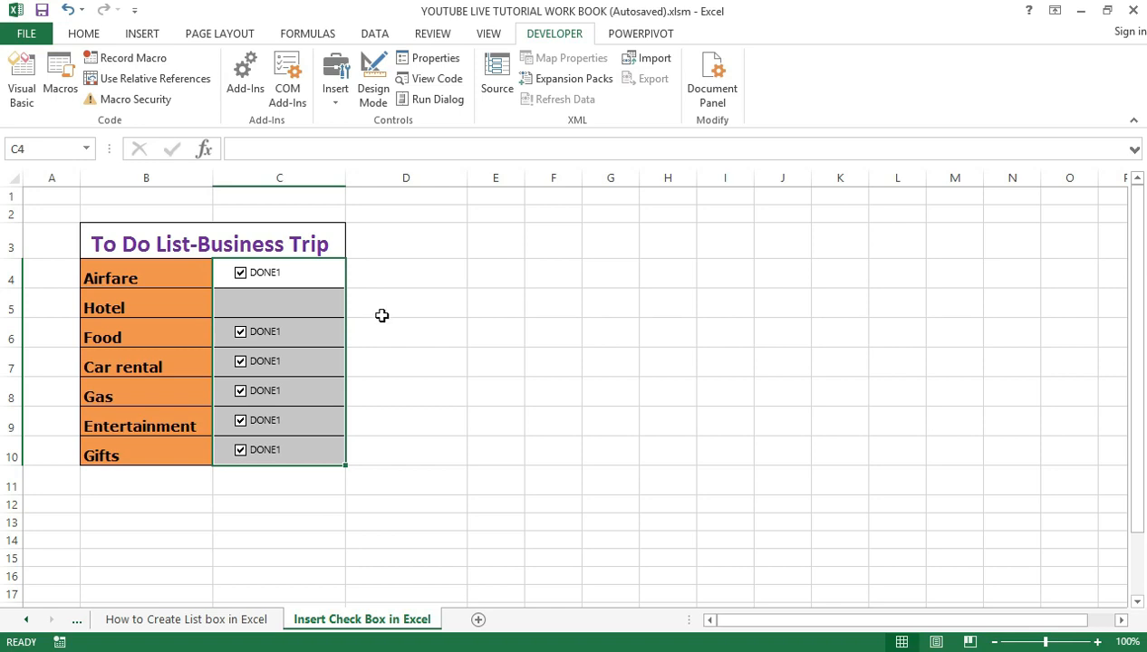
{"action": "mouse_move", "coordinate": [368, 324]}
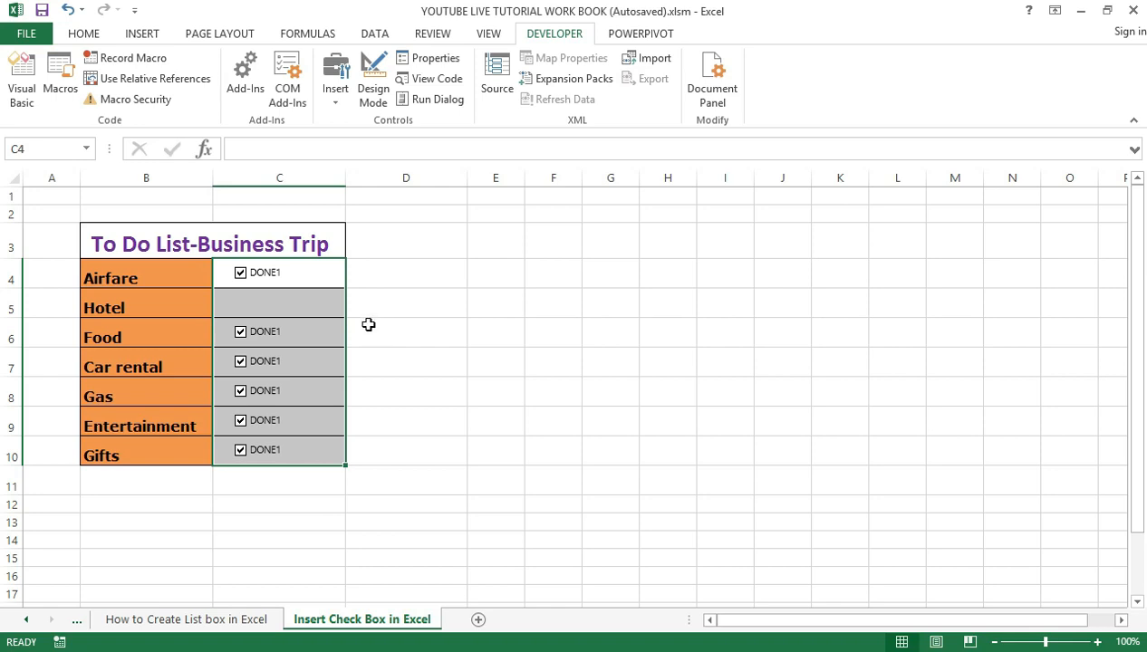
{"action": "mouse_move", "coordinate": [314, 297]}
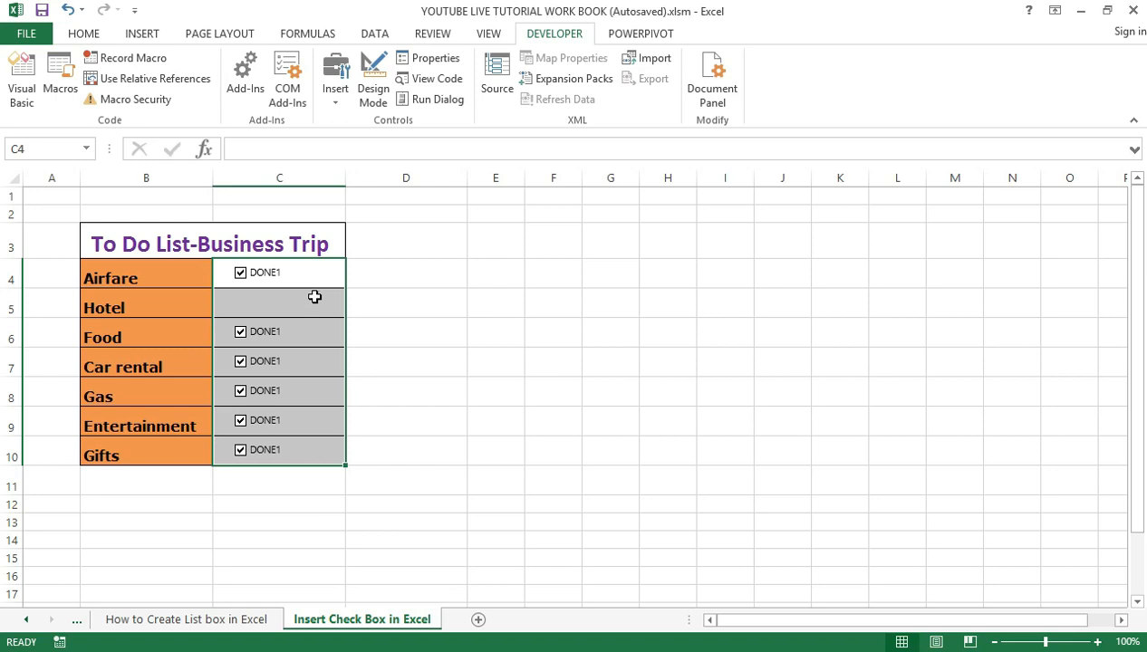
{"action": "mouse_move", "coordinate": [269, 297]}
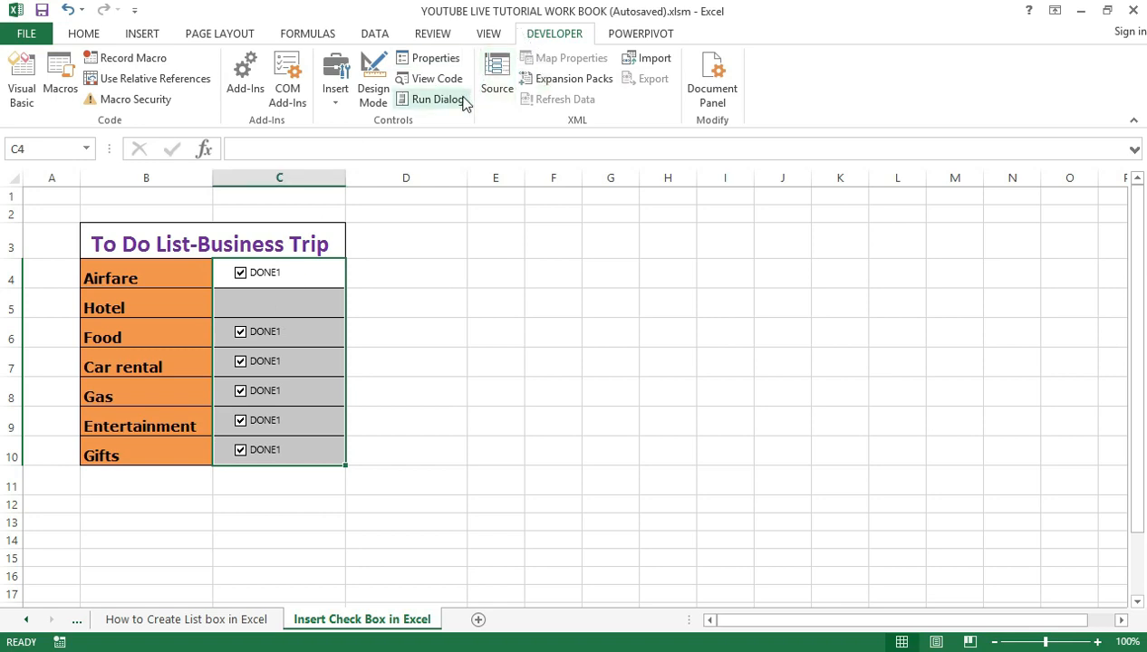
{"action": "mouse_move", "coordinate": [437, 99]}
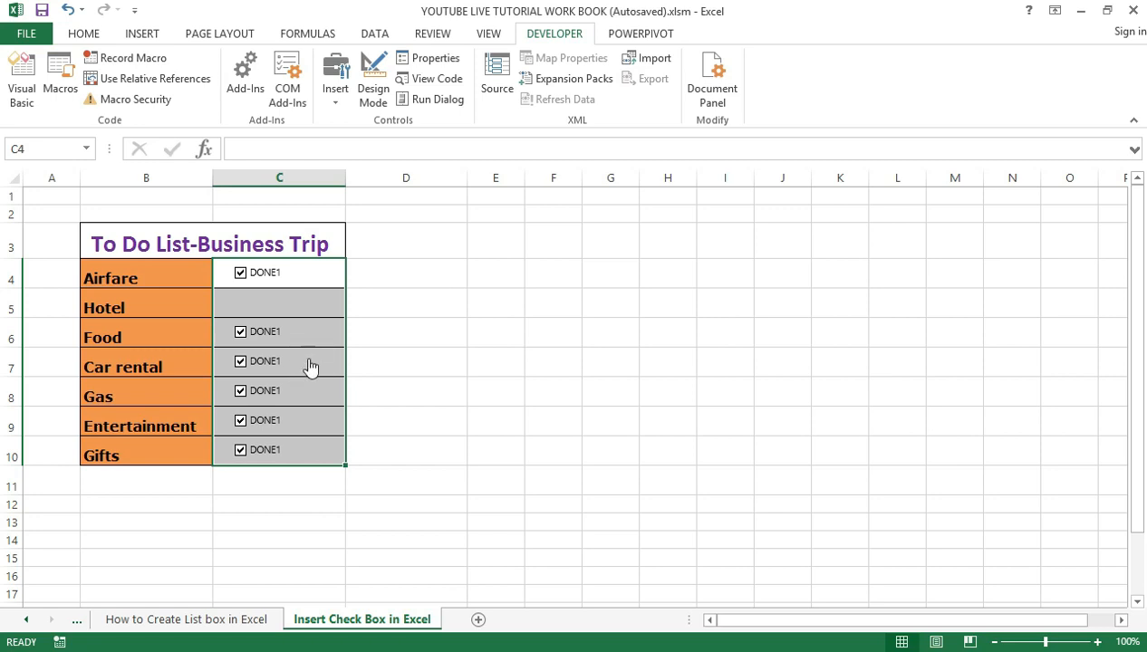
{"action": "mouse_move", "coordinate": [317, 375]}
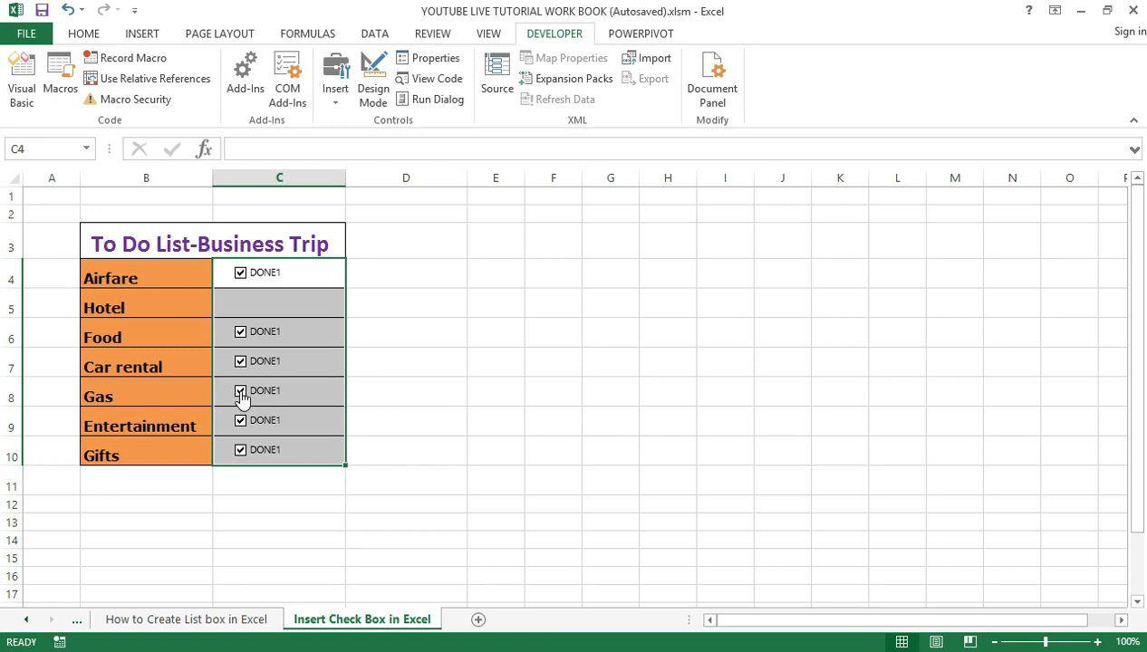
{"action": "mouse_move", "coordinate": [262, 394]}
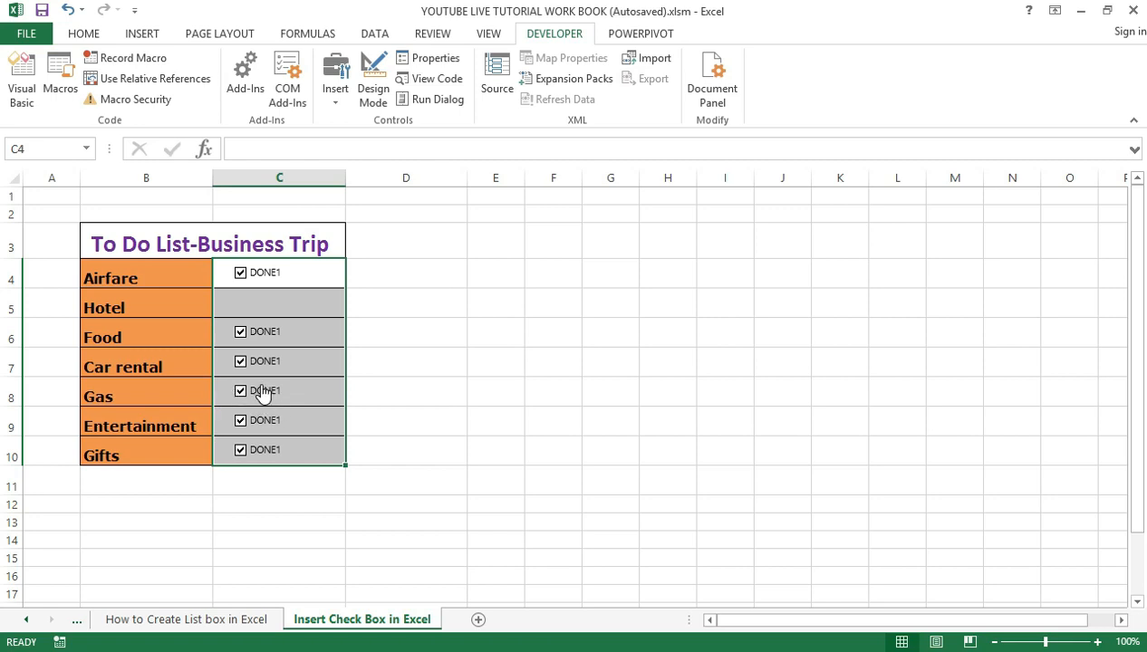
{"action": "mouse_move", "coordinate": [288, 406]}
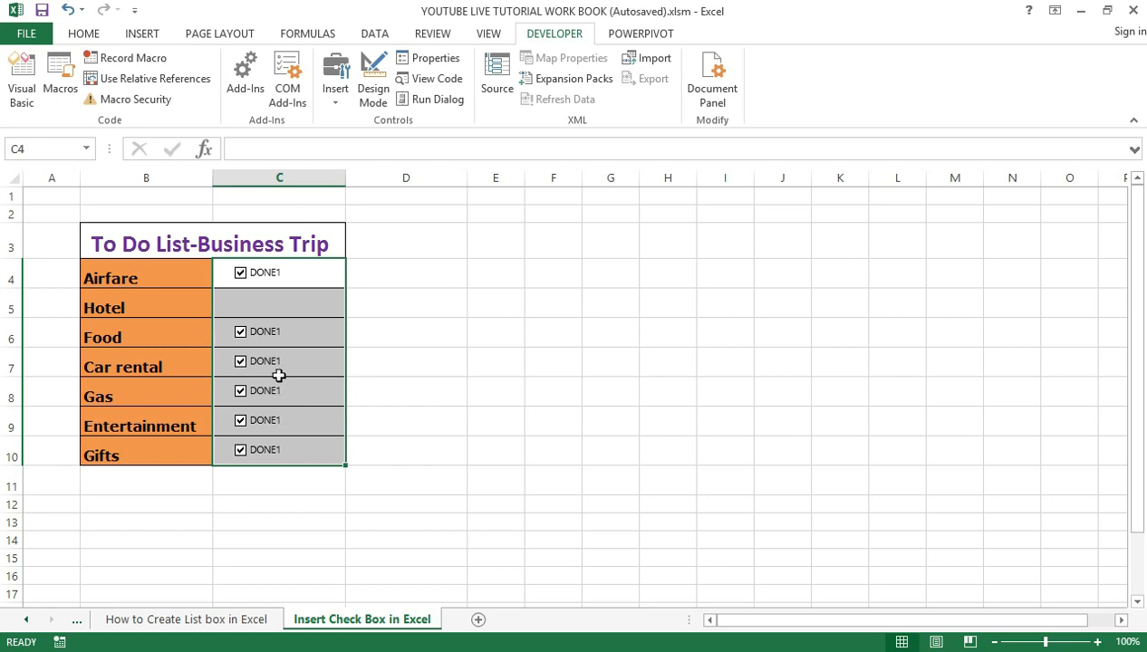
{"action": "mouse_move", "coordinate": [288, 346]}
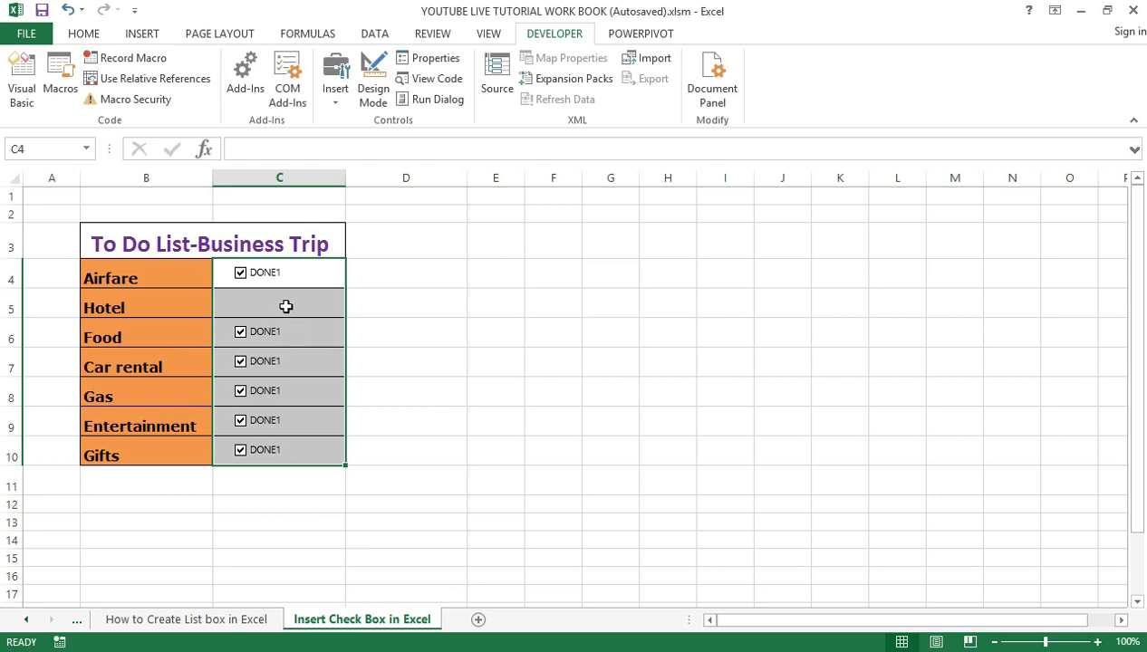
{"action": "right_click", "coordinate": [279, 303]}
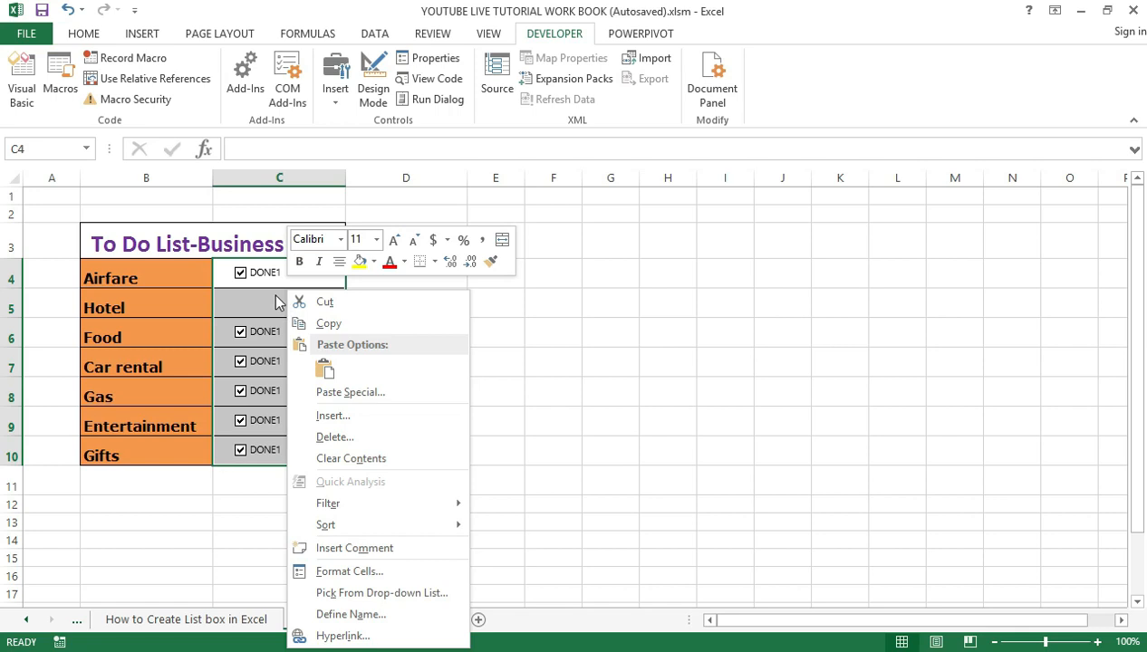
{"action": "left_click", "coordinate": [361, 619]}
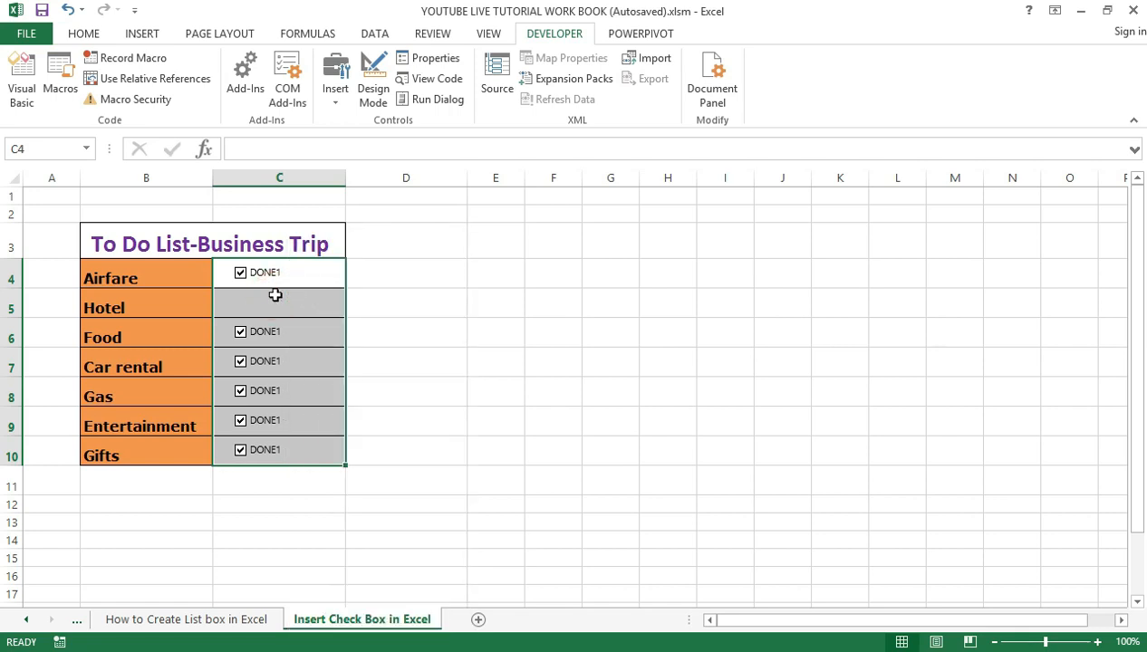